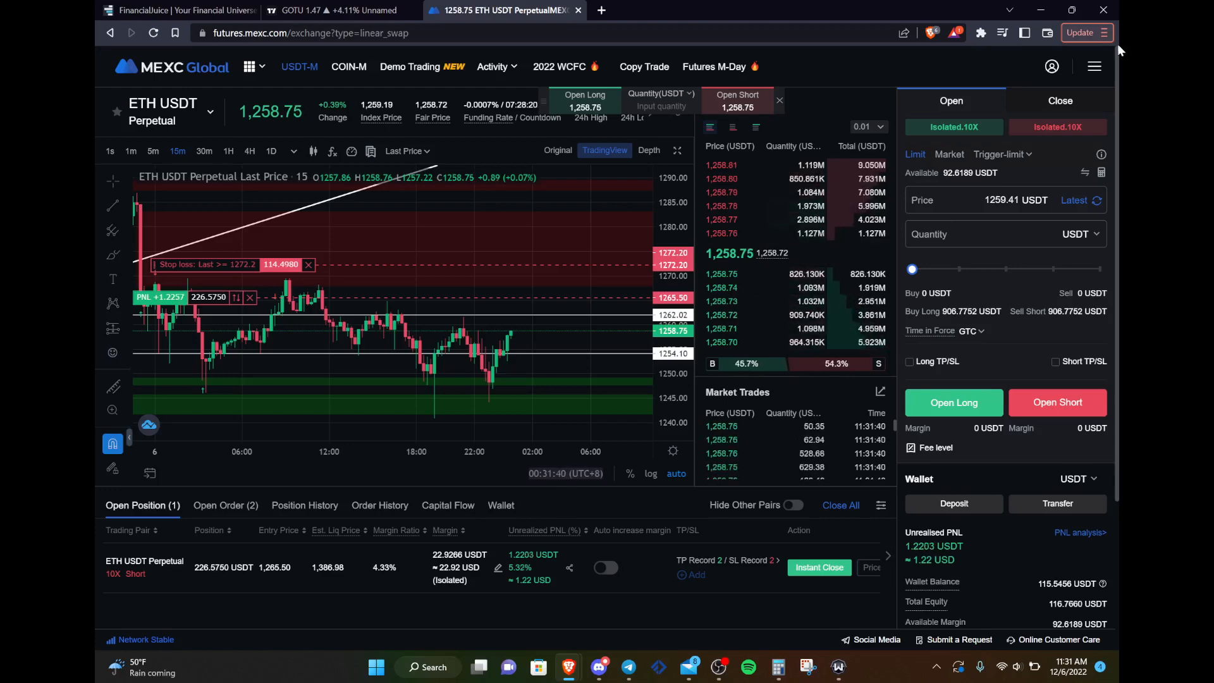
Step: Open Preferences from the top-right menu on the ETH USDT perpetual futures page
click(1093, 65)
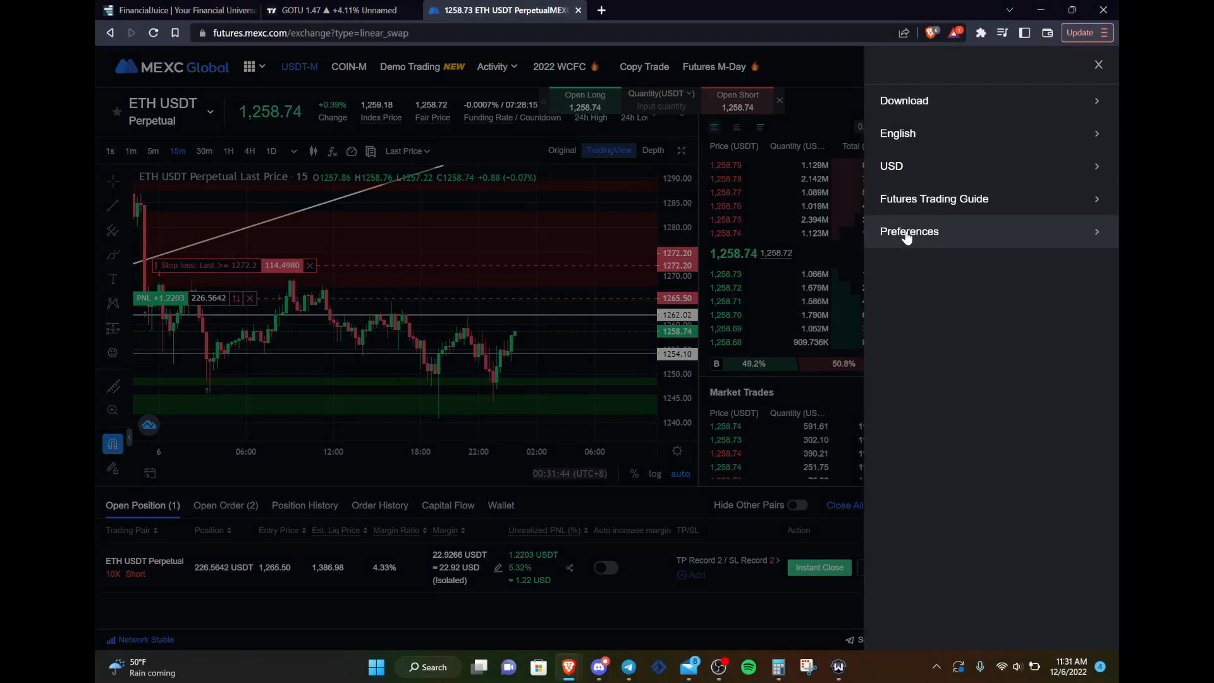
click(909, 231)
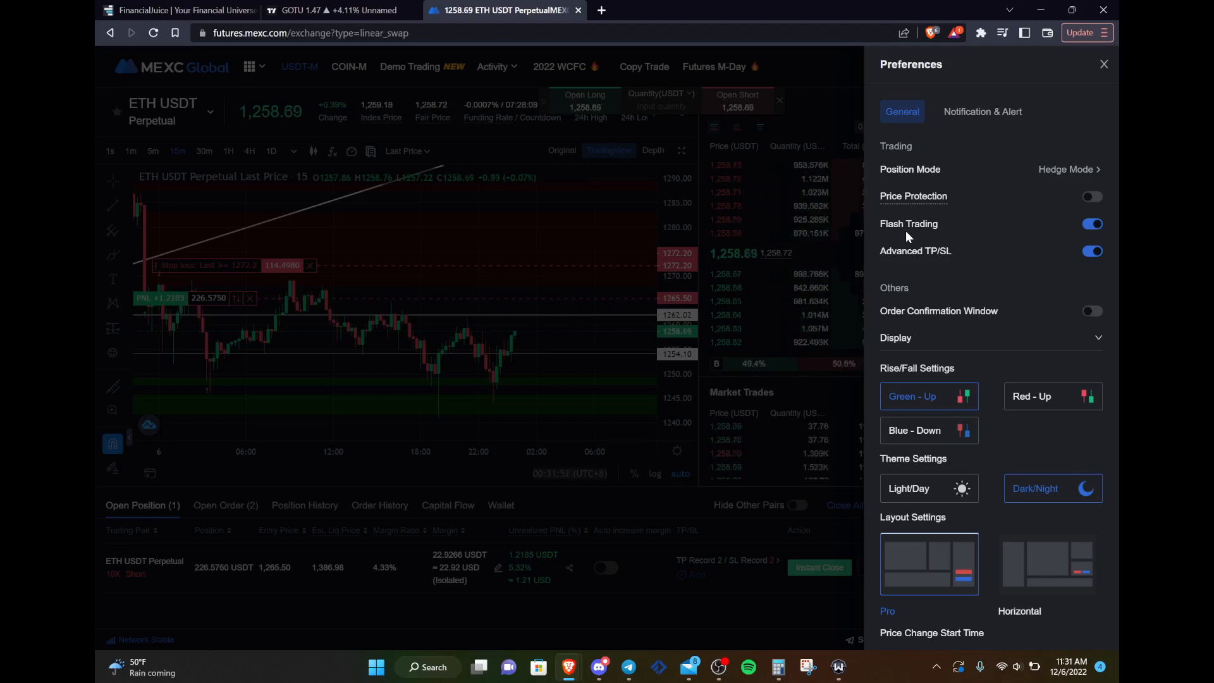
mouse_move(1010, 280)
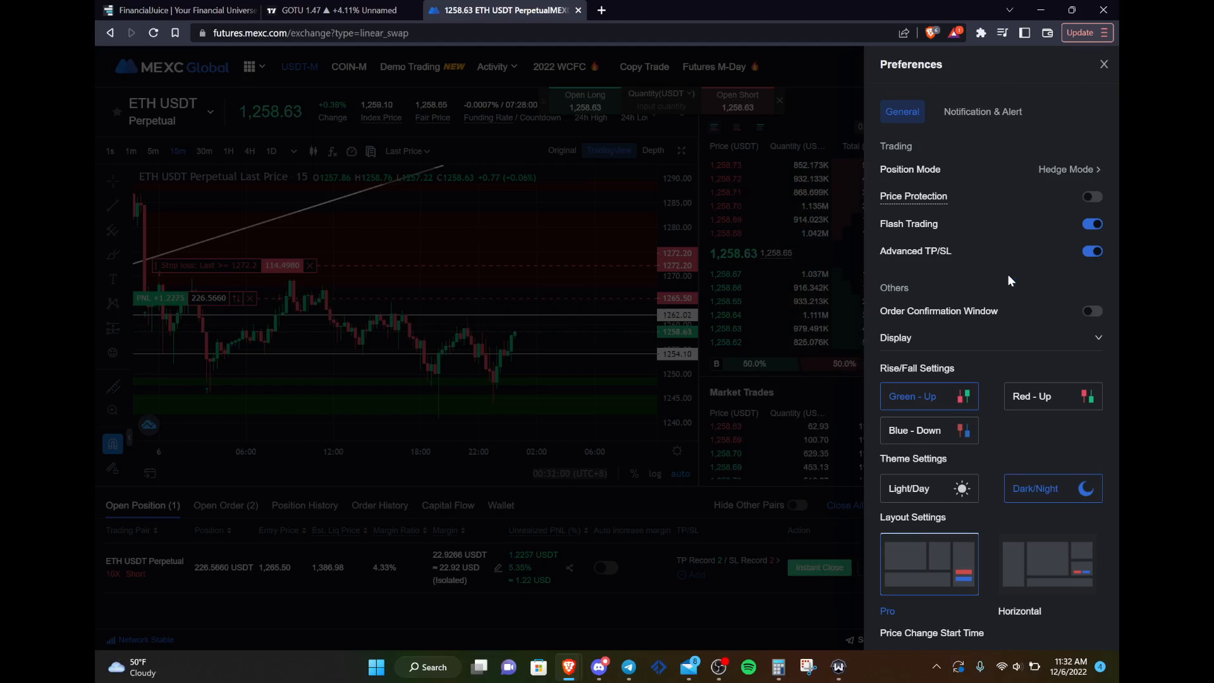
scroll(down, 3)
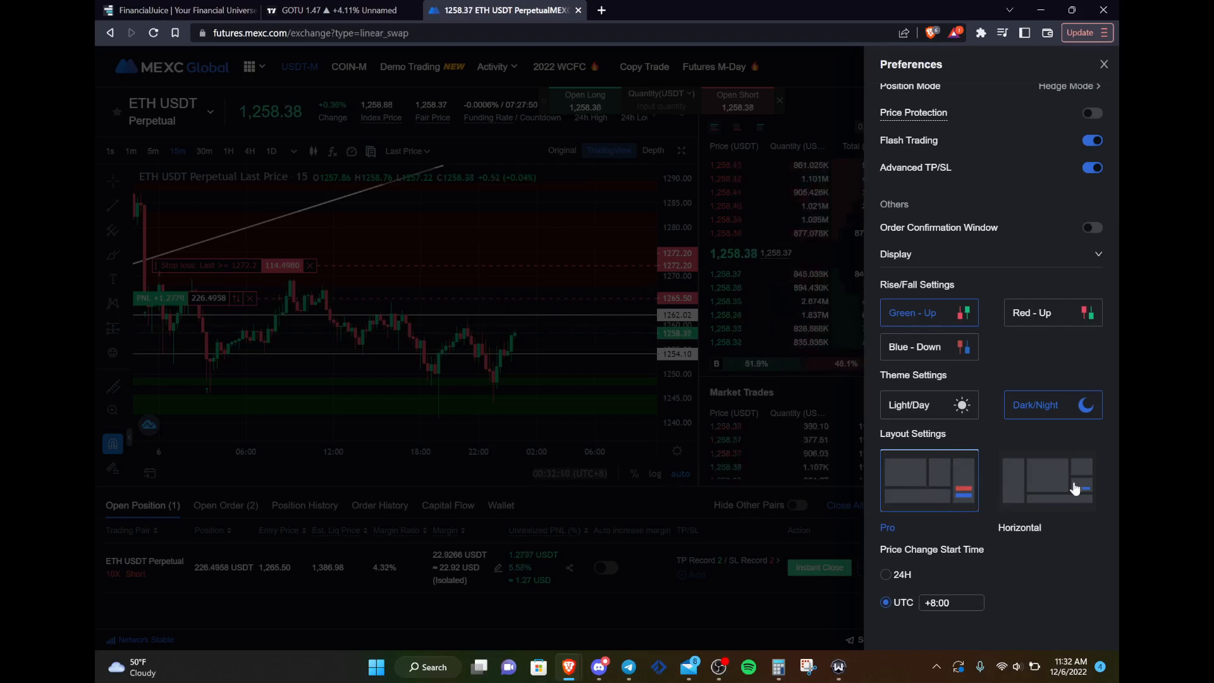
mouse_move(1048, 496)
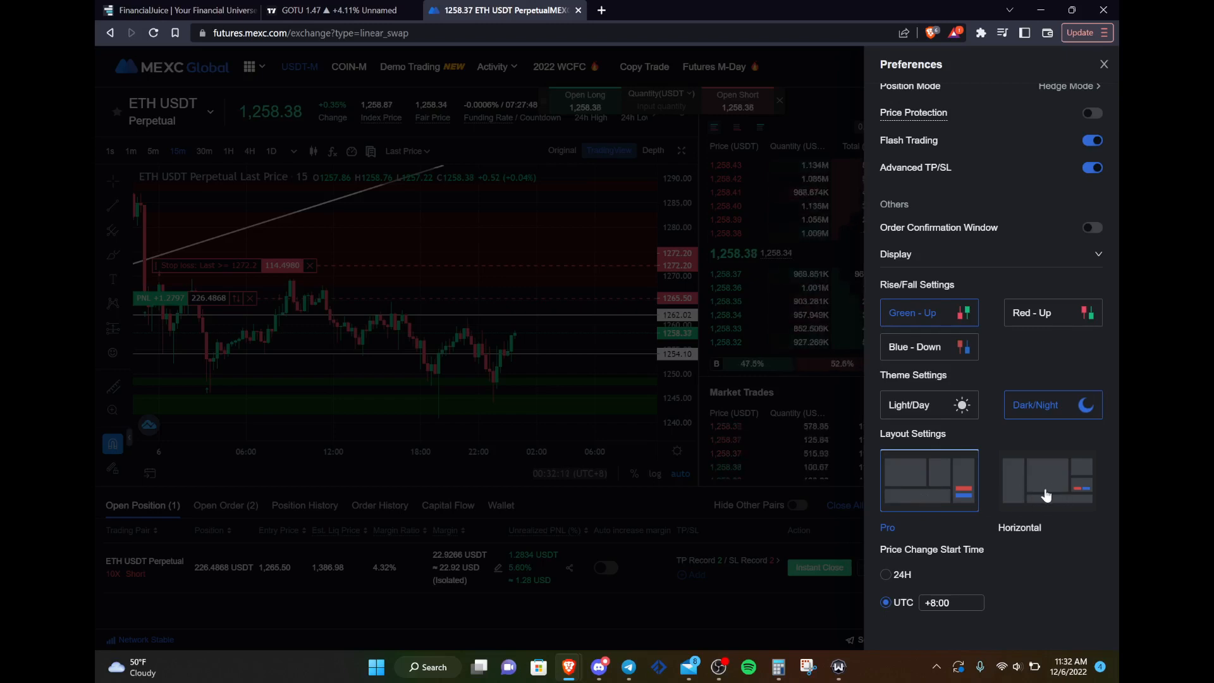
click(1046, 480)
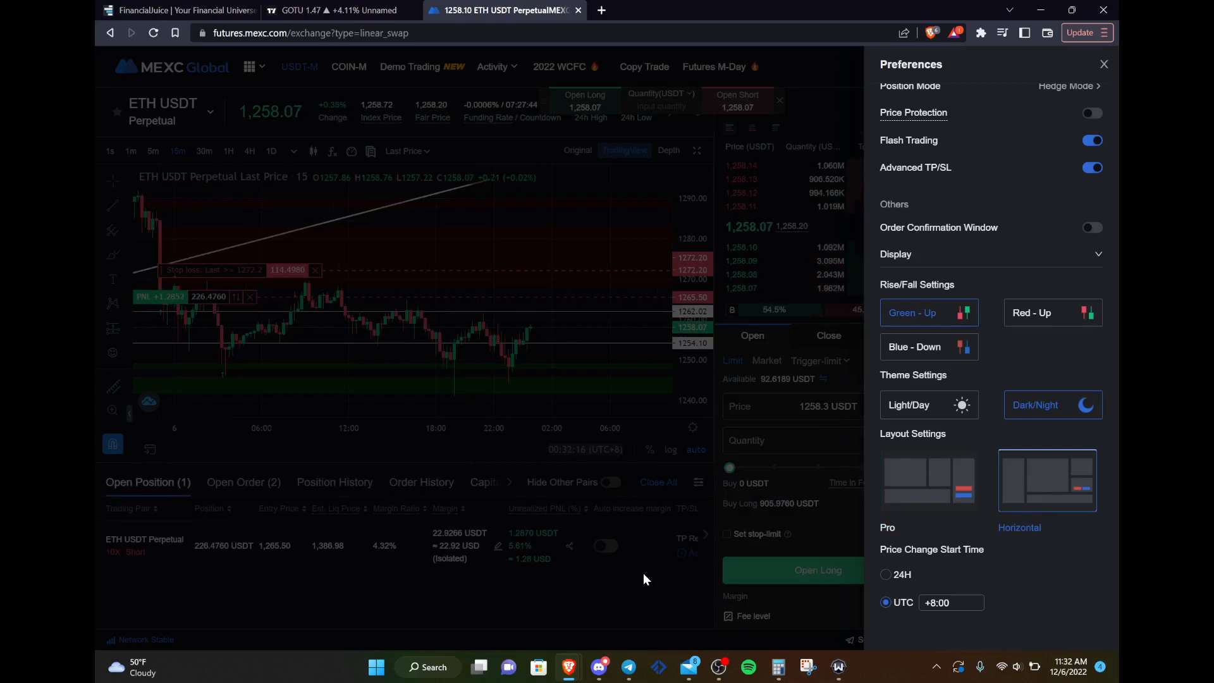
mouse_move(940, 492)
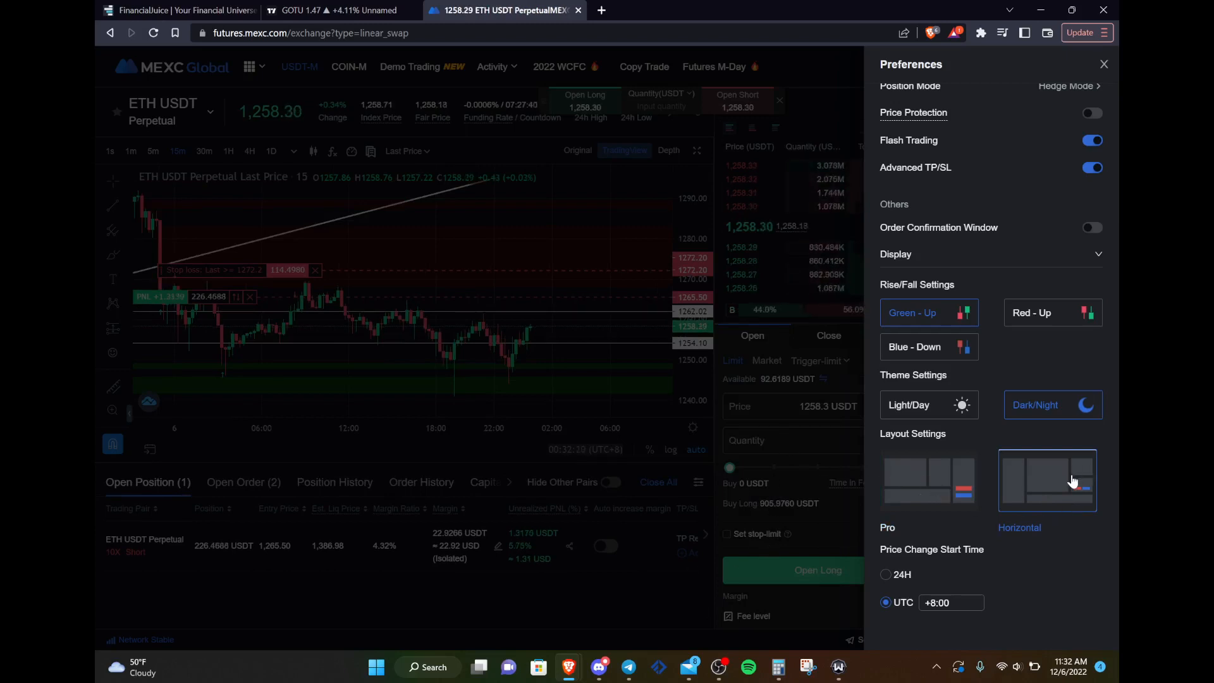
mouse_move(949, 488)
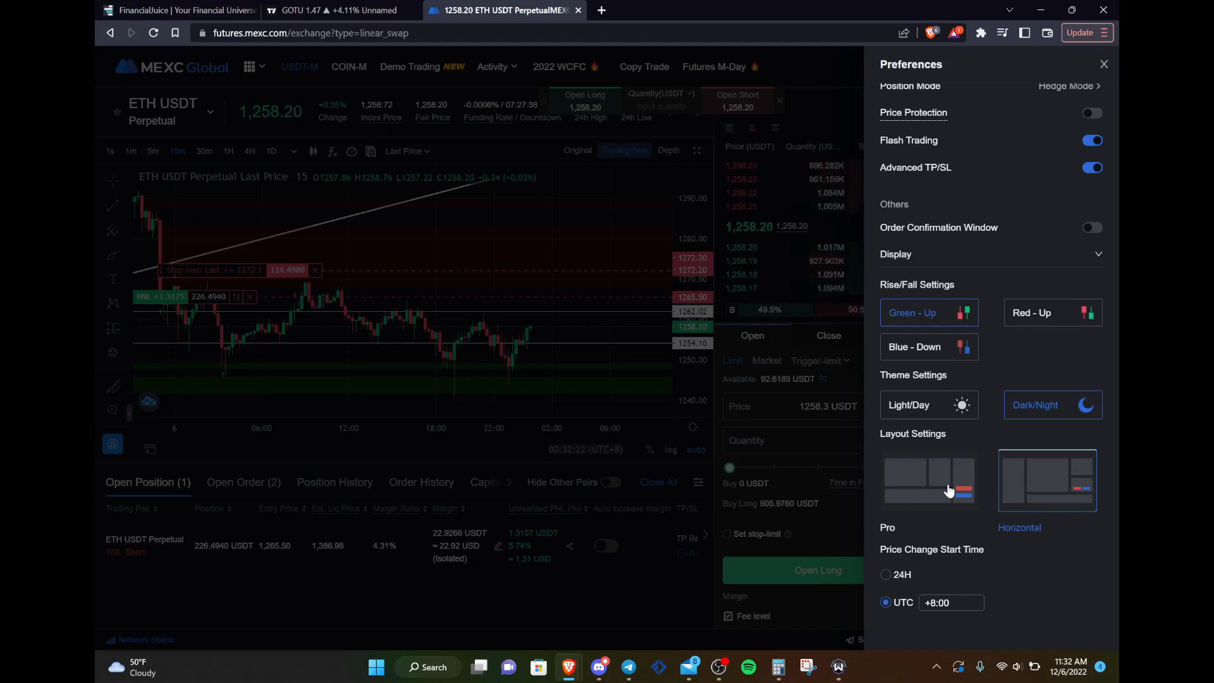
click(929, 479)
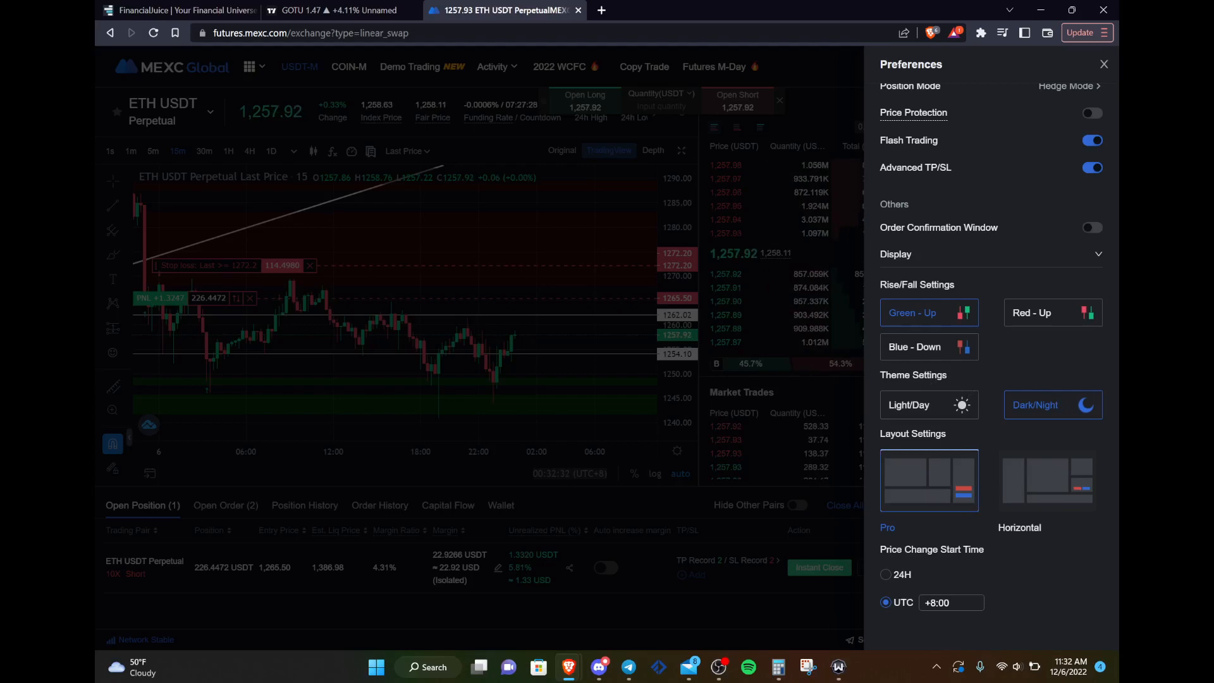
click(911, 404)
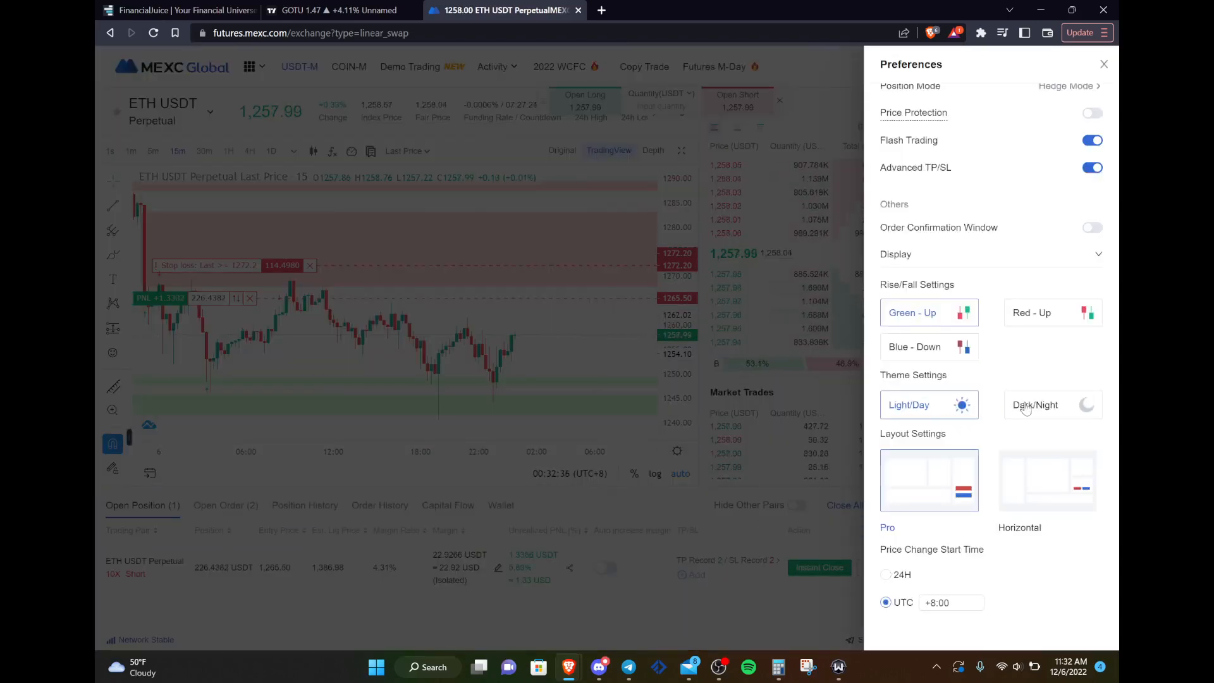
click(1052, 405)
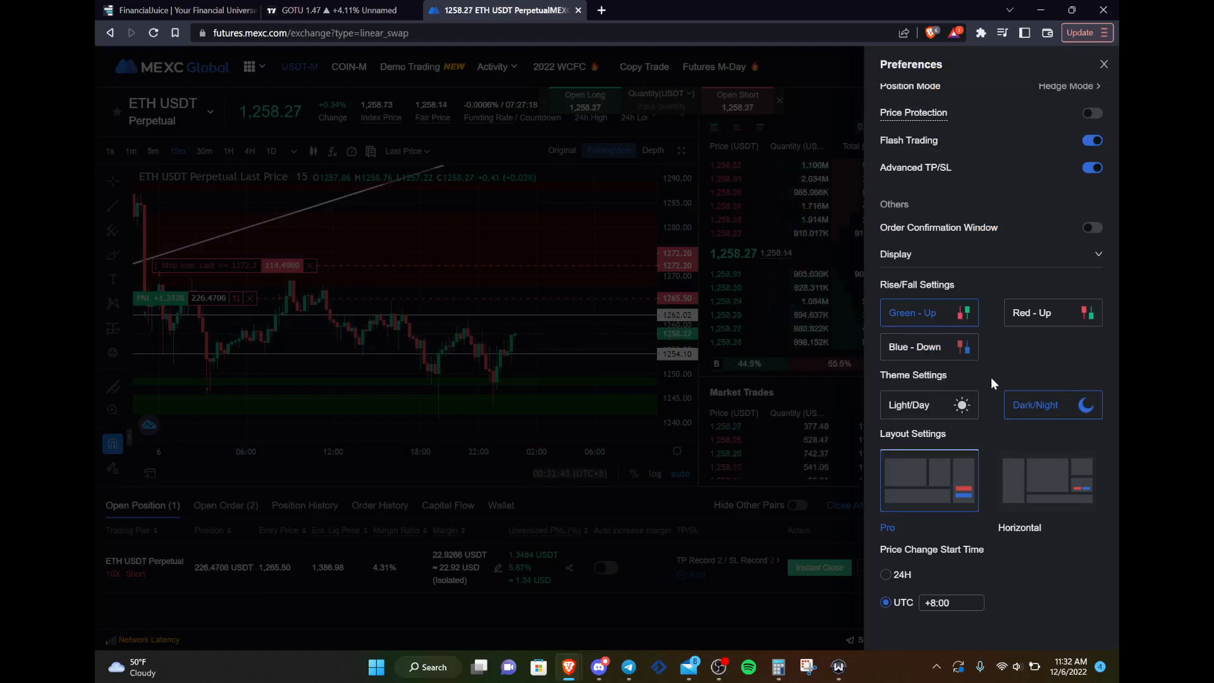
mouse_move(994, 368)
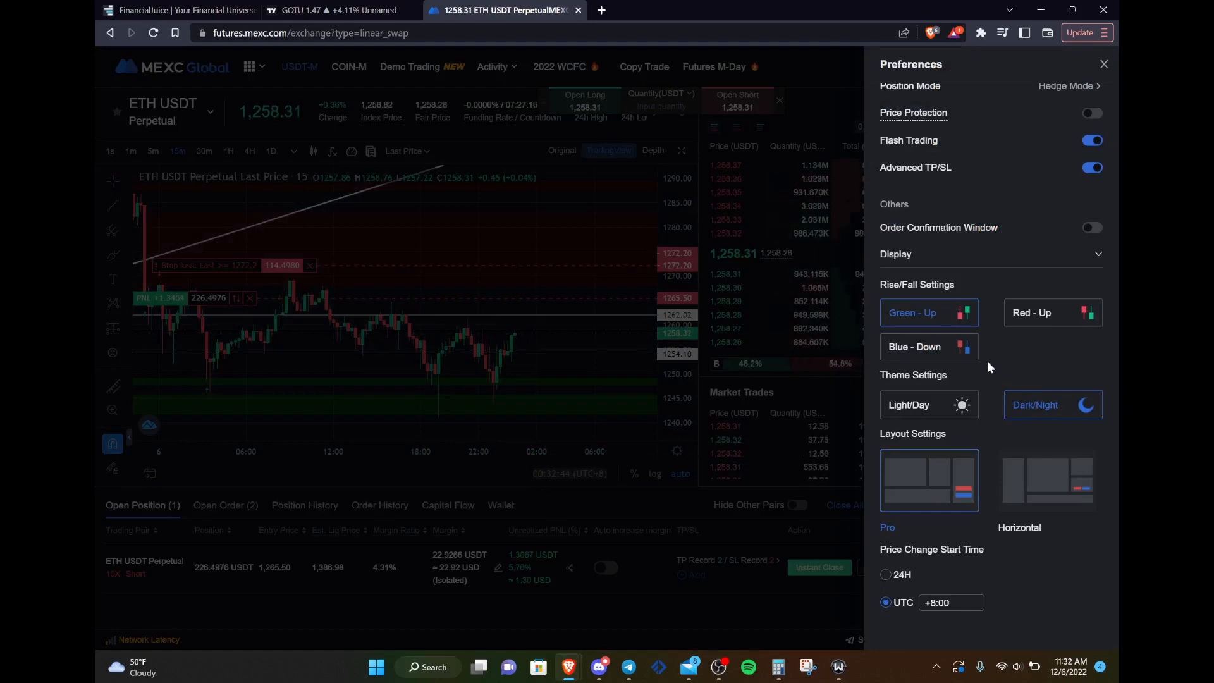
mouse_move(987, 369)
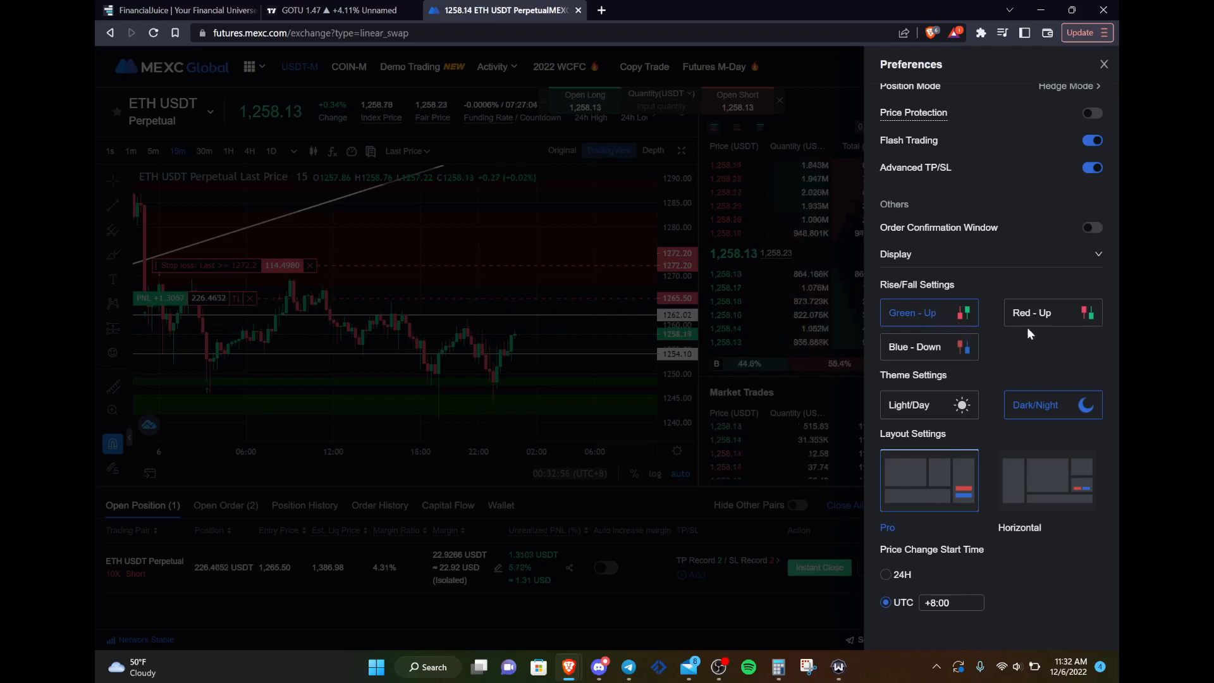
mouse_move(1032, 362)
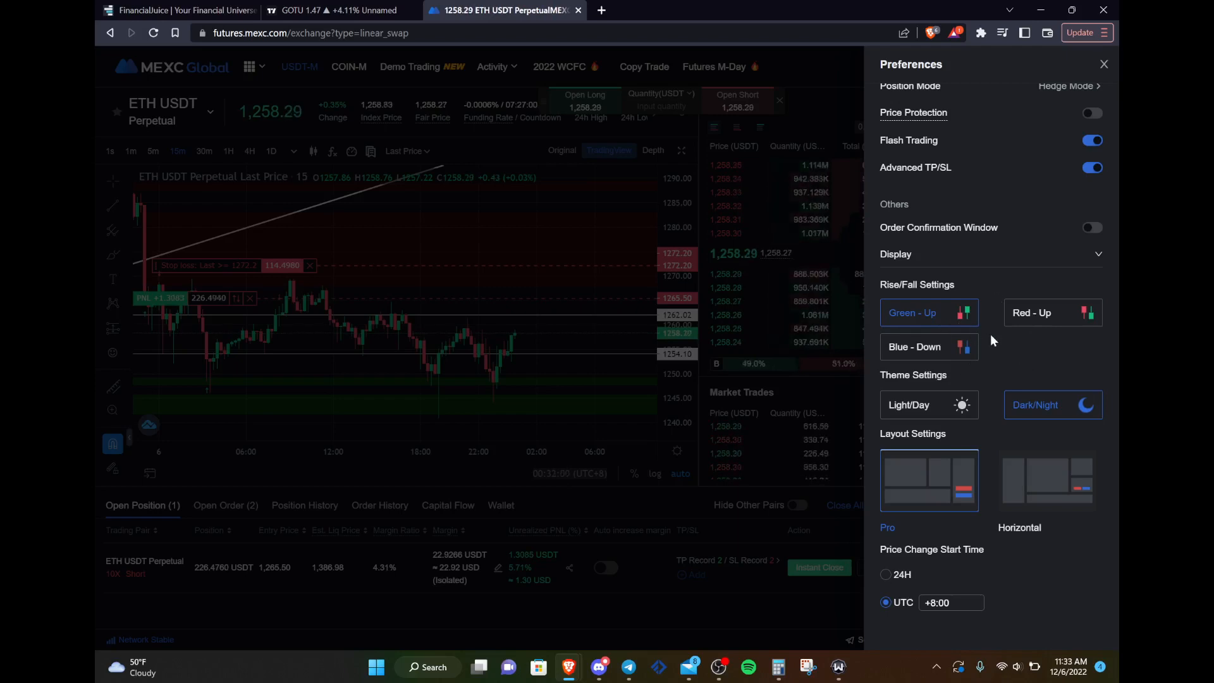
scroll(up, 3)
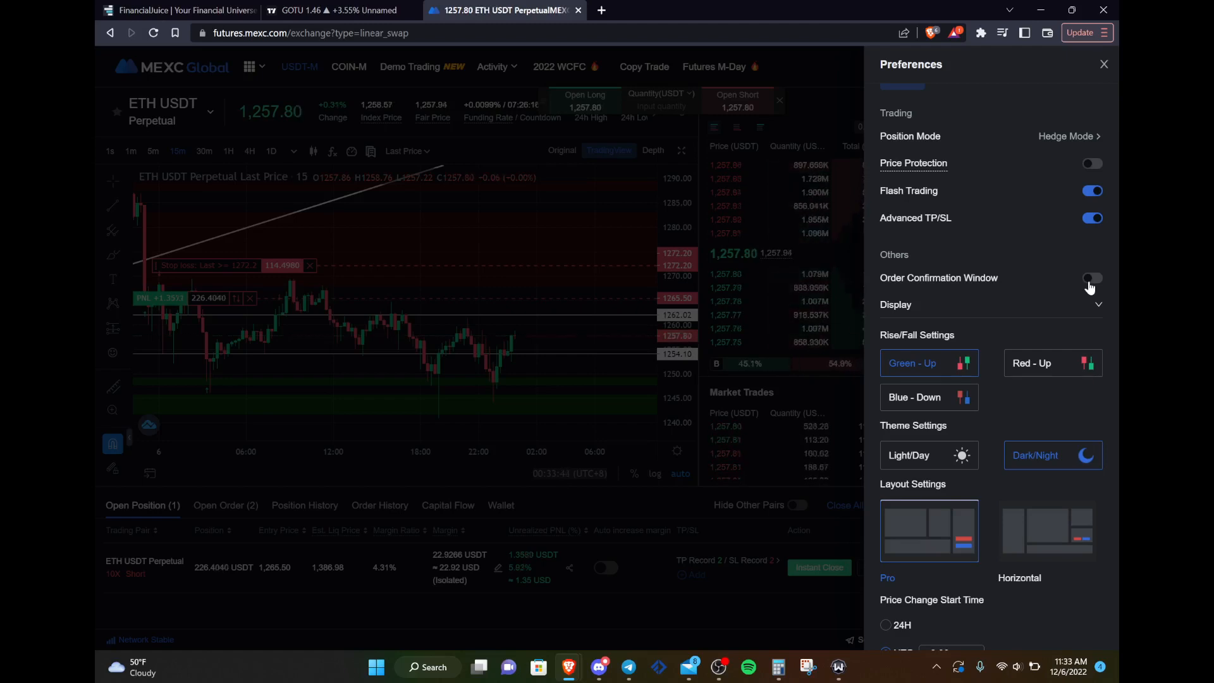
scroll(up, 3)
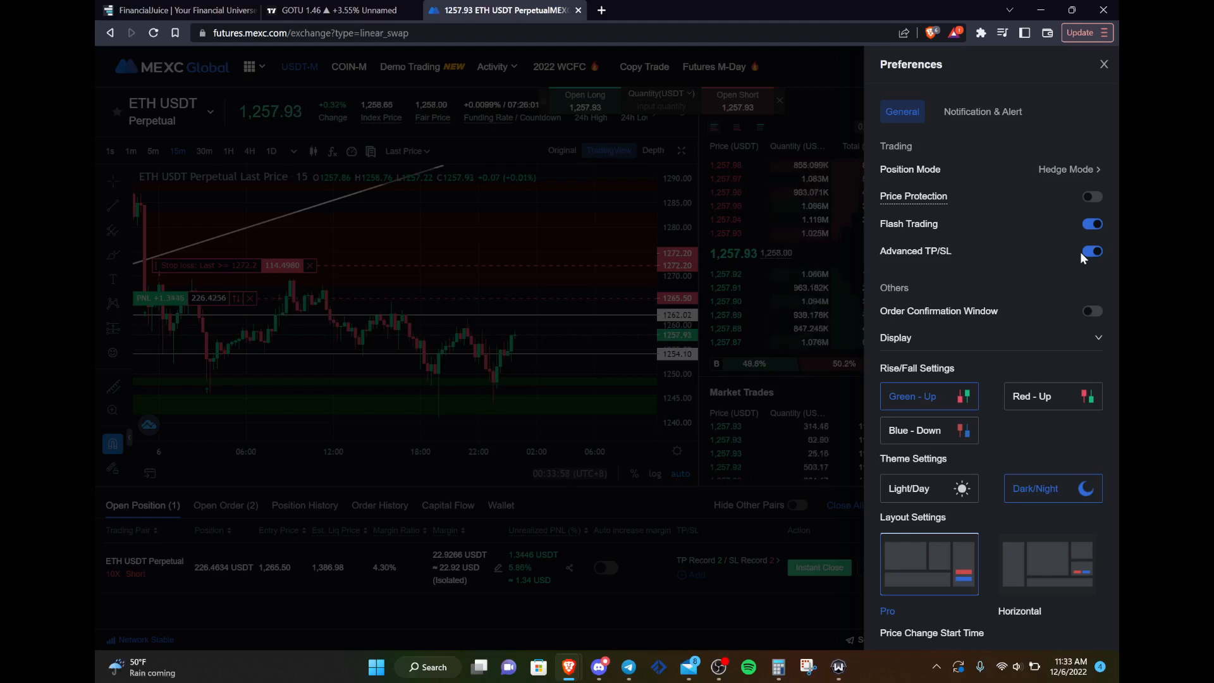
scroll(down, 3)
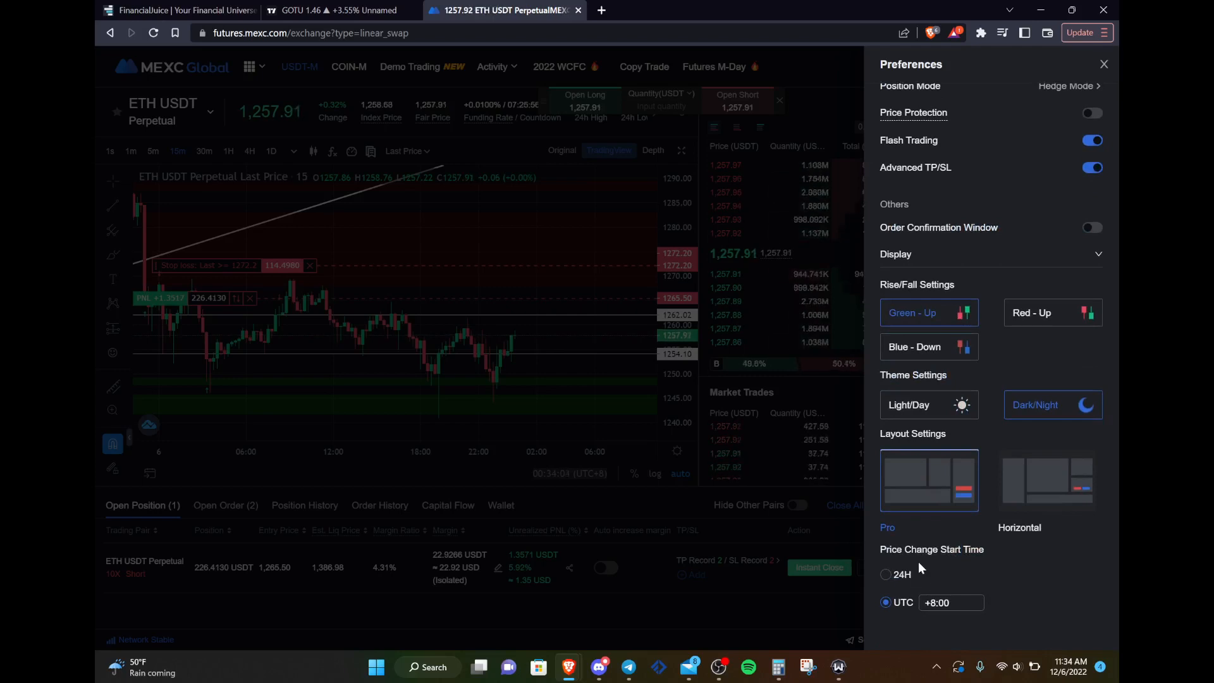
mouse_move(932, 568)
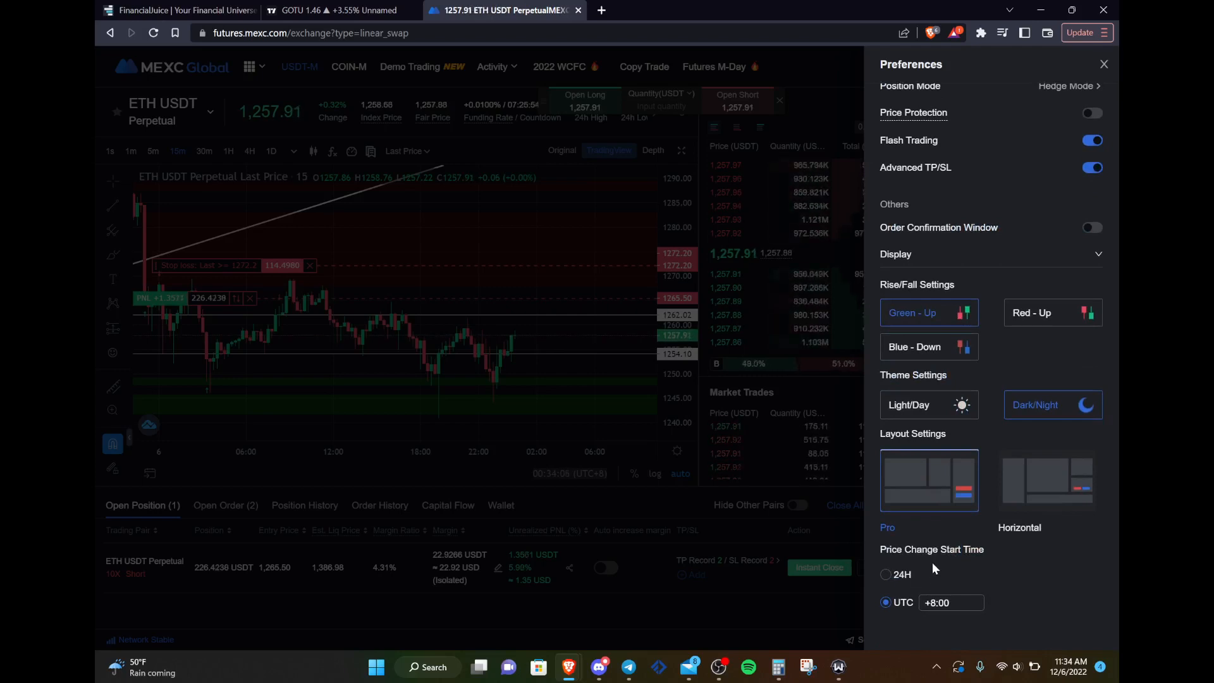
mouse_move(932, 646)
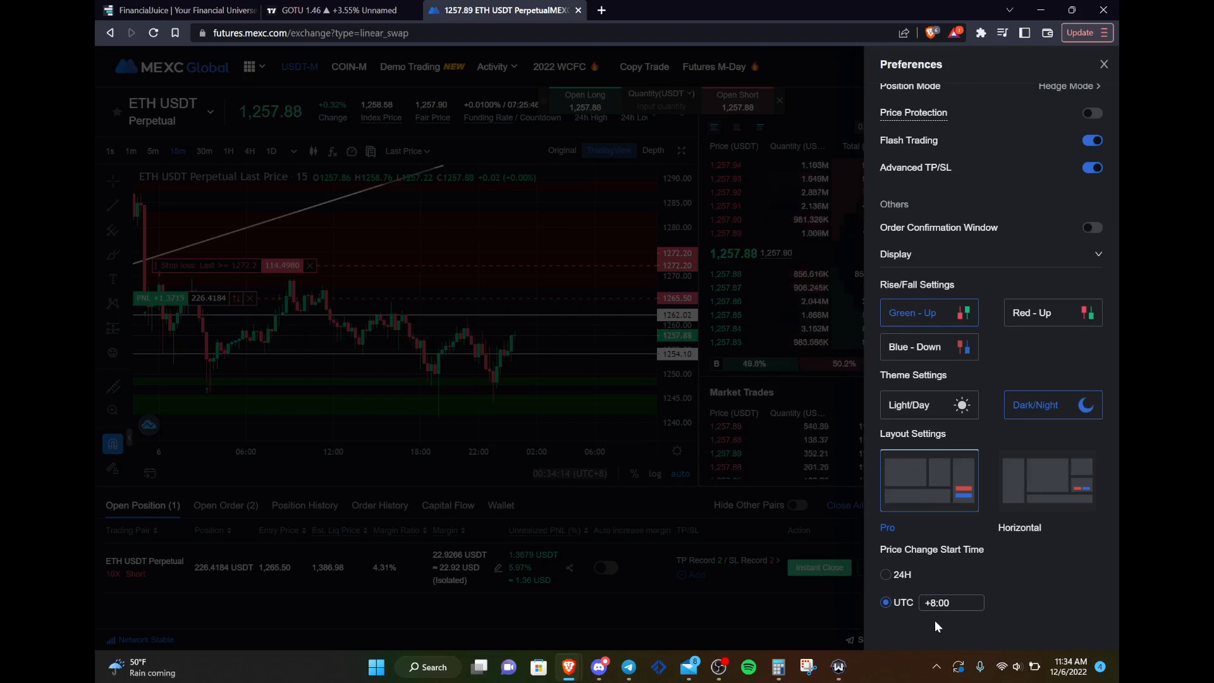
mouse_move(930, 631)
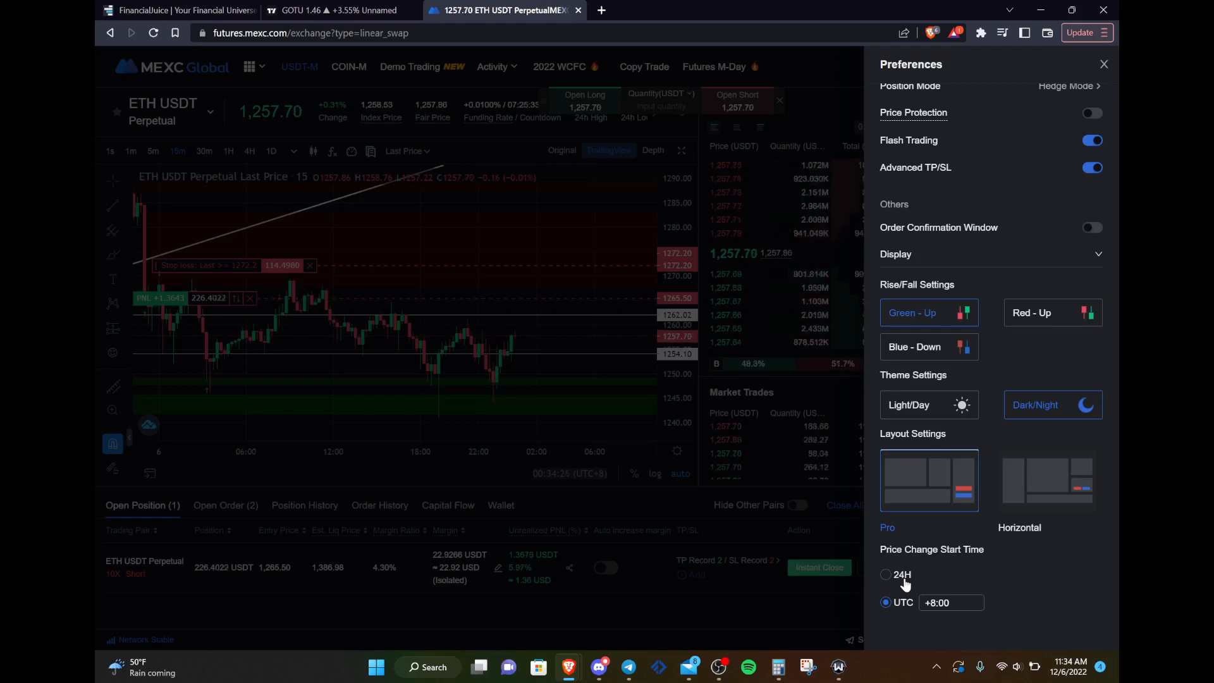
mouse_move(970, 584)
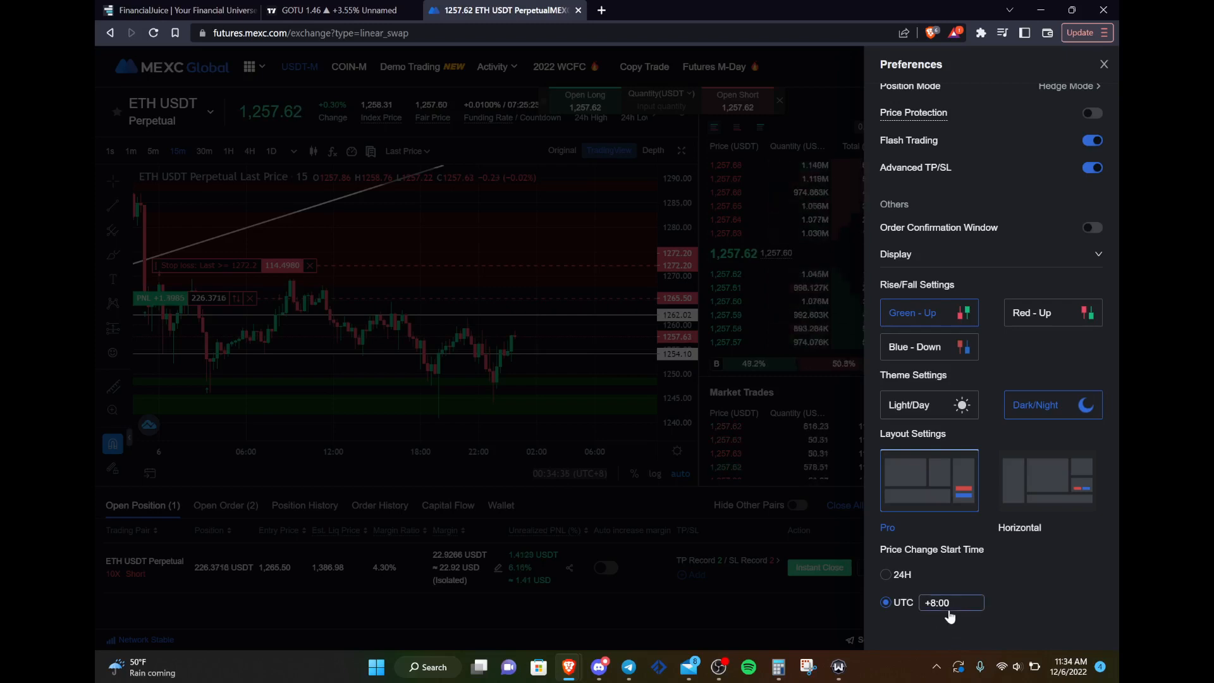
mouse_move(987, 604)
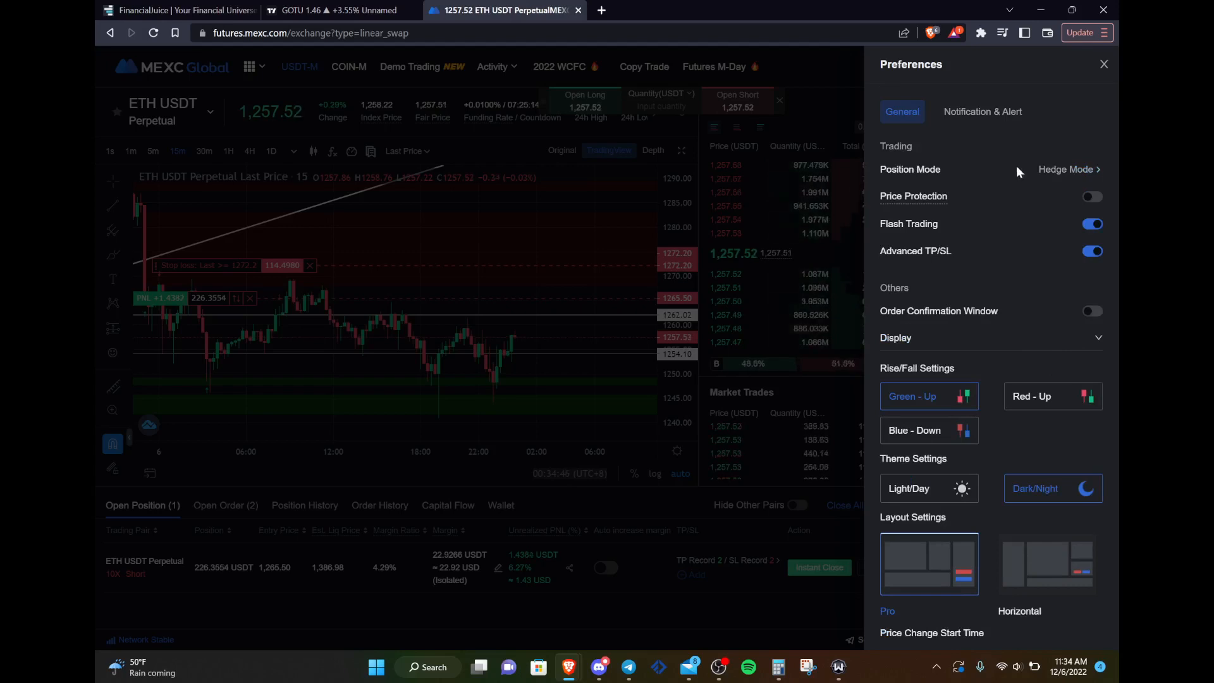
mouse_move(1018, 172)
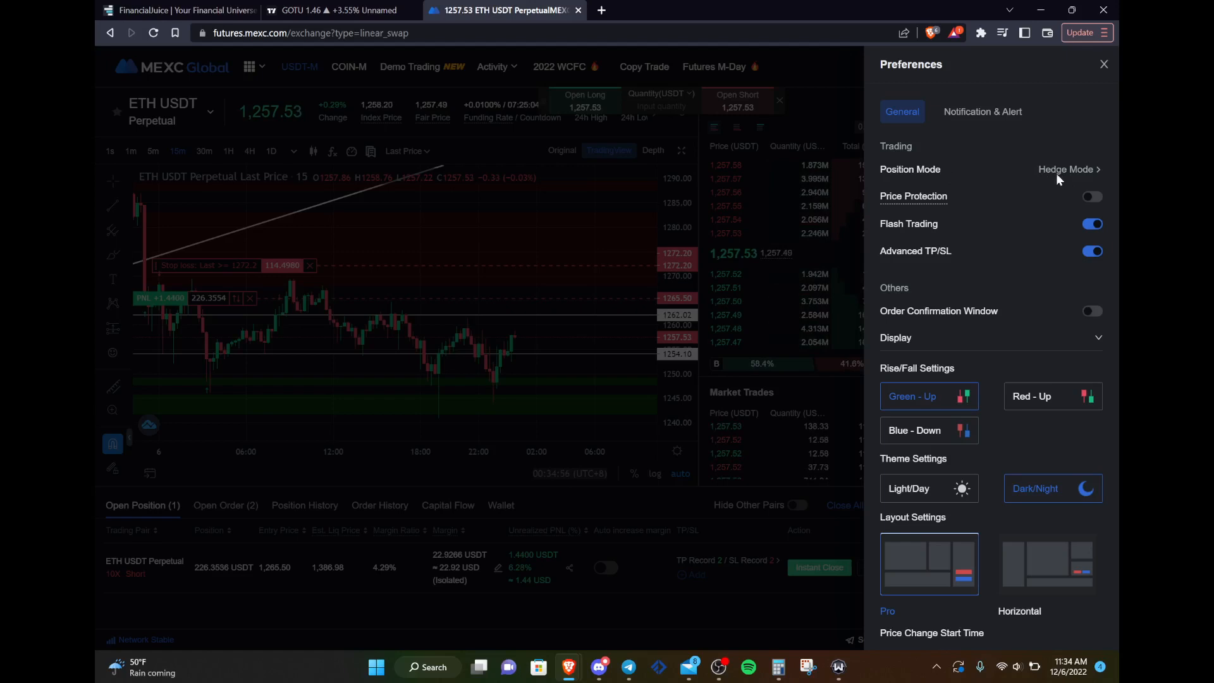
Step: Open the Position Mode dialog, with Hedge Mode currently selected
click(1067, 169)
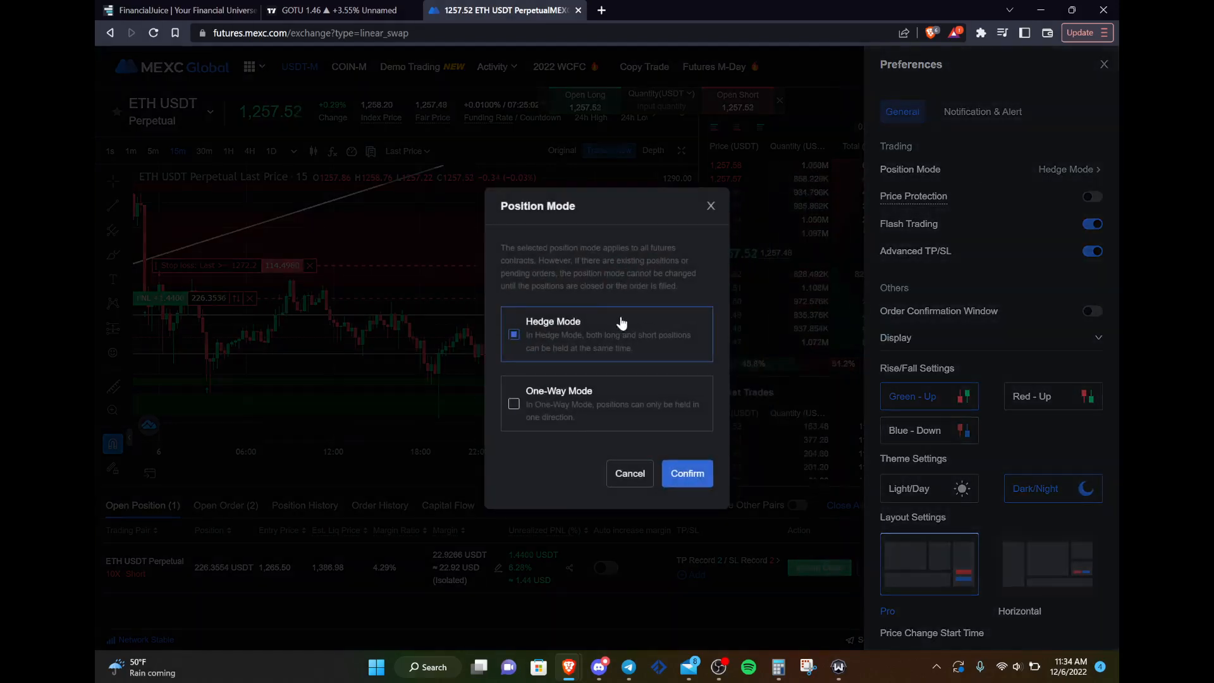
mouse_move(601, 335)
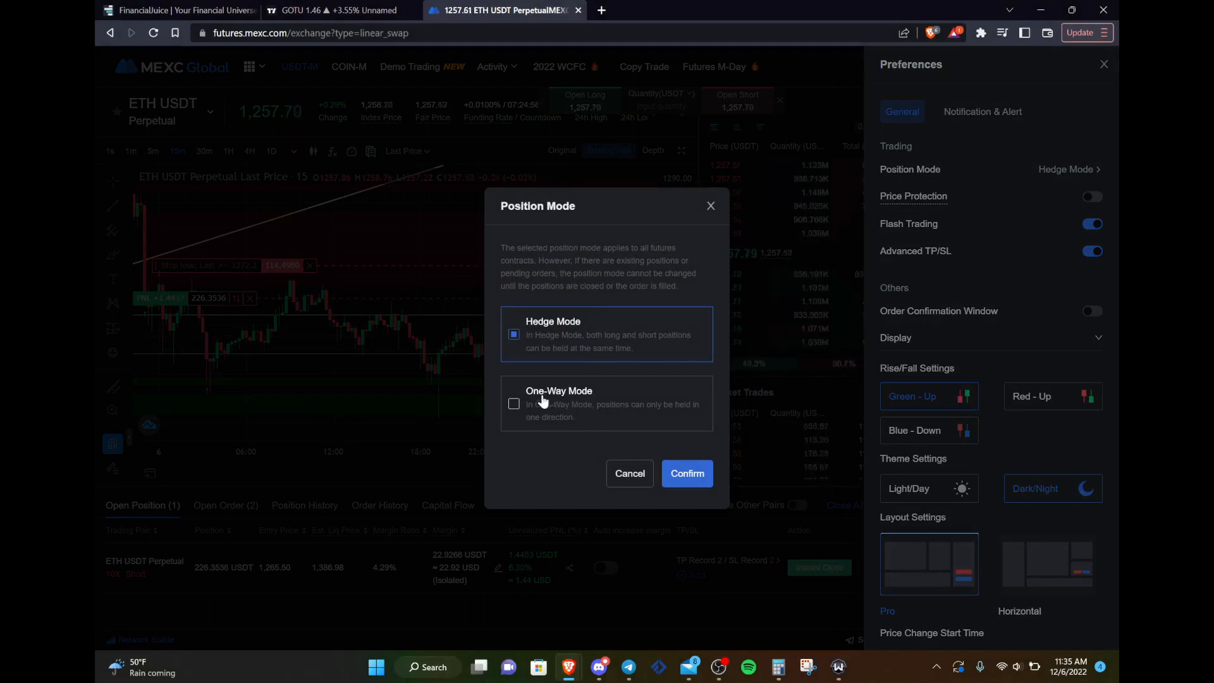
mouse_move(570, 430)
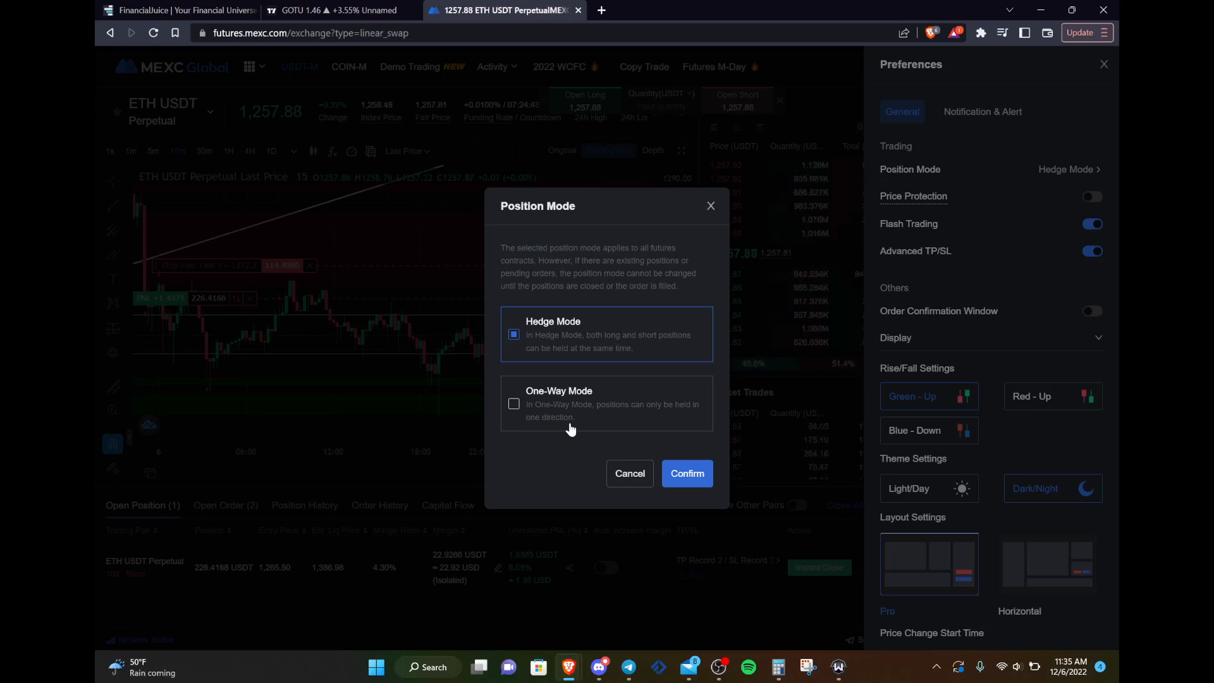
mouse_move(573, 320)
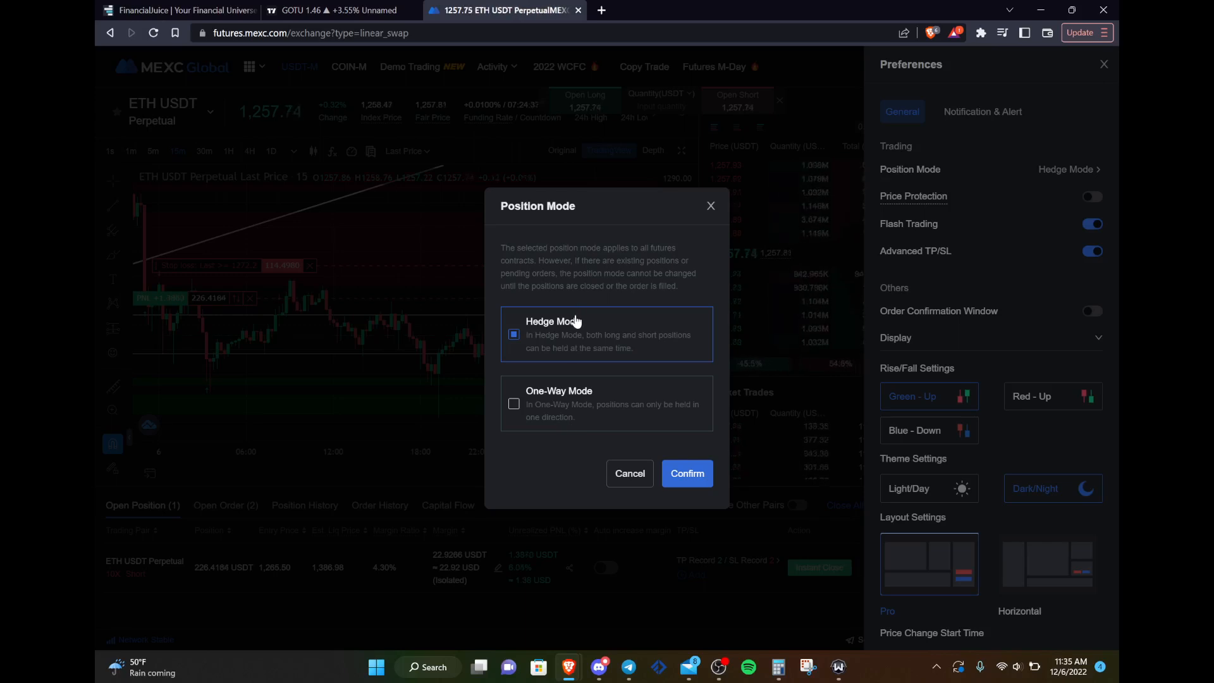
mouse_move(576, 362)
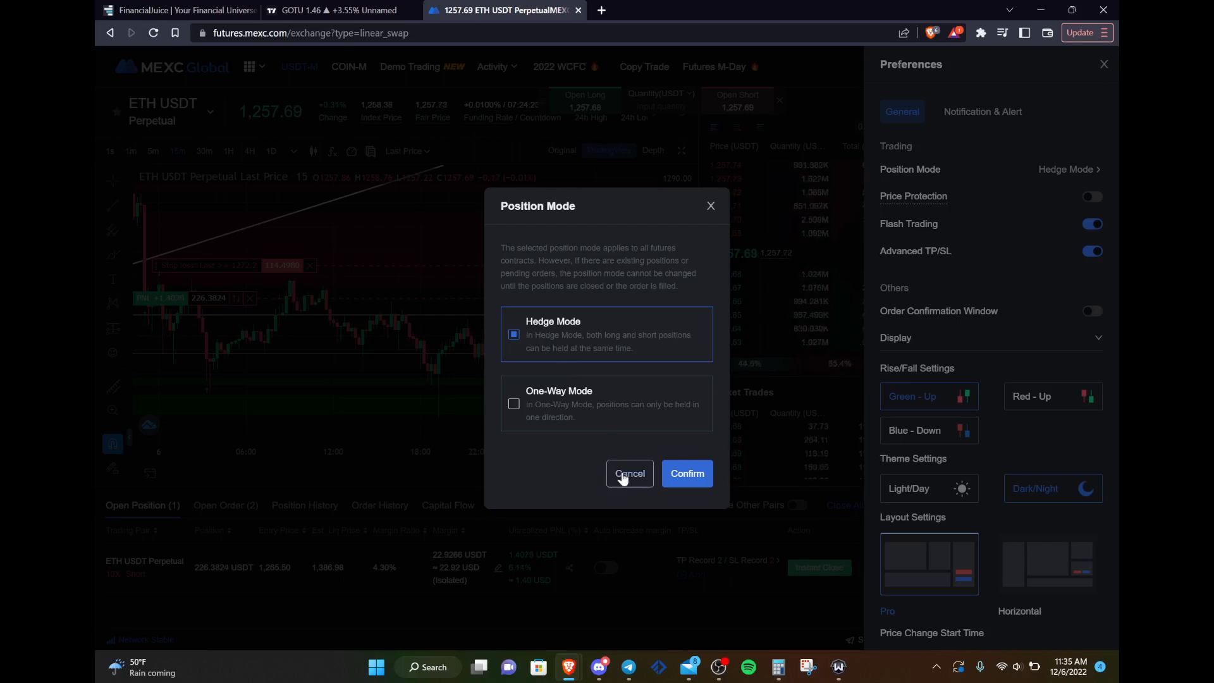
Step: Cancel the Position Mode change, close the menu, and show the short's TP/SL records
click(630, 473)
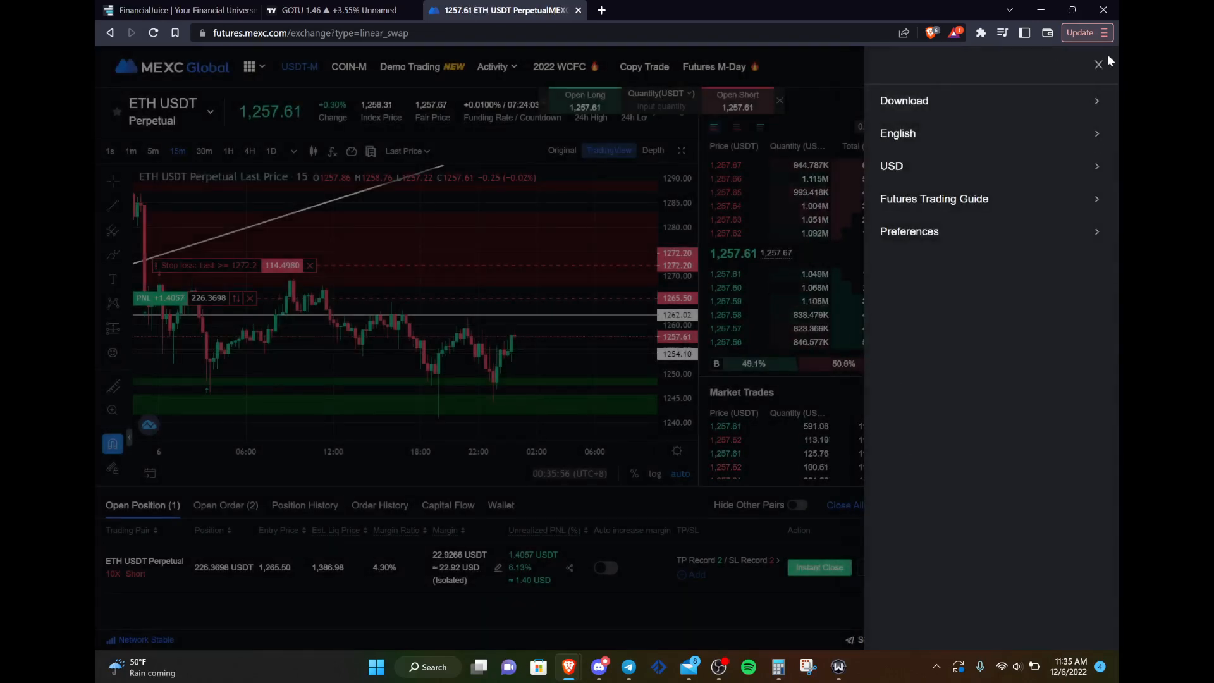
click(1097, 64)
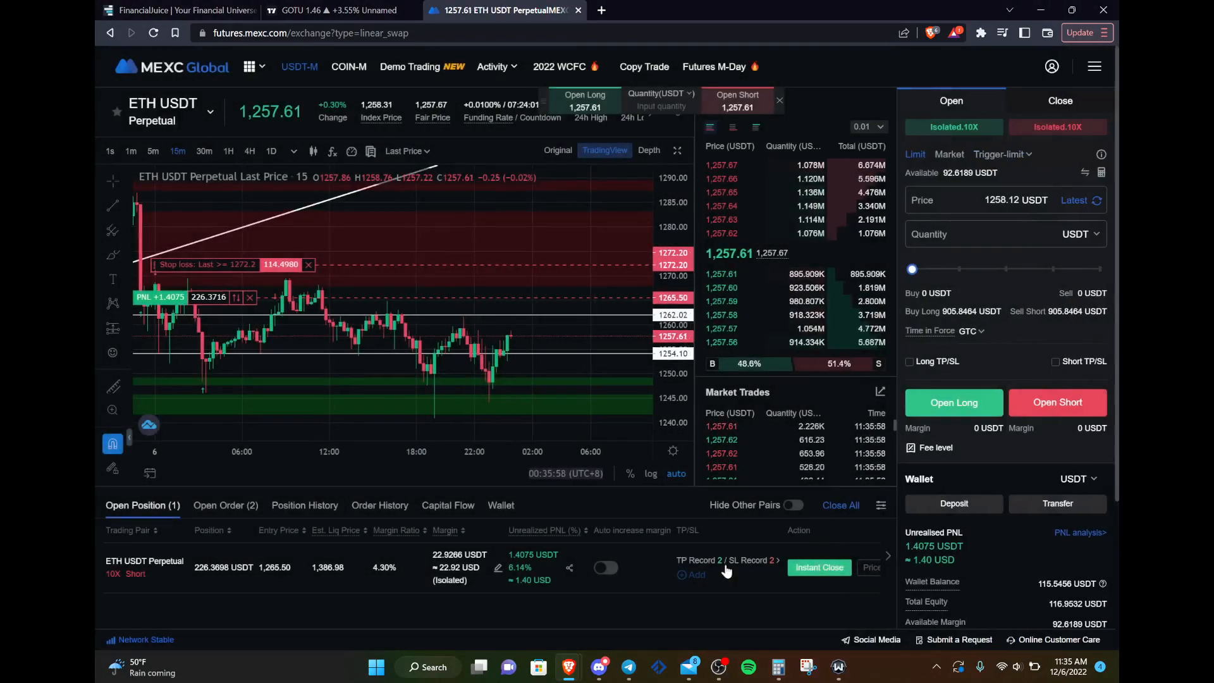
click(722, 560)
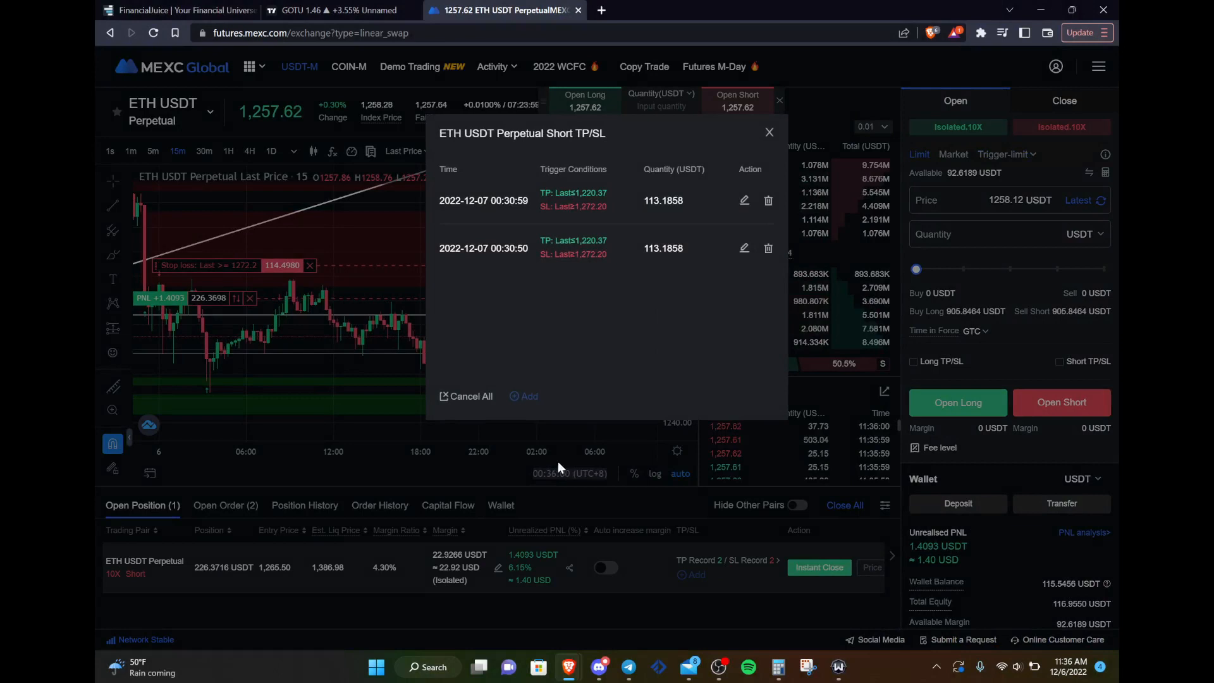
mouse_move(597, 218)
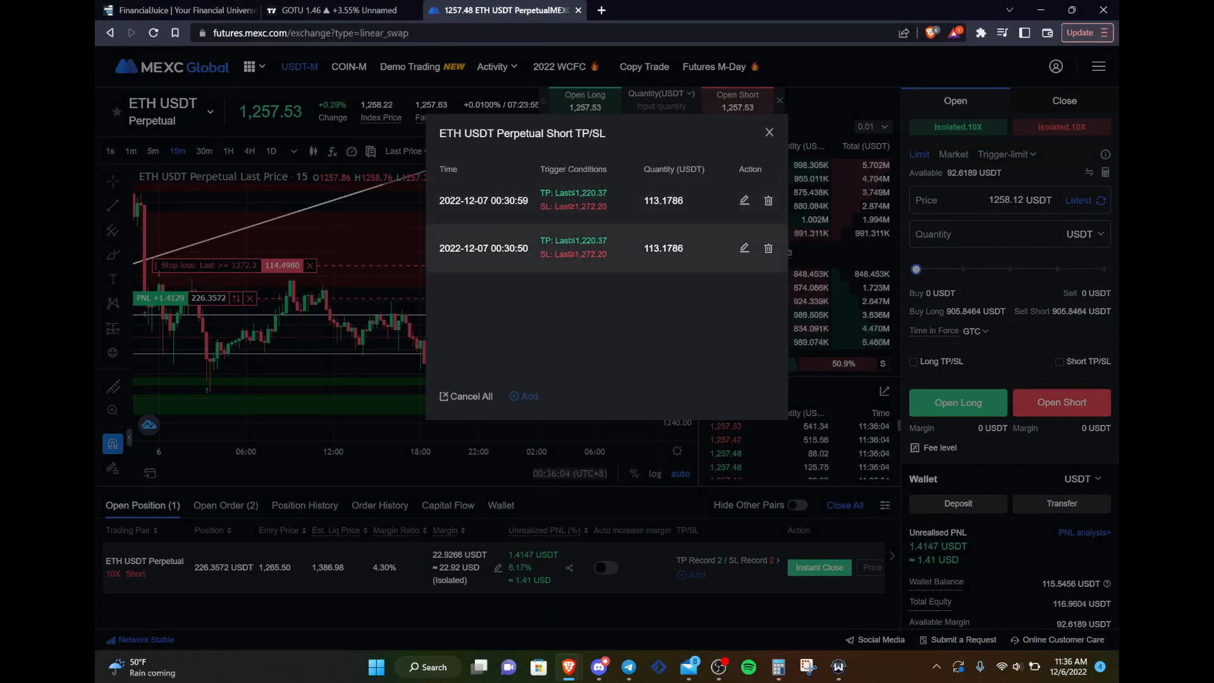
mouse_move(572, 210)
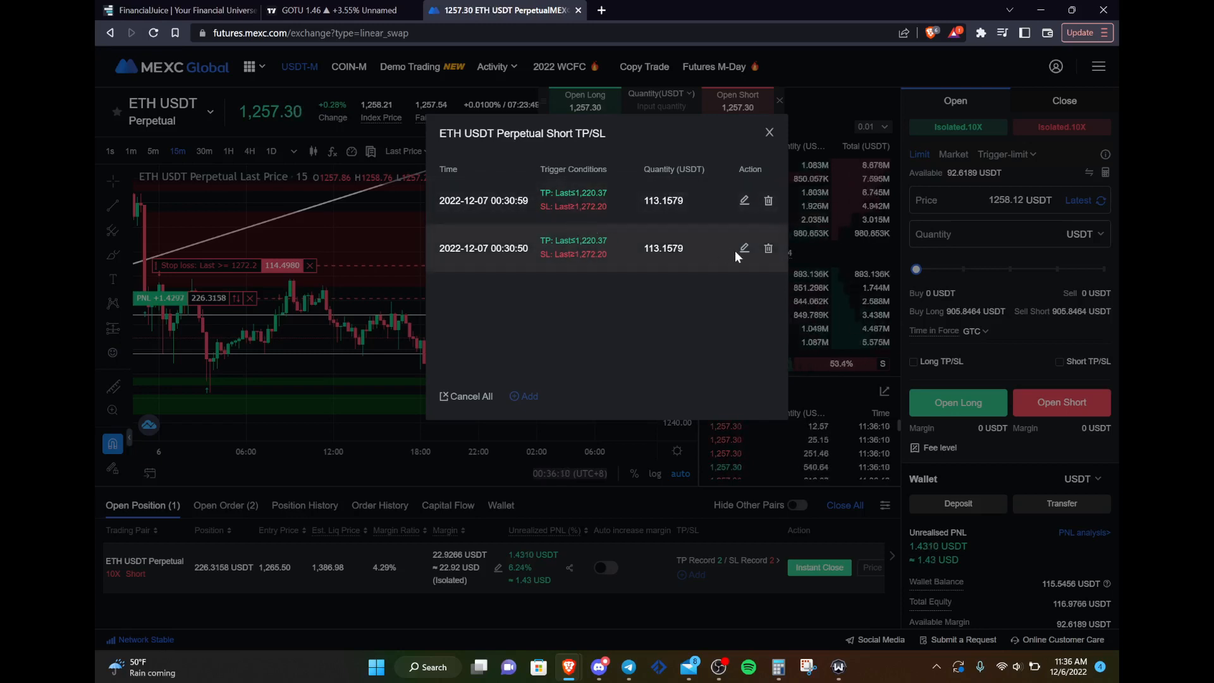
Step: Edit the older TP/SL record to take profit 1240 and stop loss 1280, then close the list
click(744, 248)
text(1280)
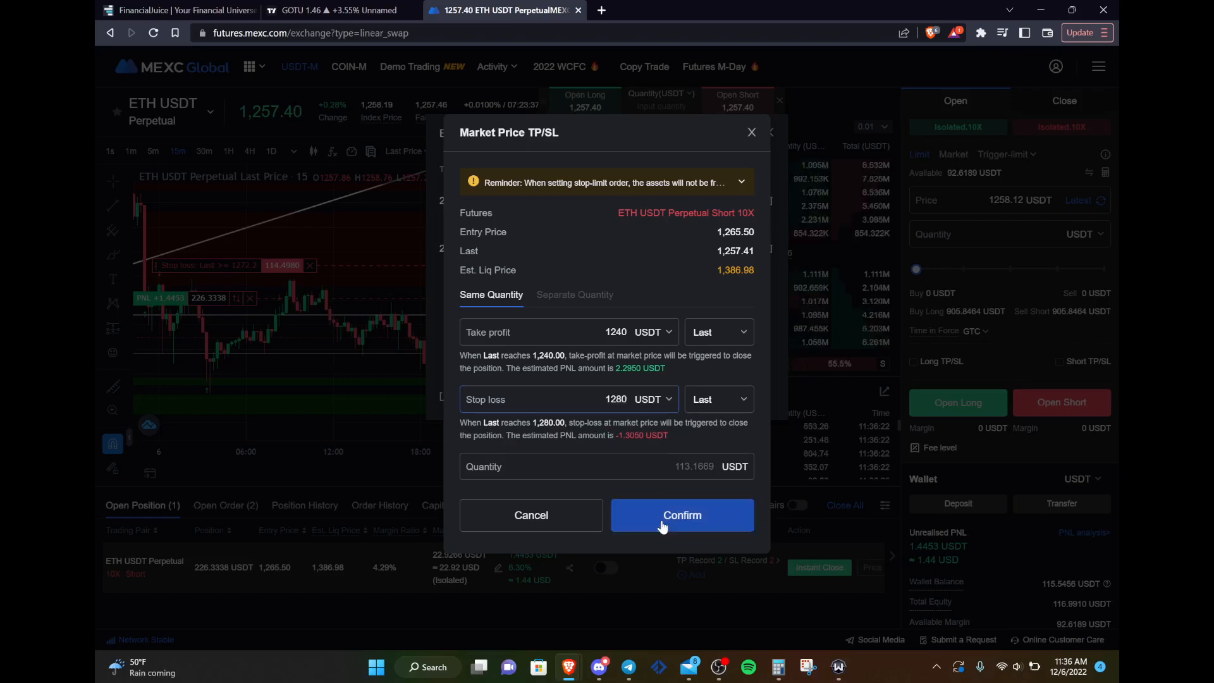
click(681, 514)
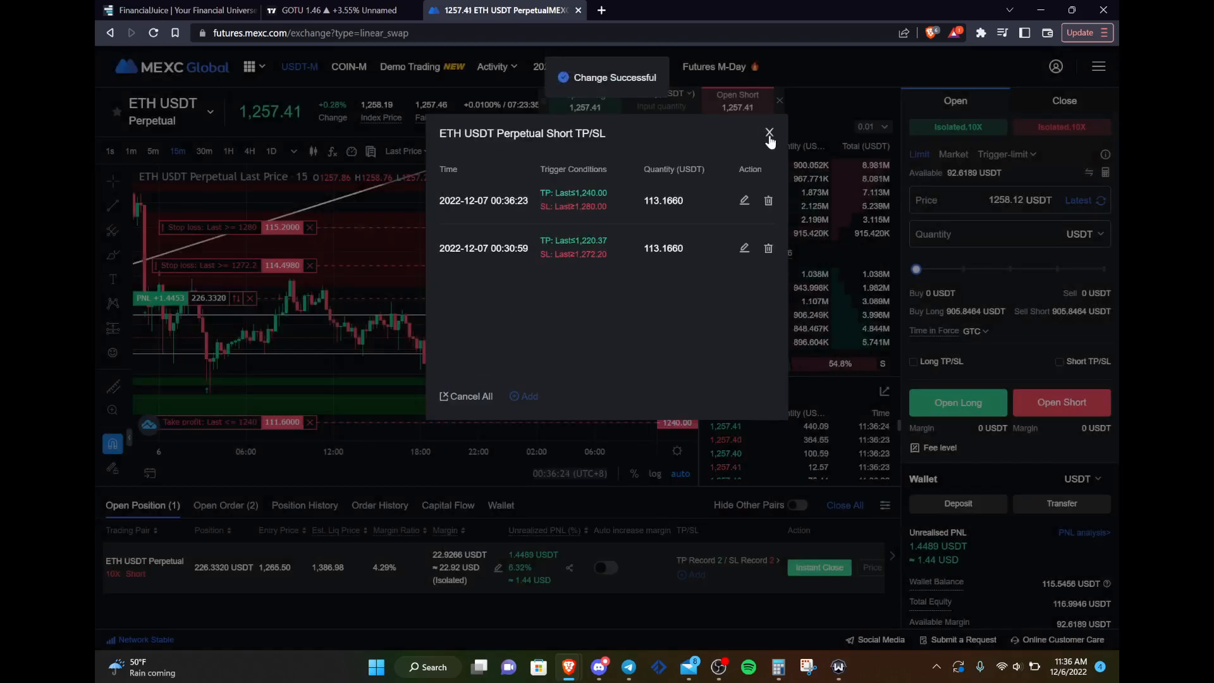
click(770, 134)
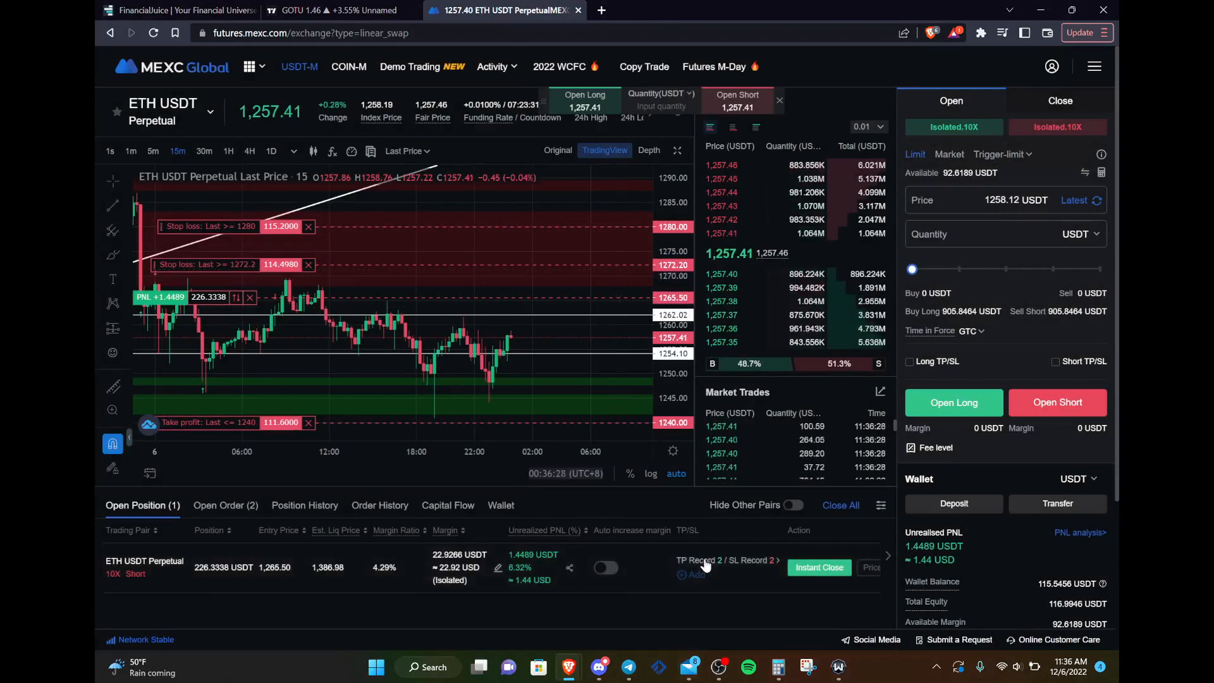
Step: Reopen the short's TP/SL list showing the 1,240/1,280 and 1,220.37/1,272.20 orders
click(722, 560)
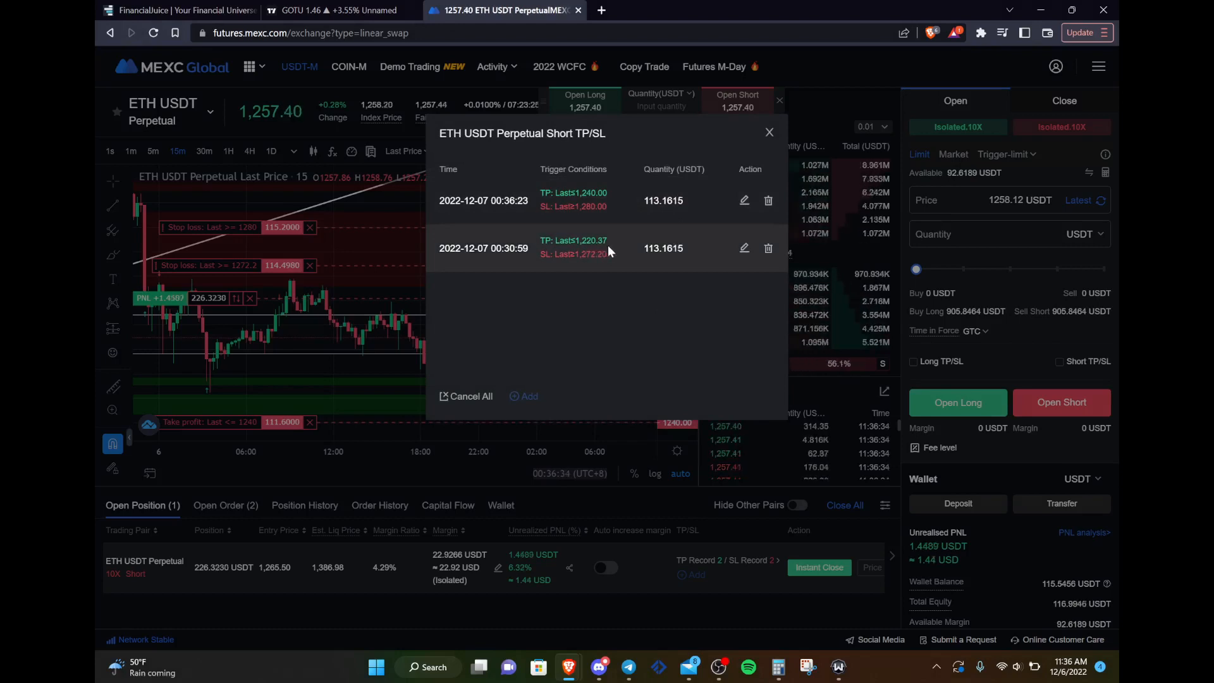
mouse_move(594, 263)
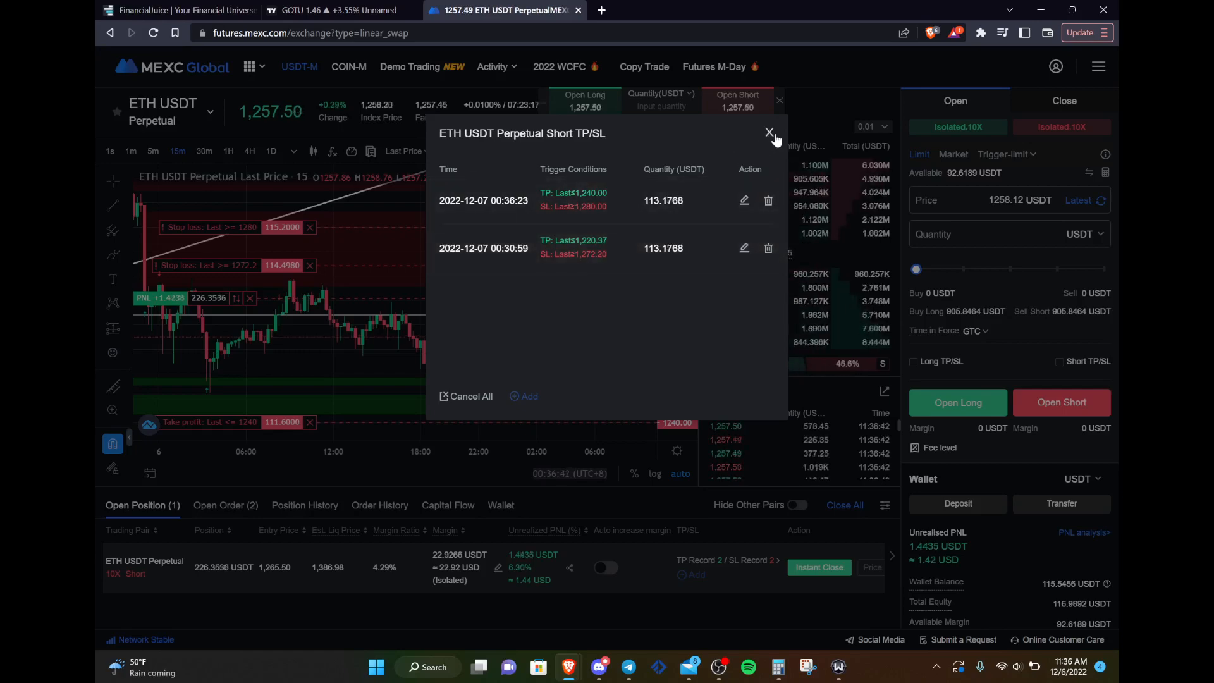
click(769, 134)
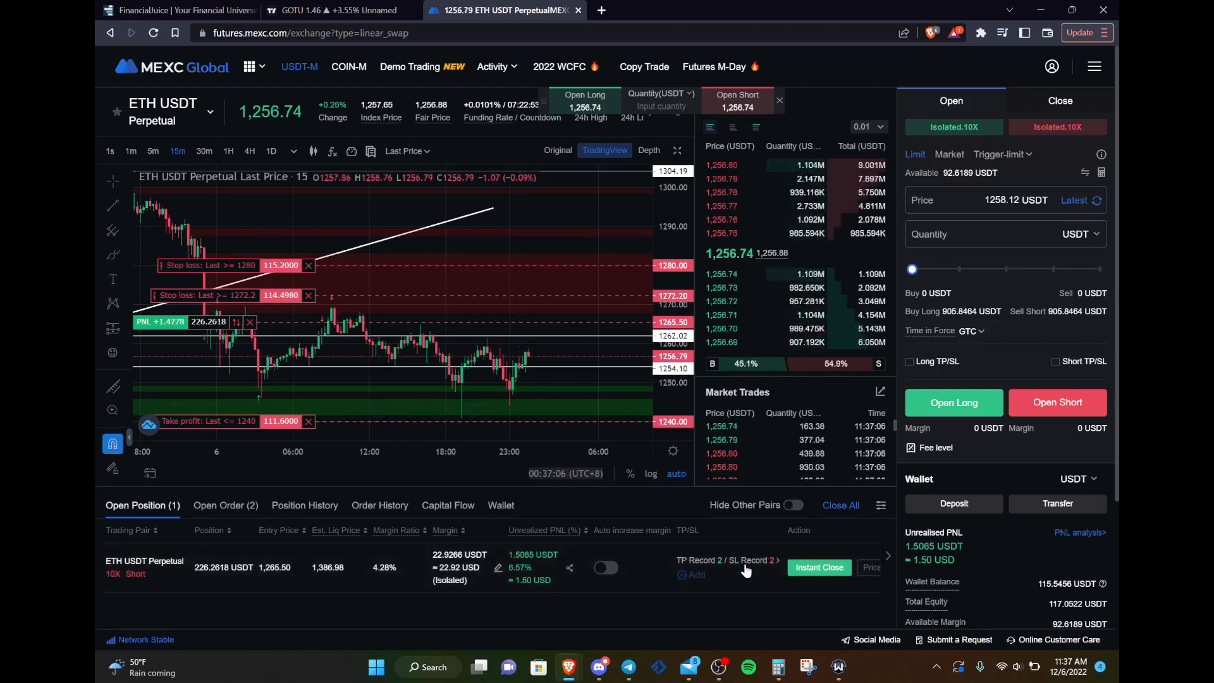
click(723, 560)
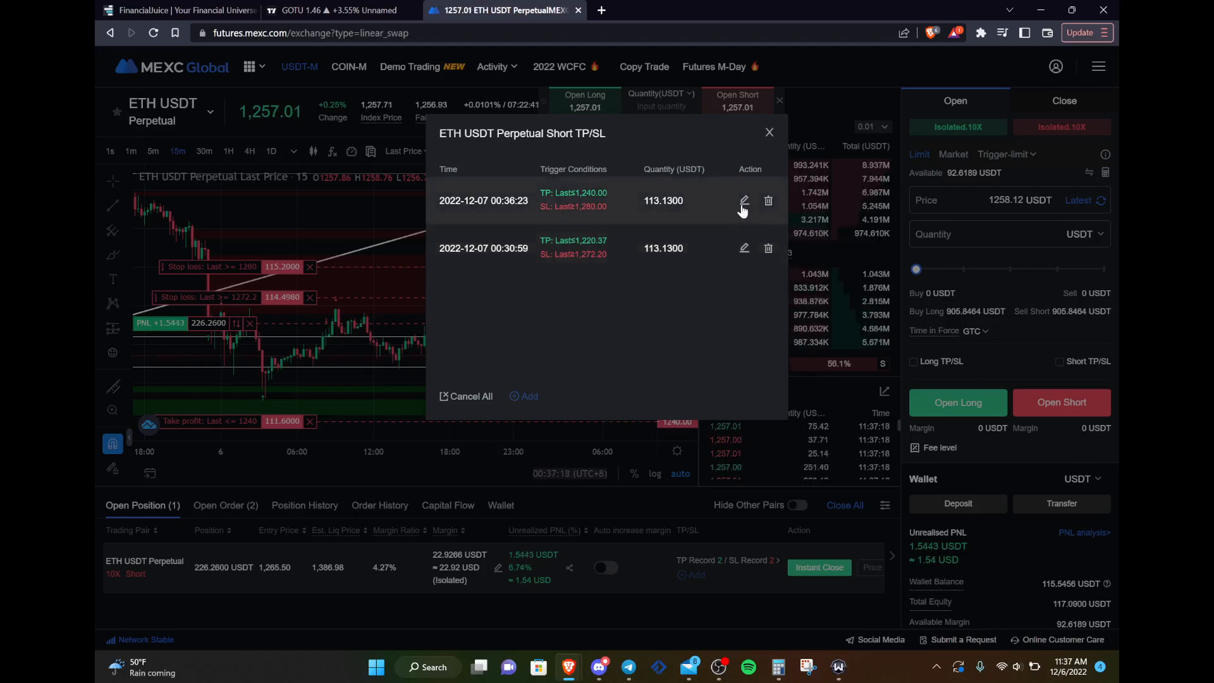
Step: Change the newer TP/SL record's stop loss to 1272.2
click(744, 201)
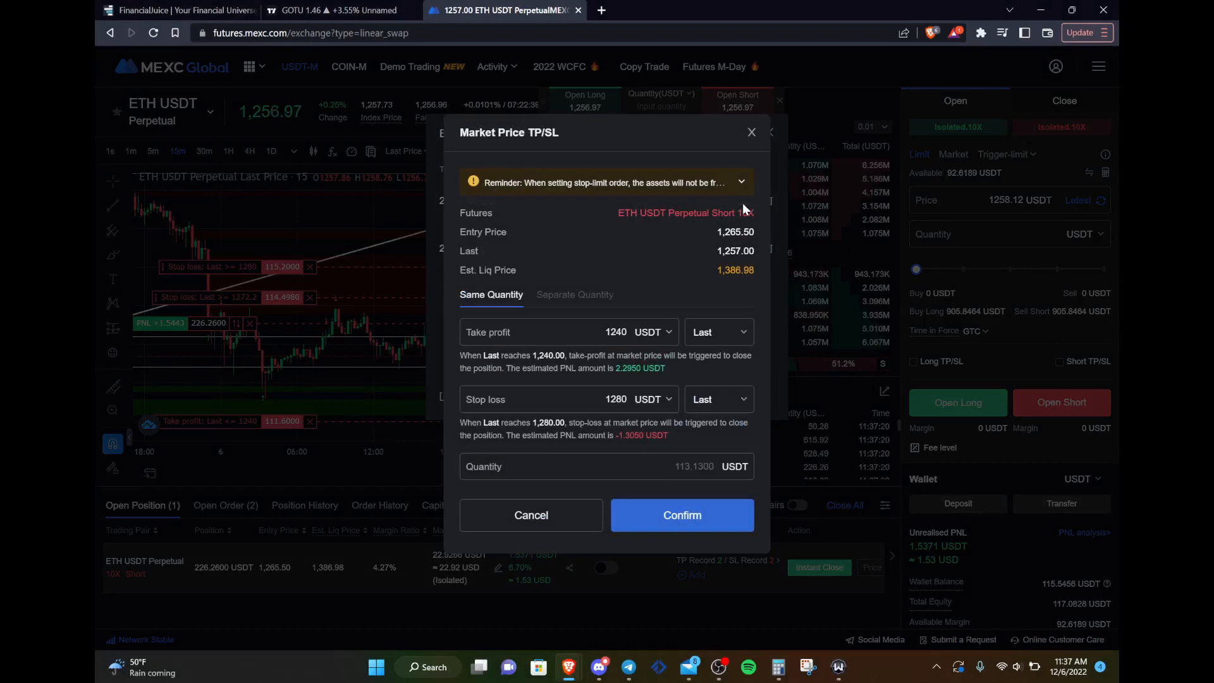
triple_click(616, 399)
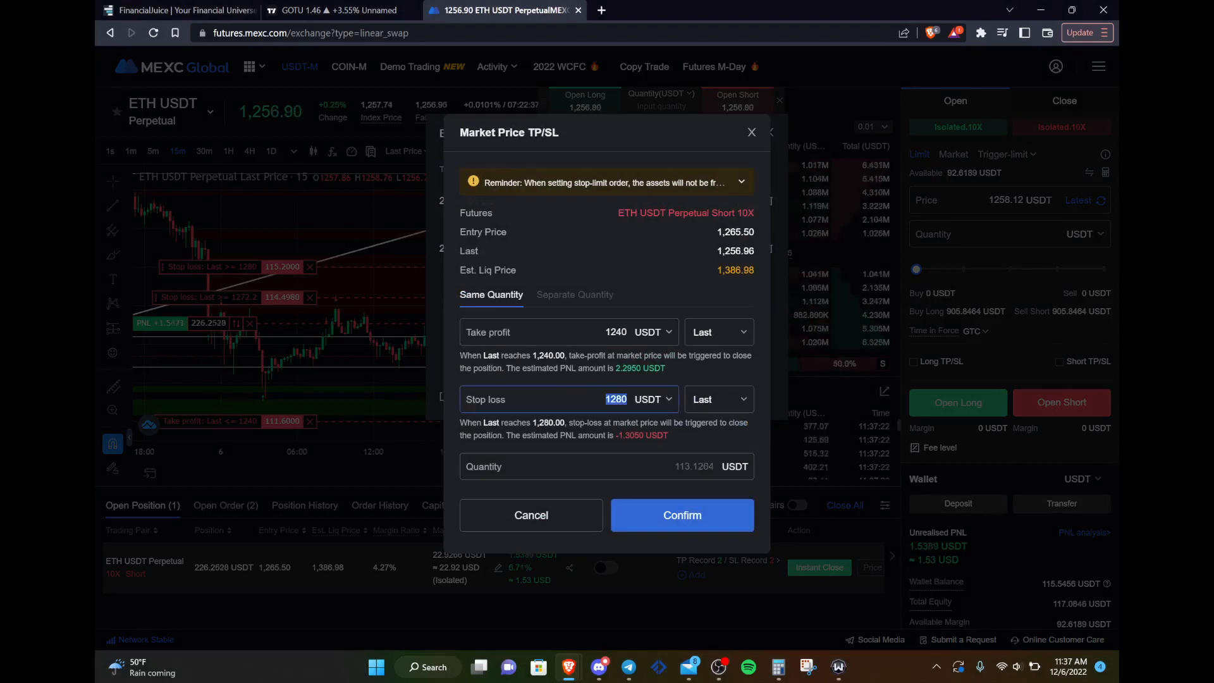
text(1272.2)
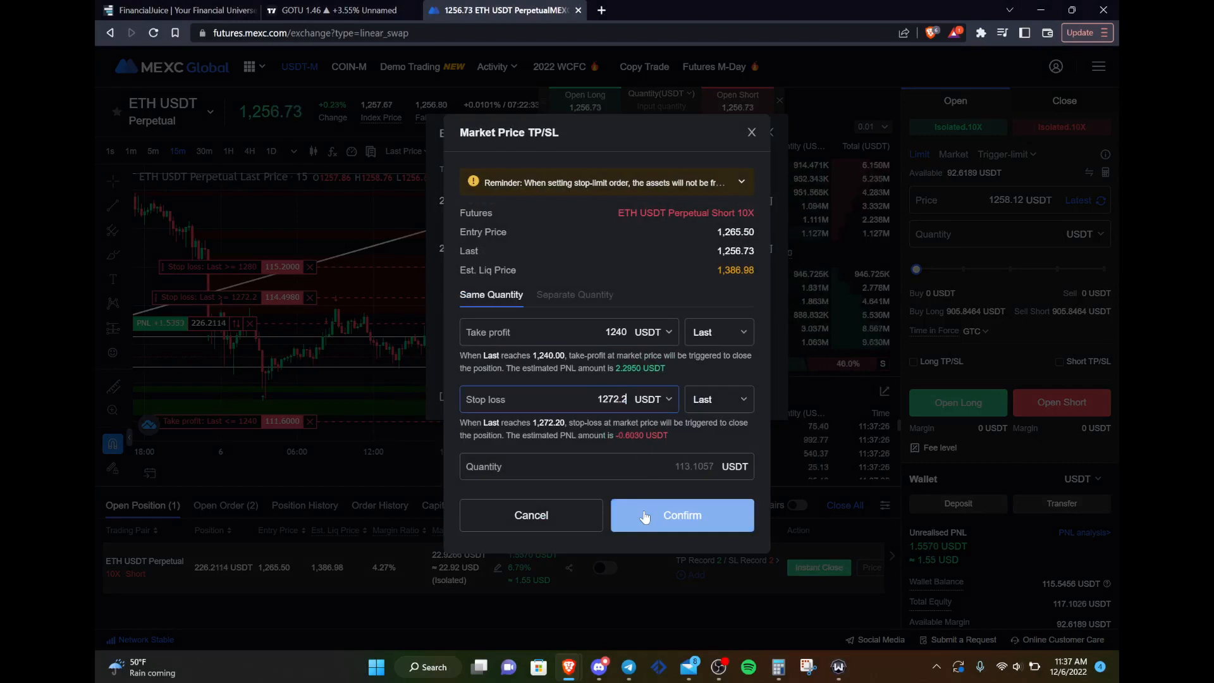
click(680, 515)
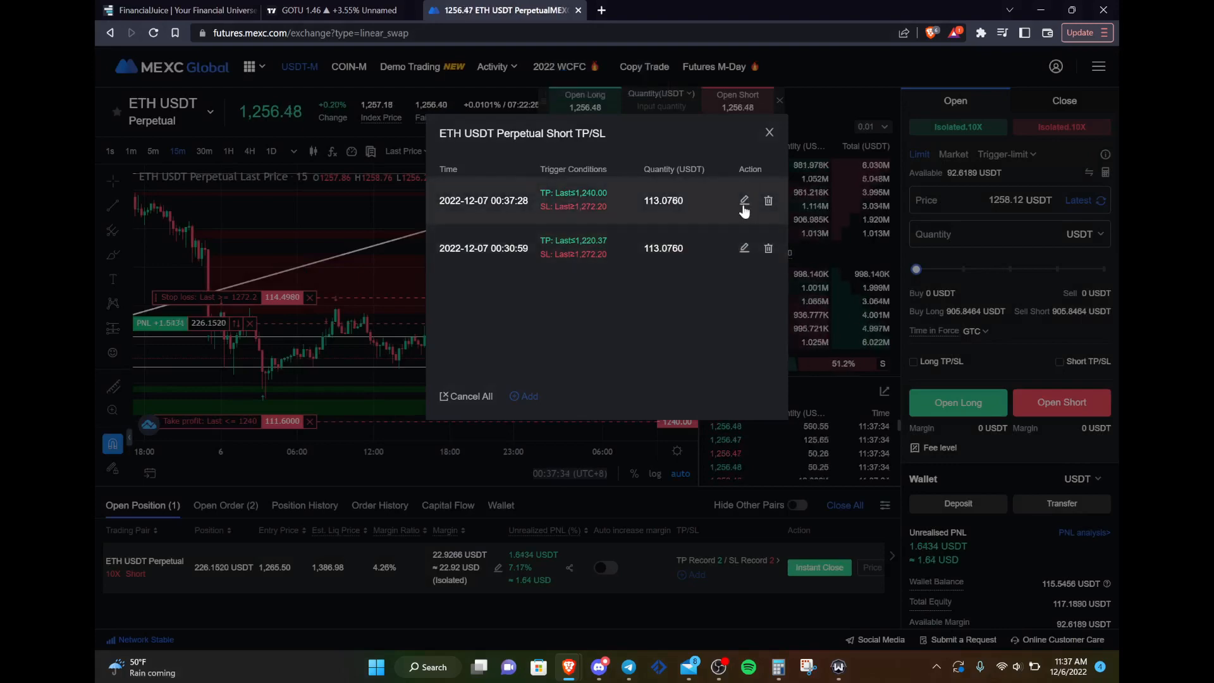
Step: Set the newer record's take profit to 1220.37 and close the TP/SL list
click(744, 201)
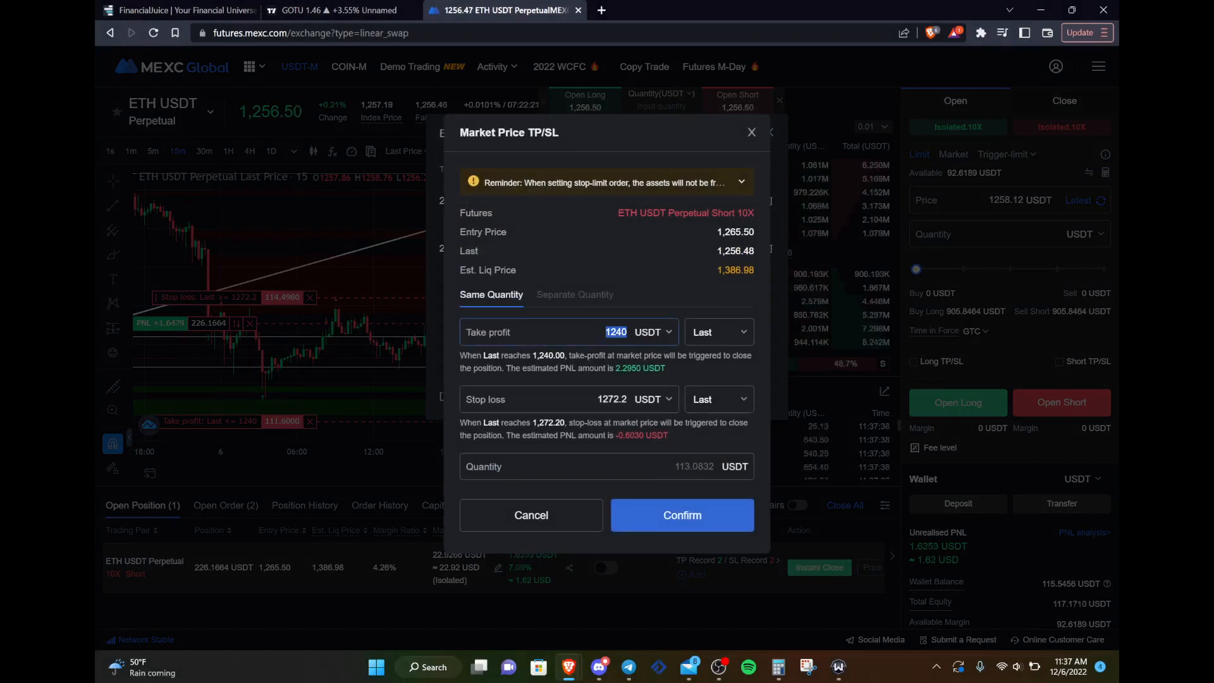
text(1220.37)
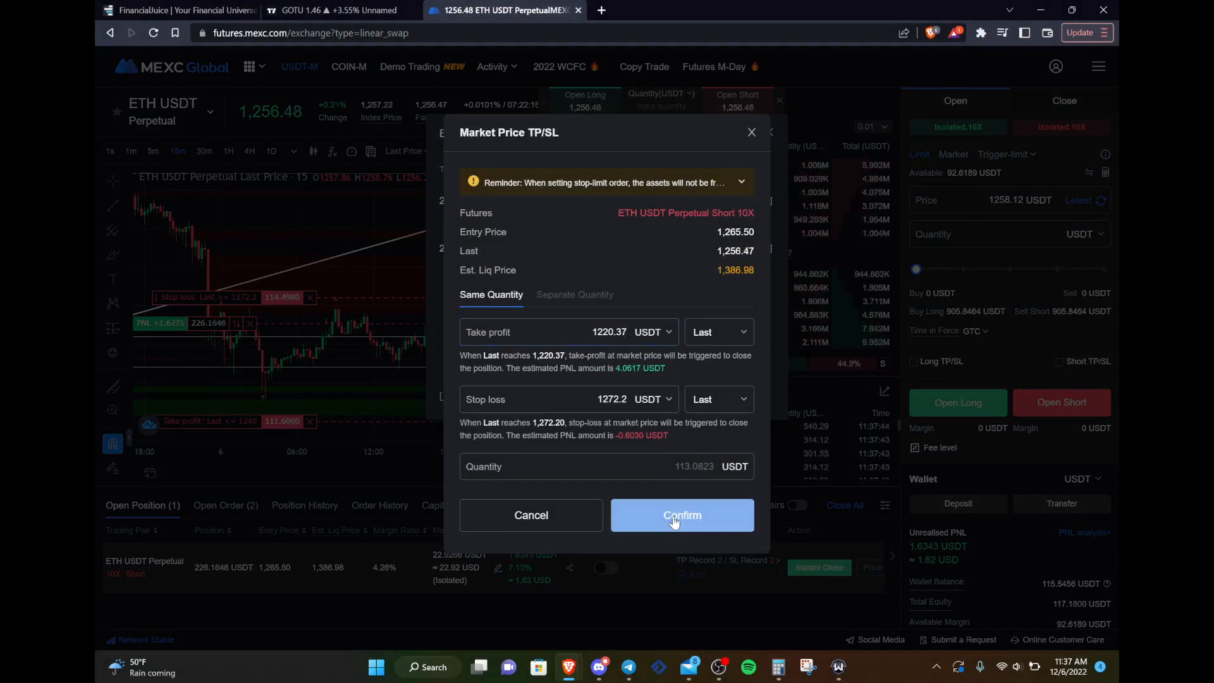
click(680, 515)
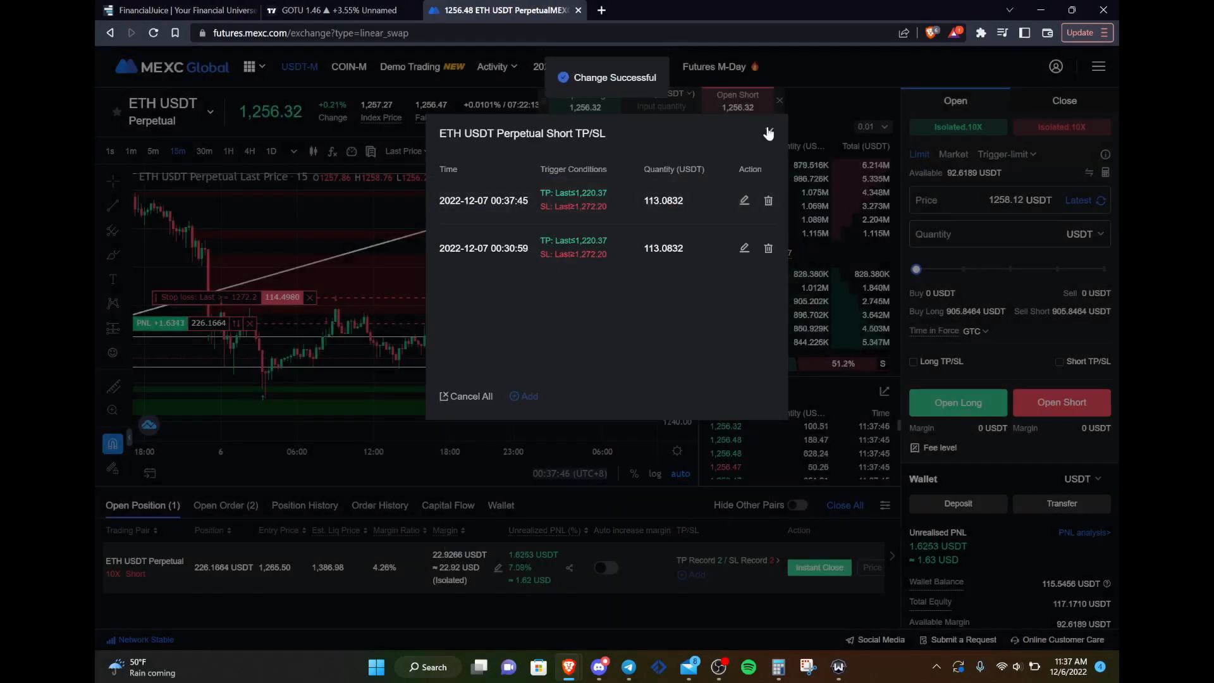
click(769, 133)
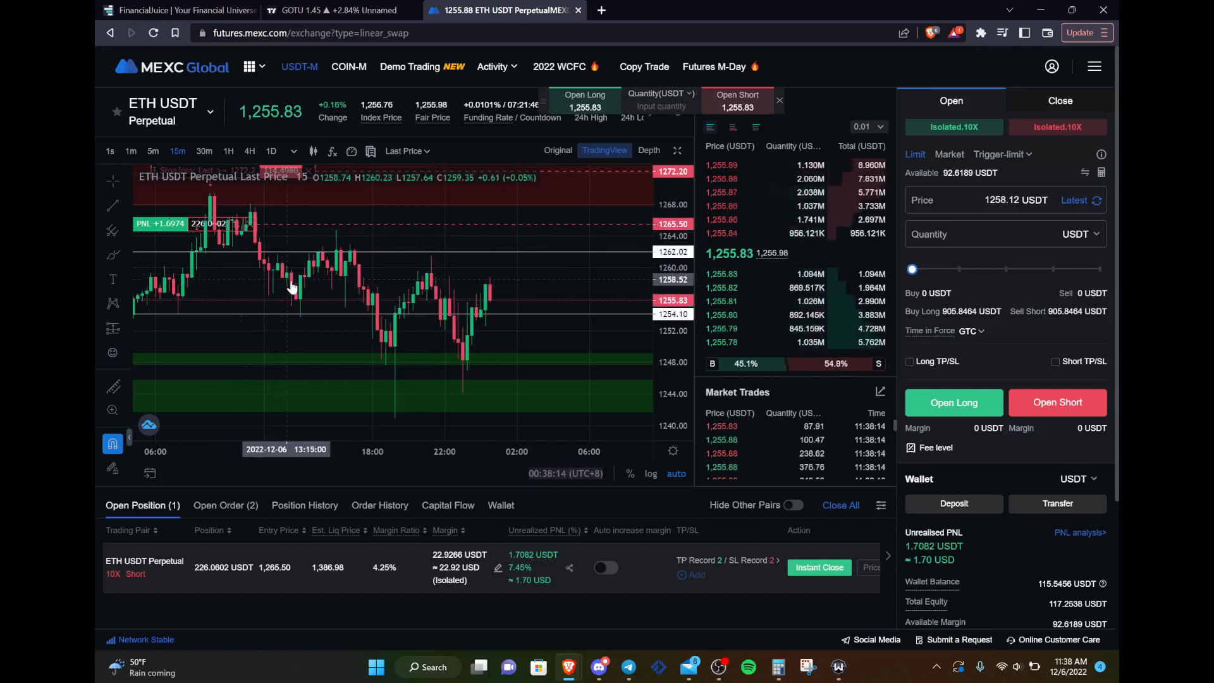
mouse_move(379, 334)
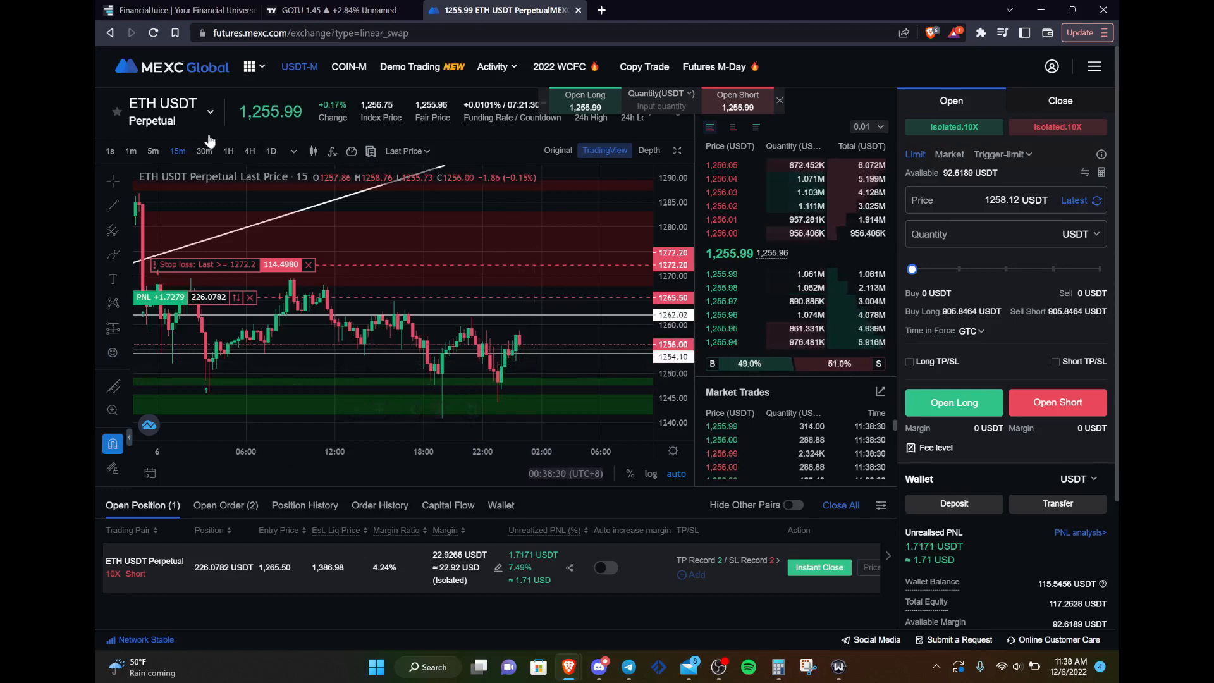
click(228, 150)
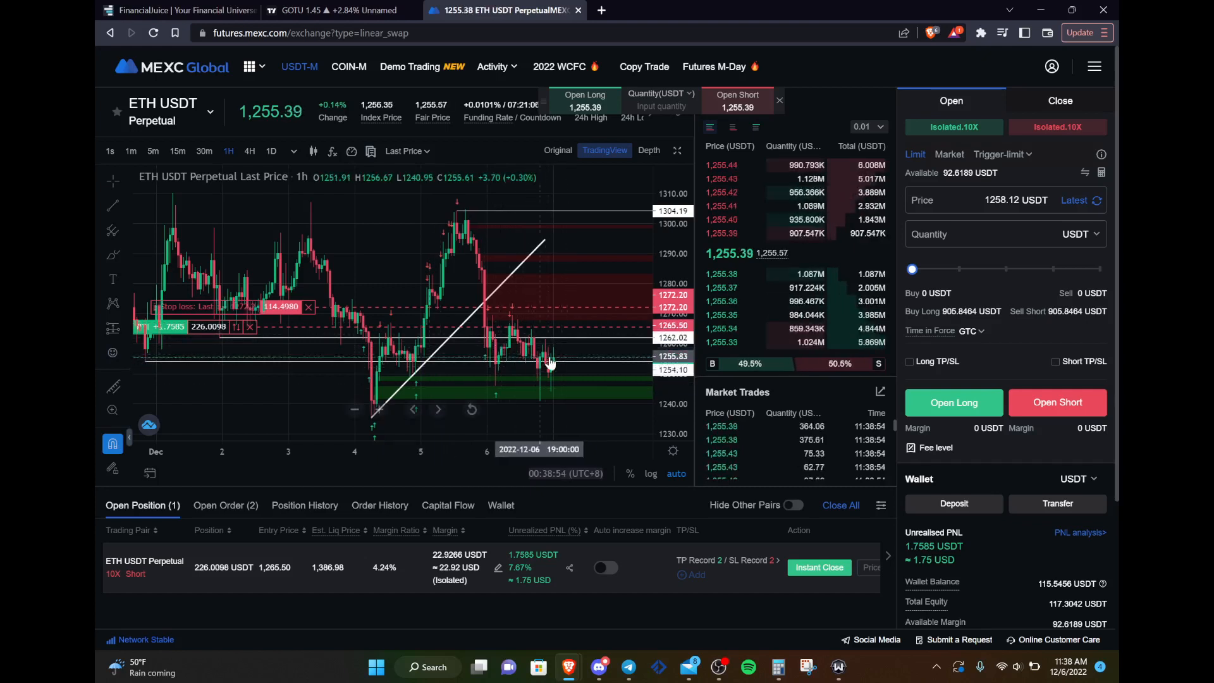
mouse_move(576, 307)
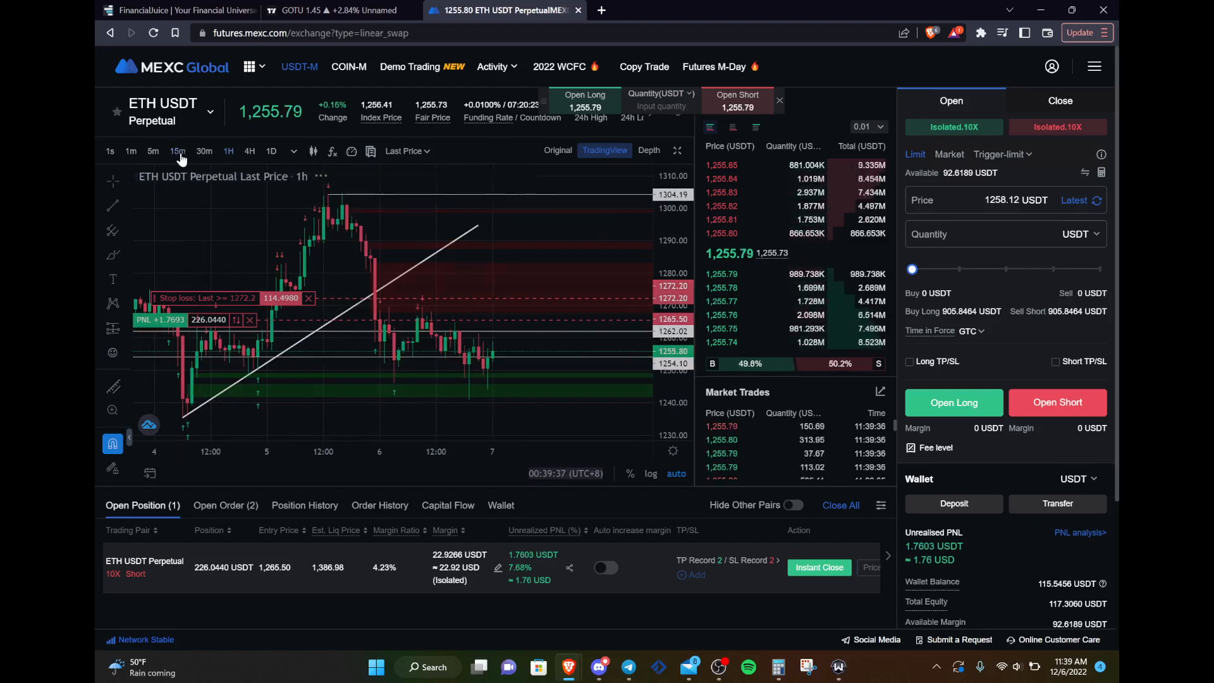
click(178, 151)
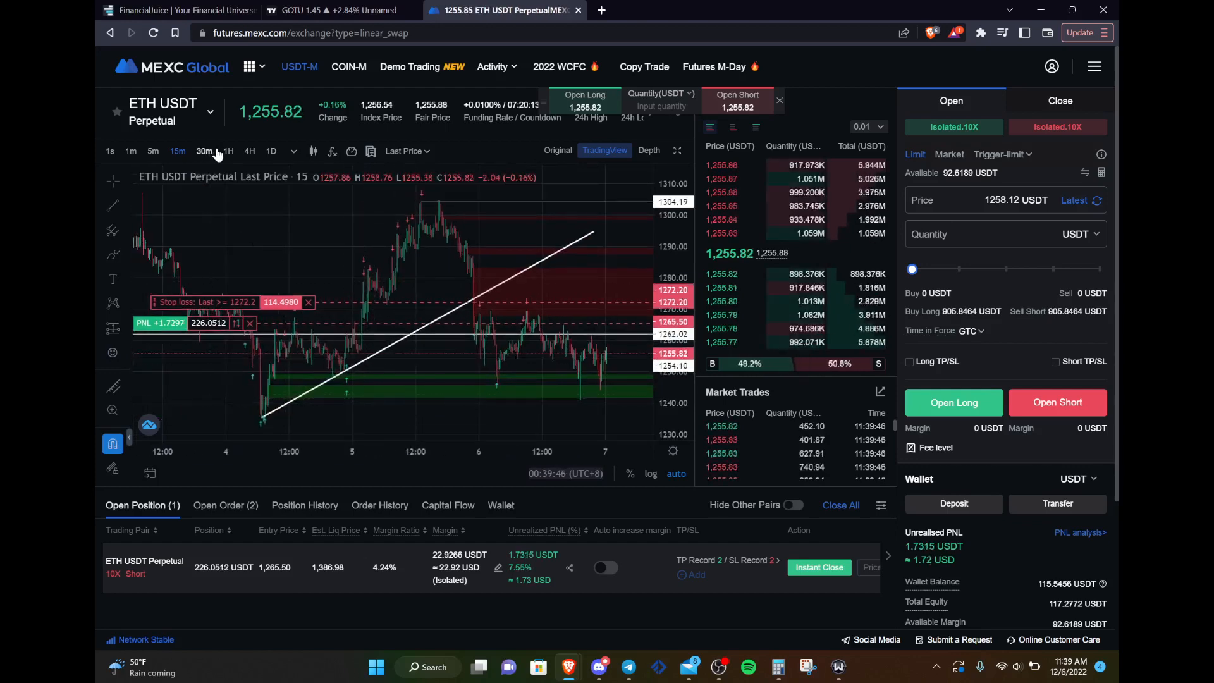
click(228, 151)
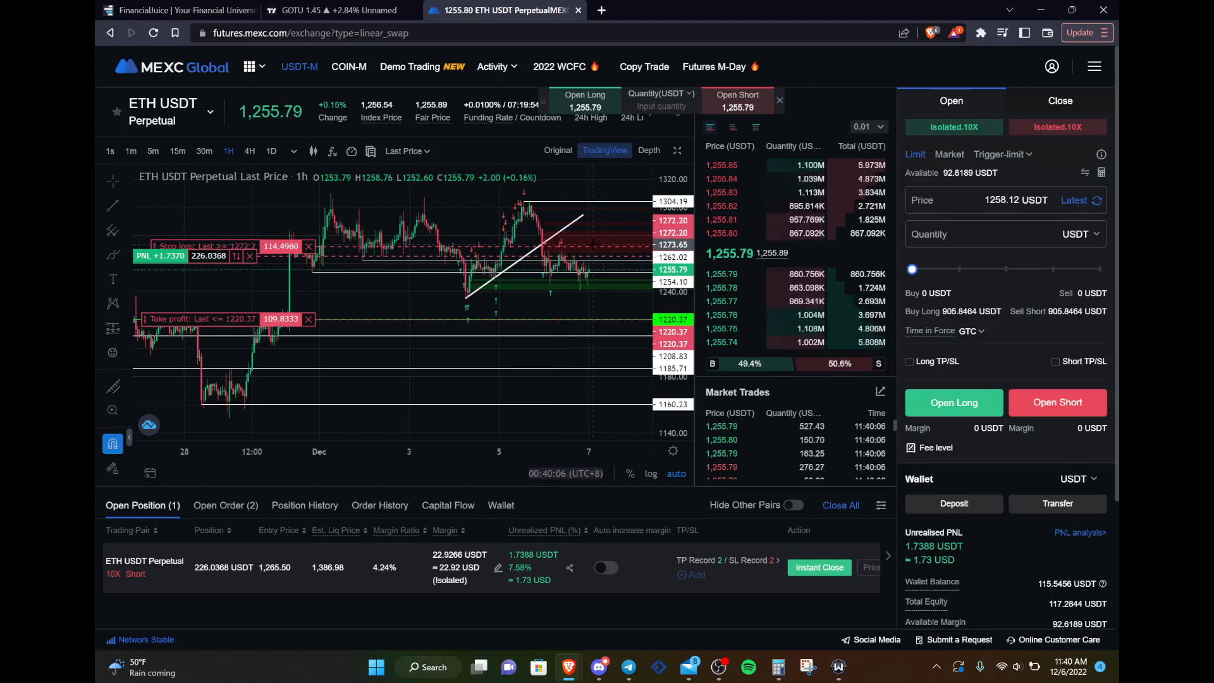
mouse_move(579, 263)
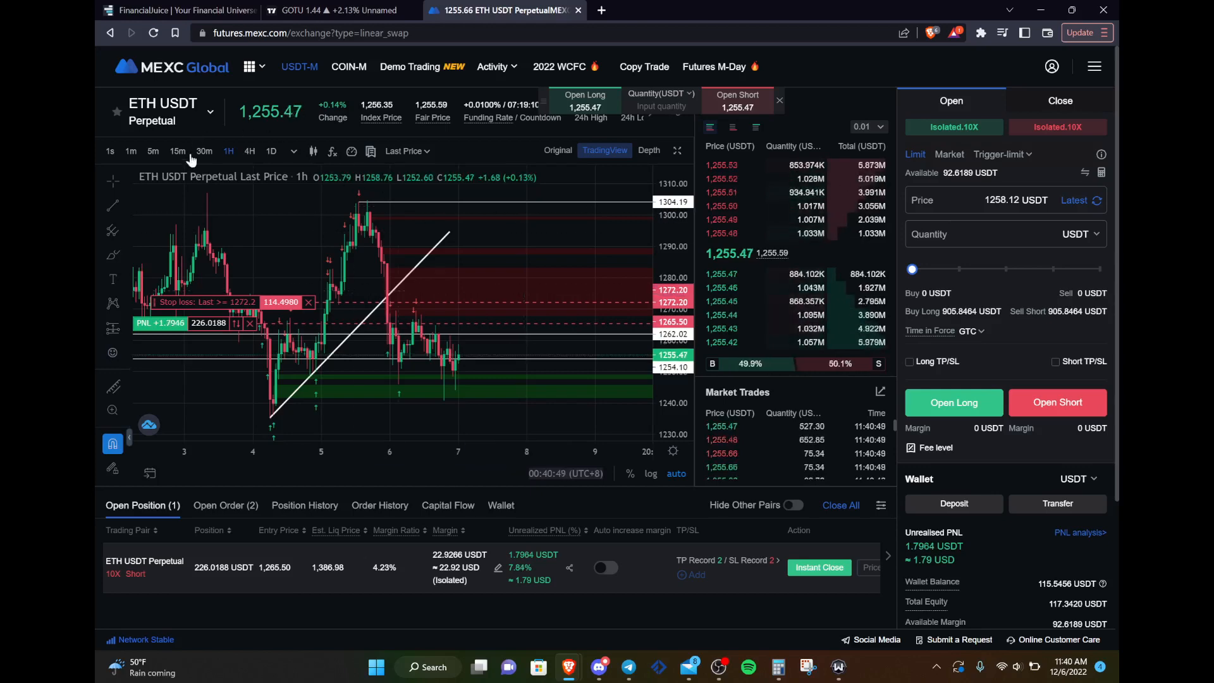
click(177, 151)
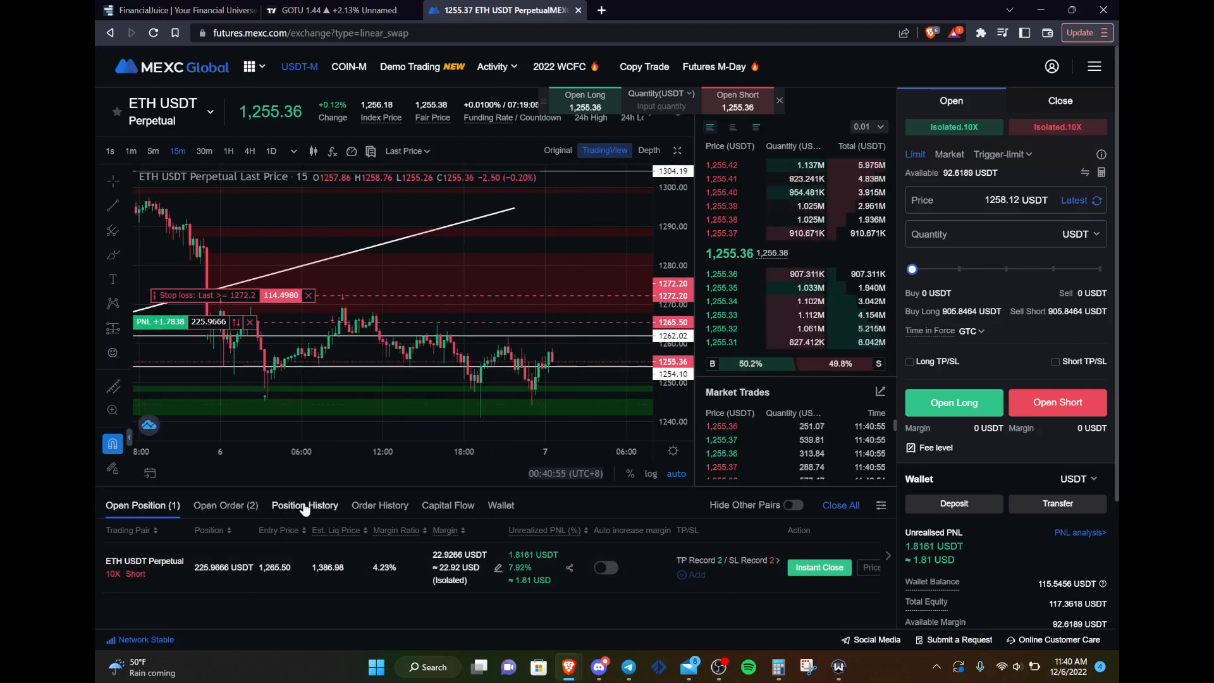
Step: Show Position History and scroll through the five closed ETH USDT trades' realized PNL
click(305, 505)
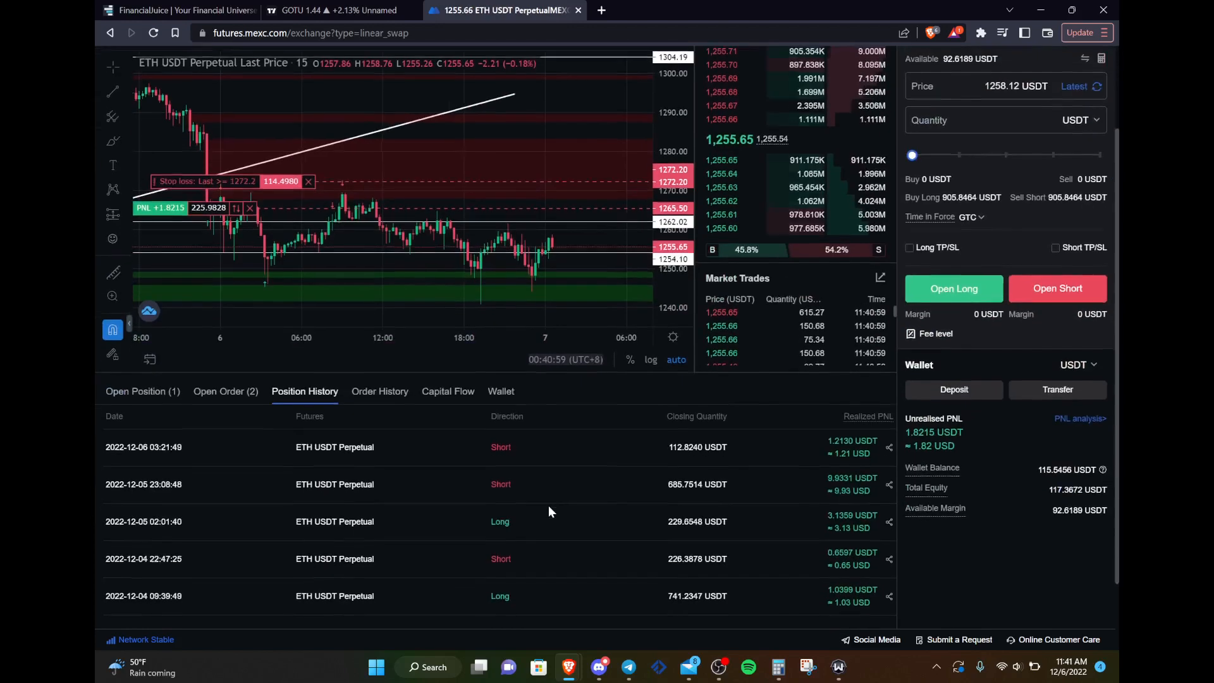
scroll(down, 3)
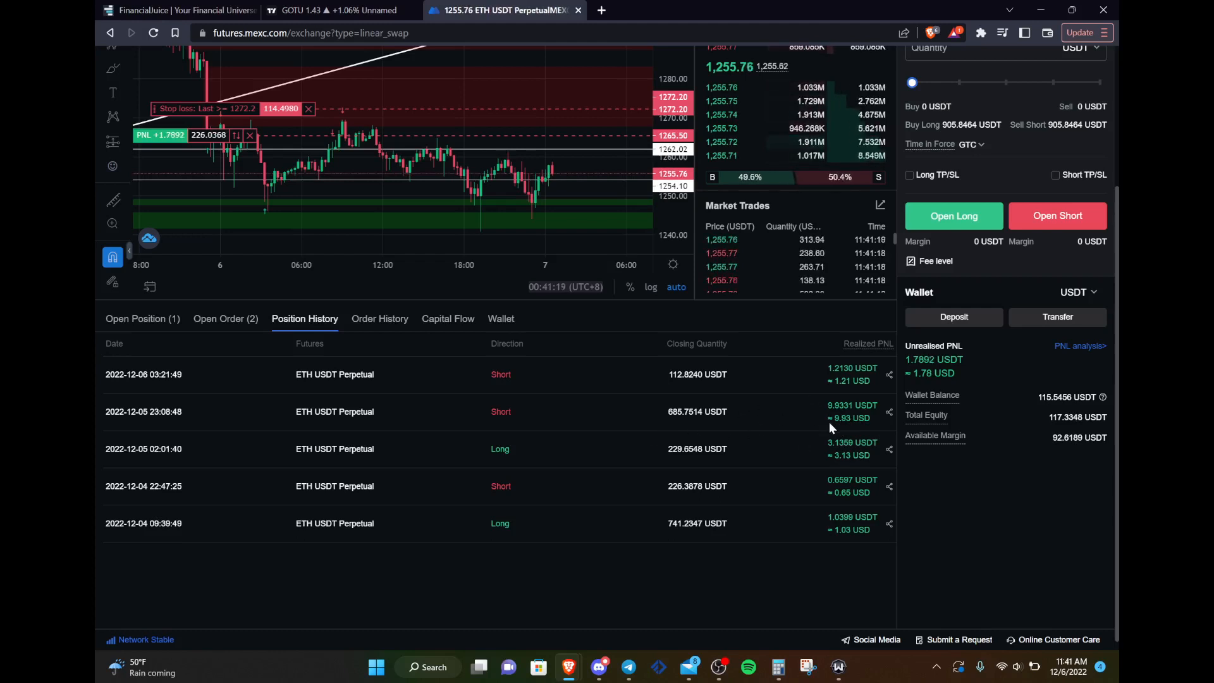
mouse_move(346, 435)
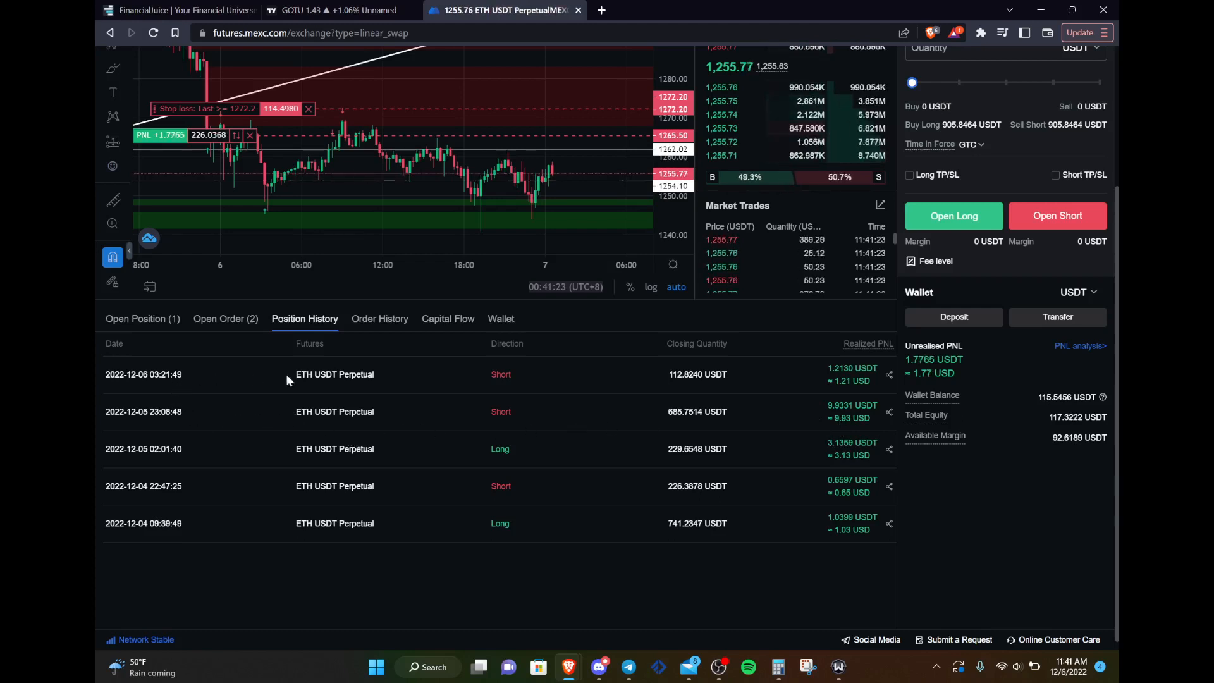
mouse_move(739, 394)
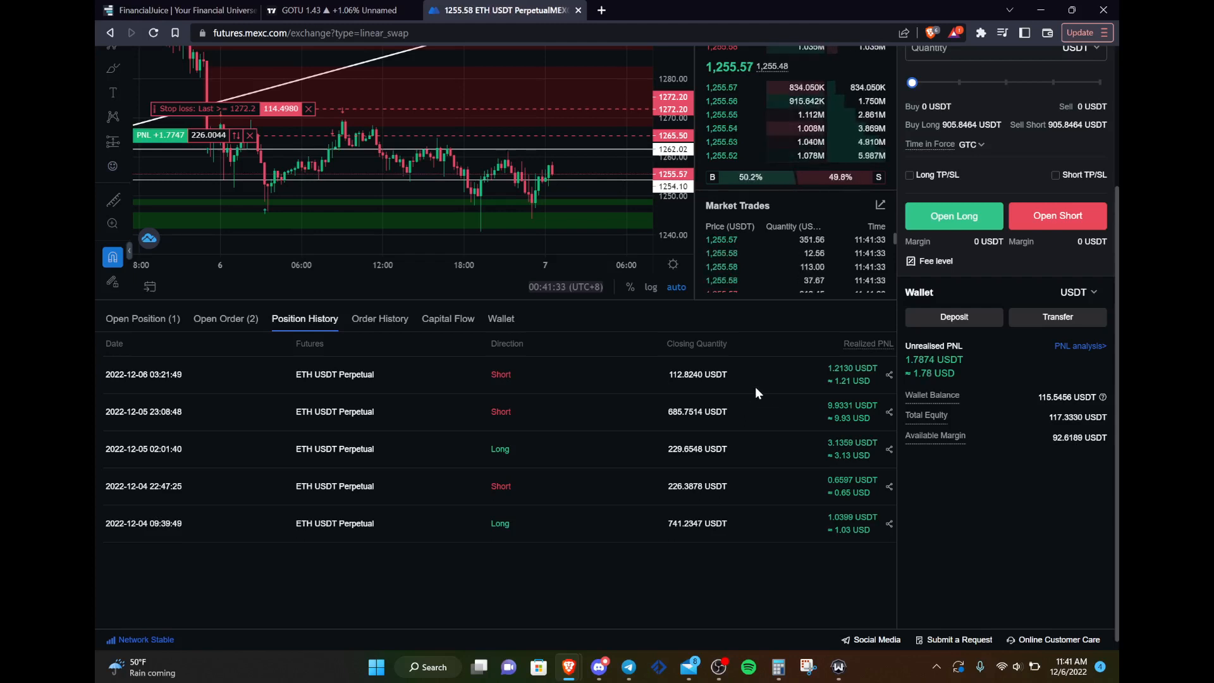
mouse_move(805, 374)
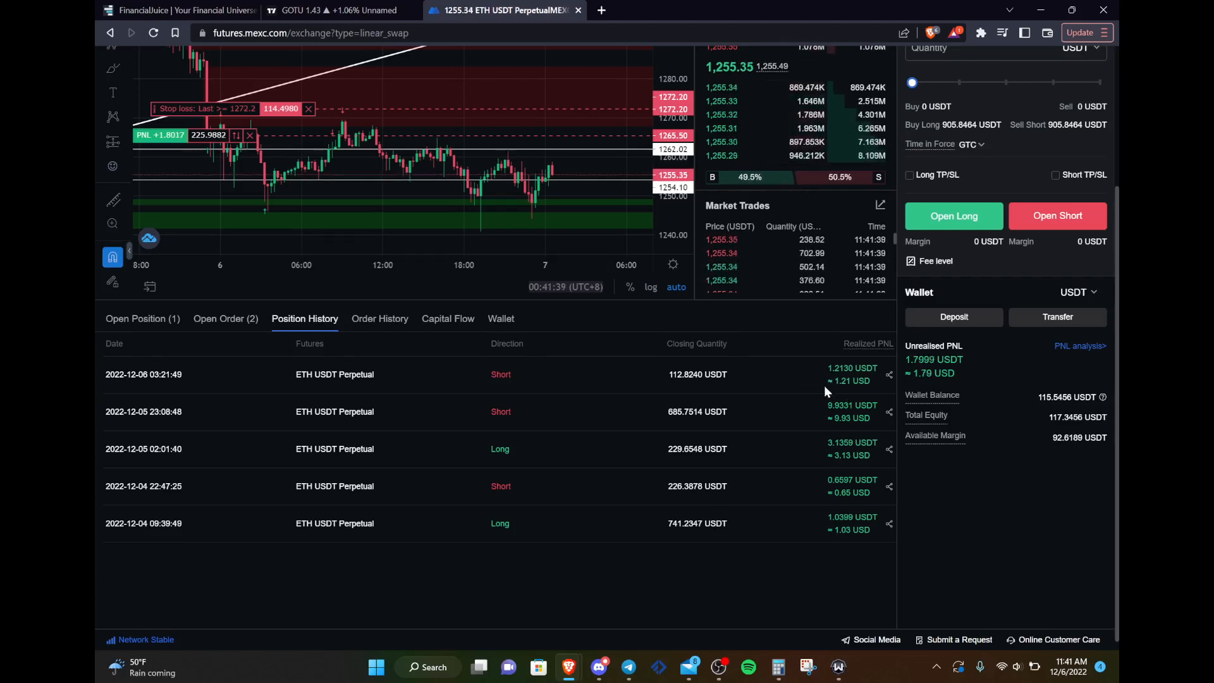
mouse_move(798, 374)
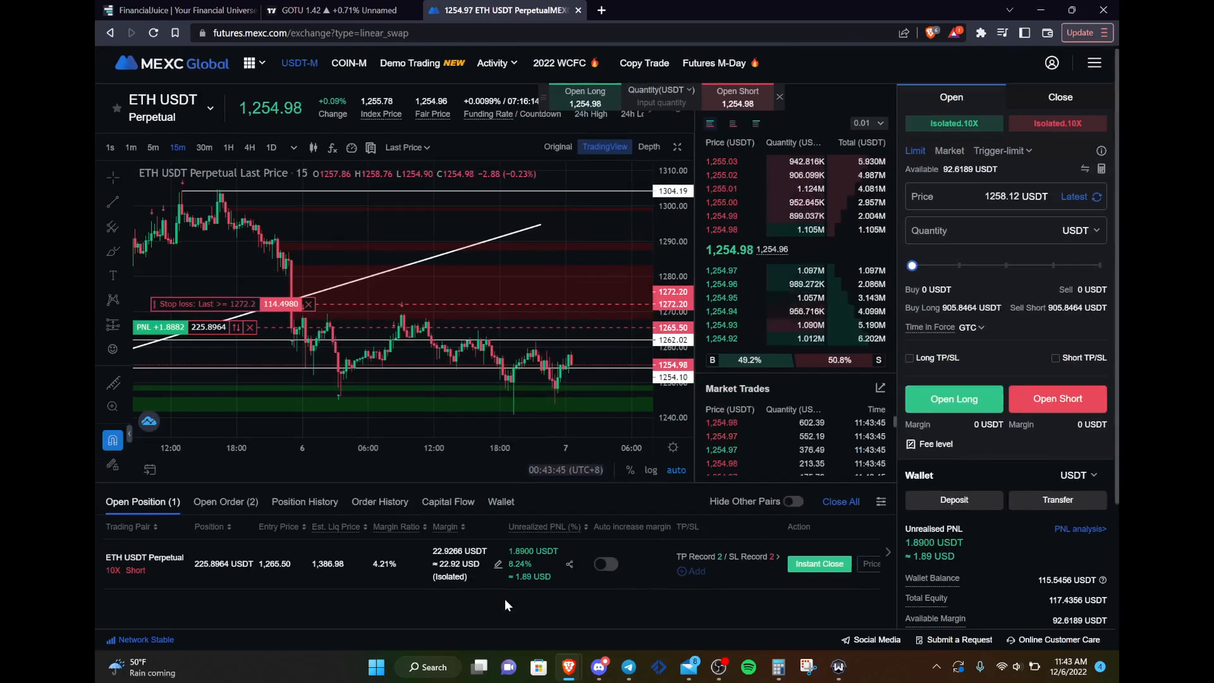
click(715, 556)
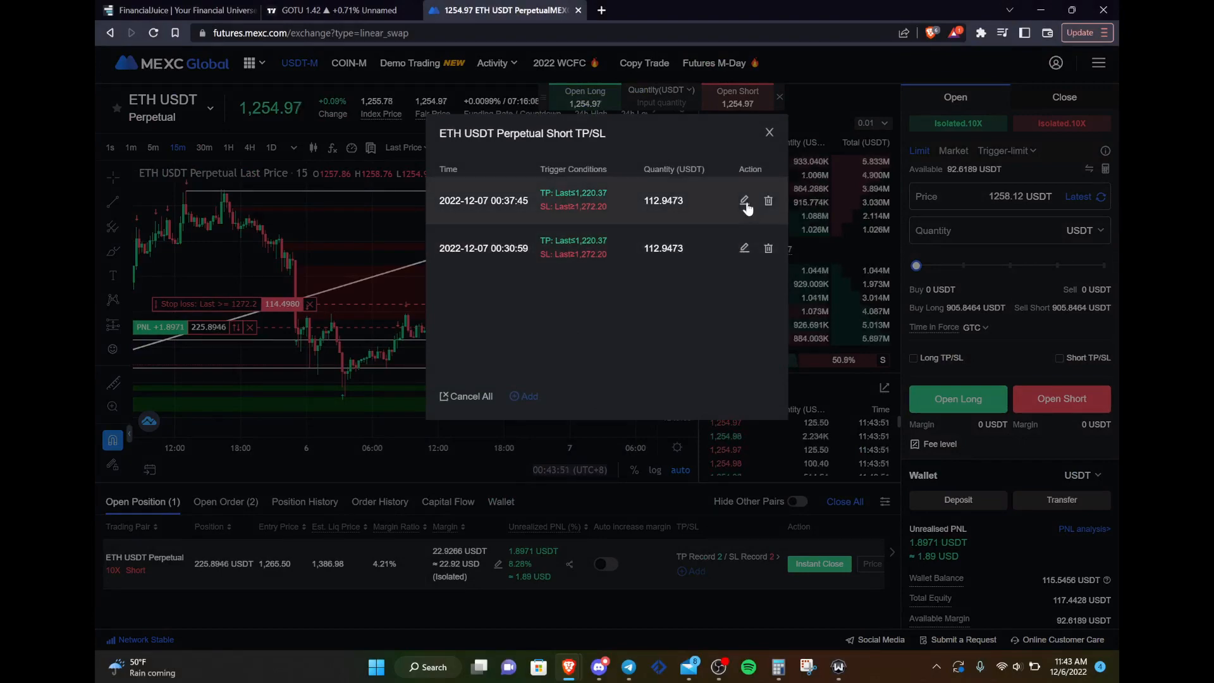
Step: Raise the newer TP/SL record's take profit to 1240, keeping stop loss 1272.20
click(743, 200)
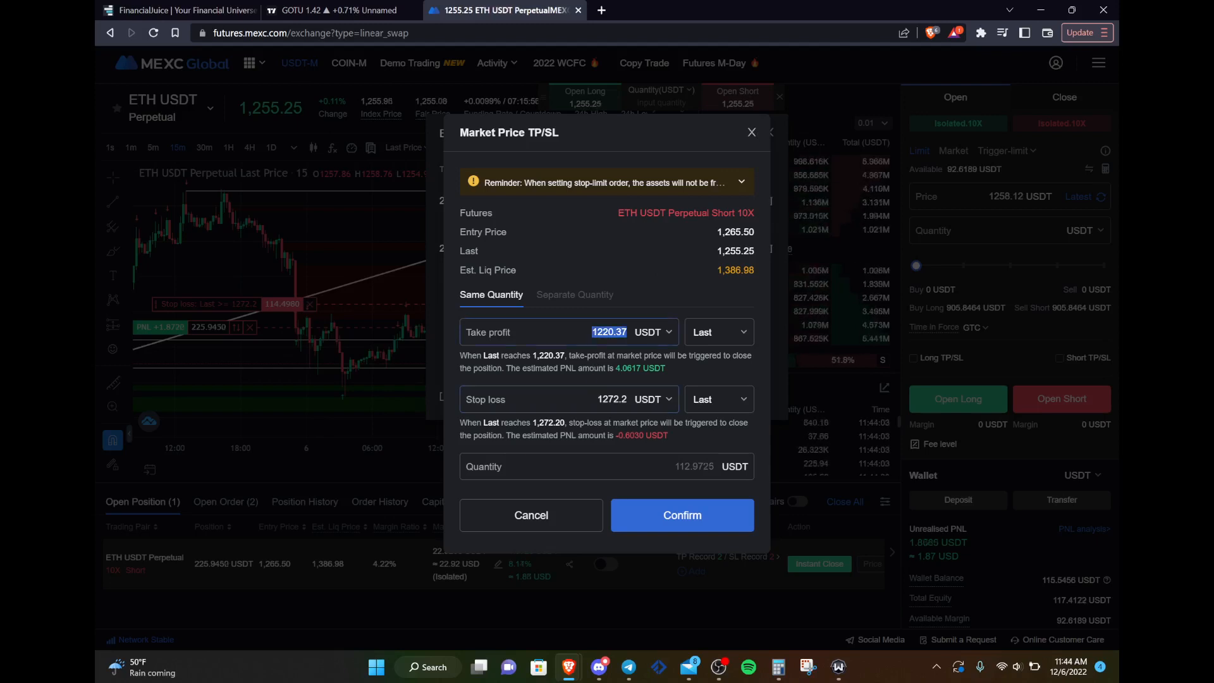
text(1240)
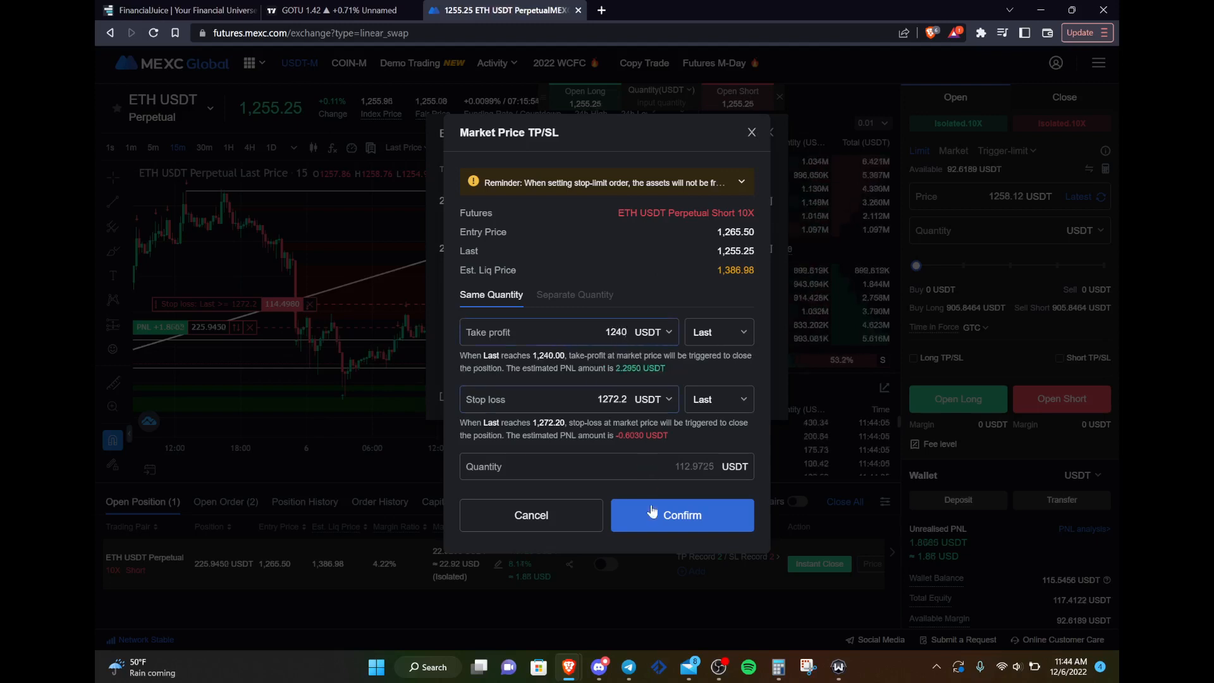
click(681, 515)
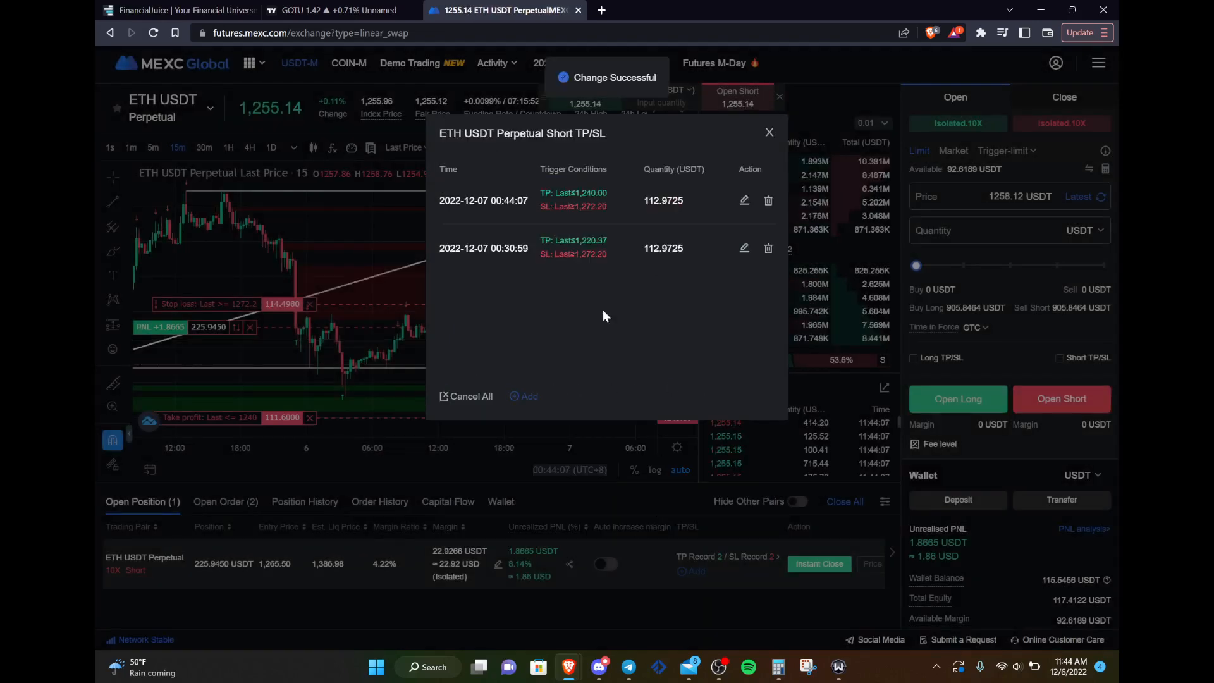
click(768, 133)
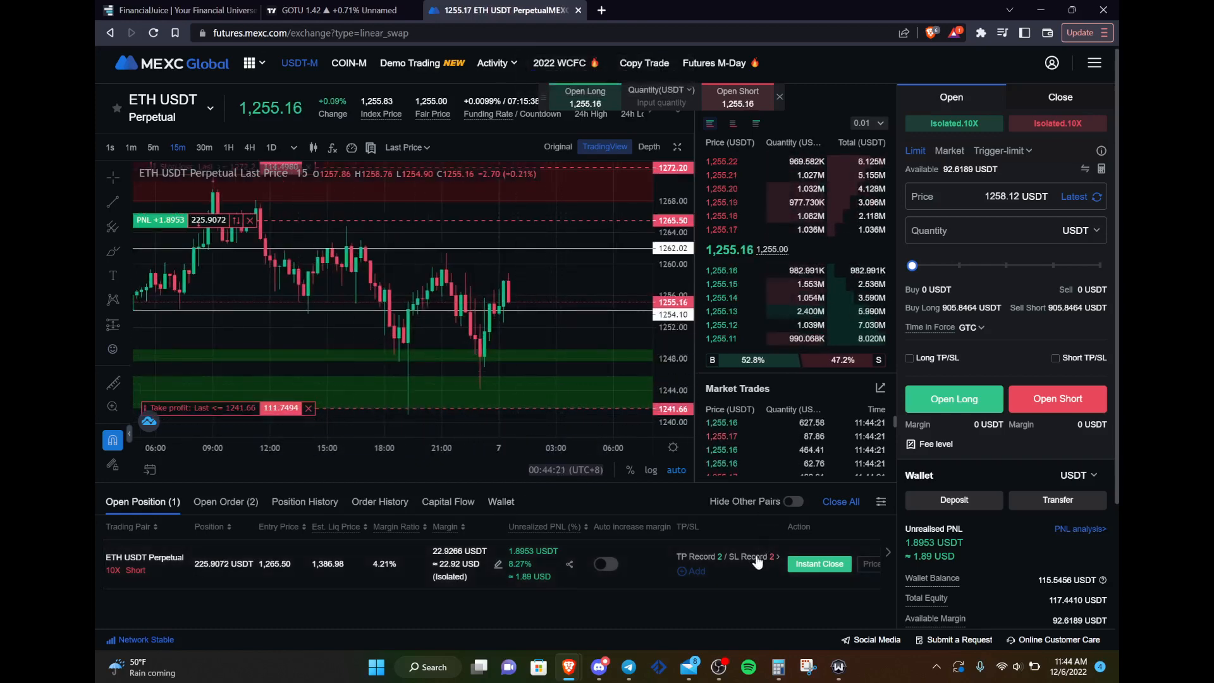
click(759, 556)
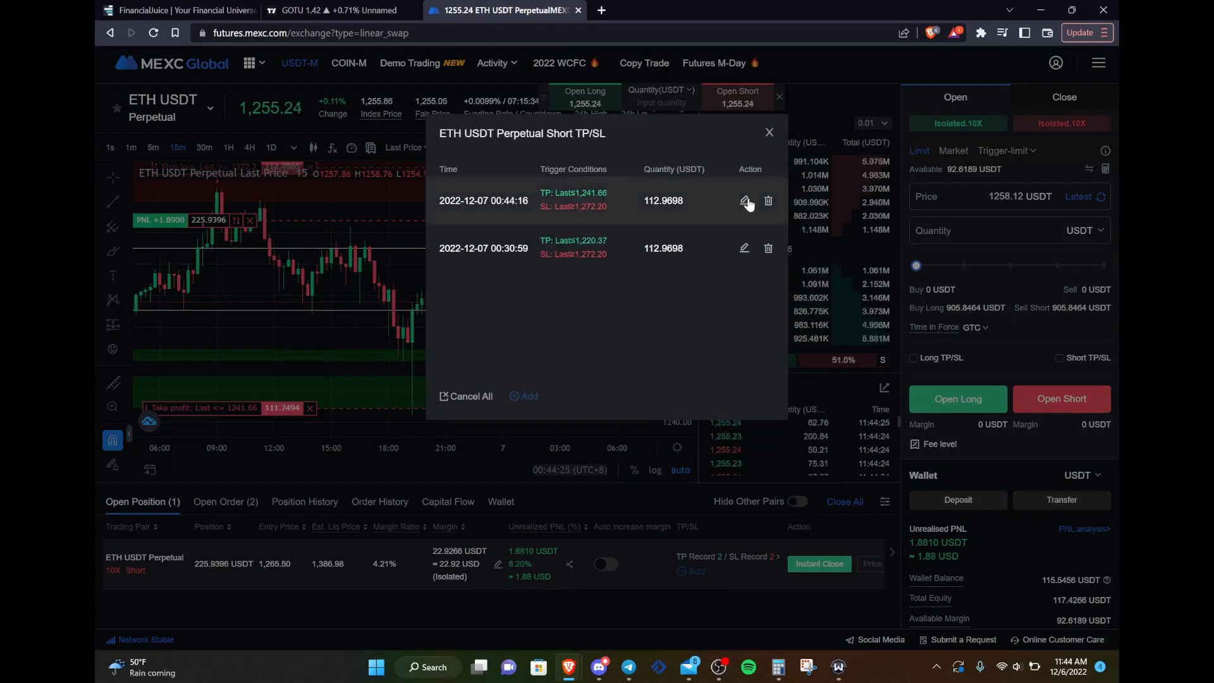
click(744, 201)
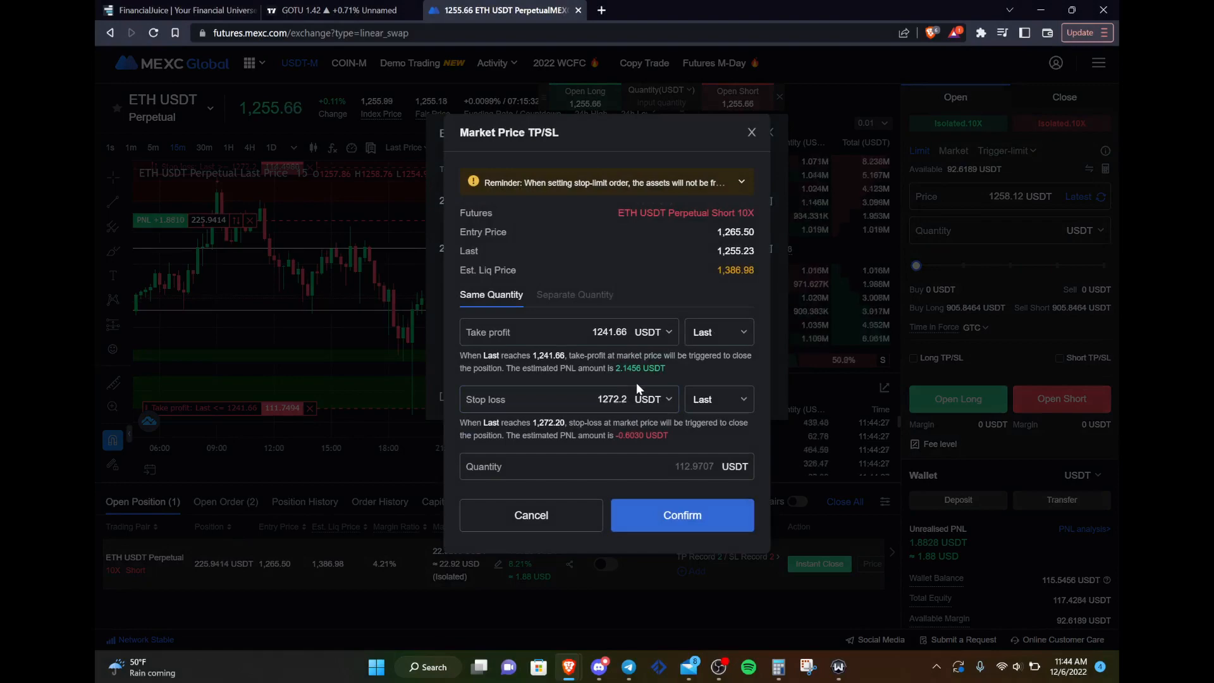
mouse_move(531, 514)
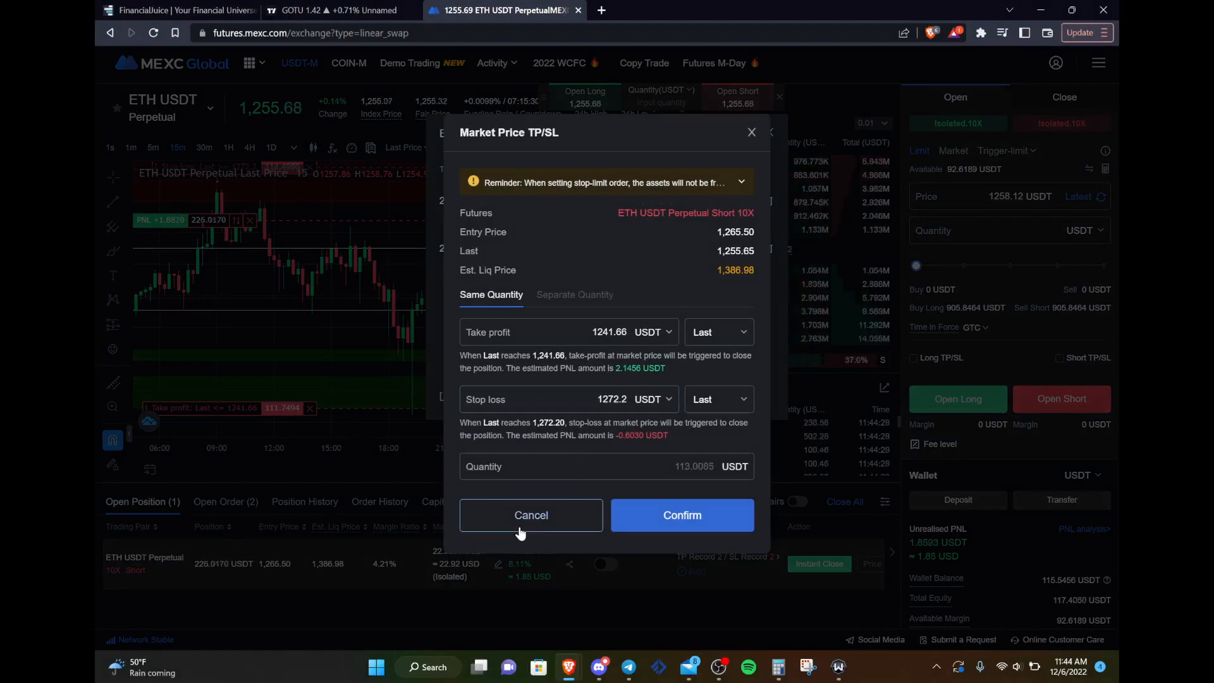
click(680, 515)
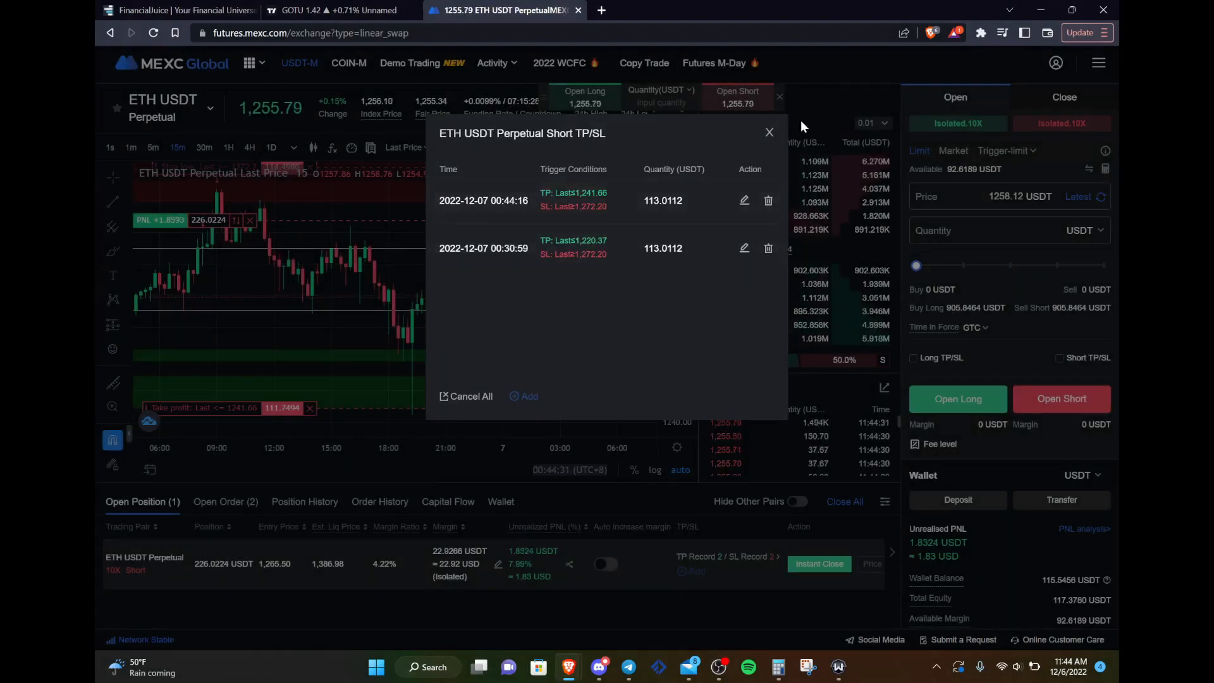
click(769, 133)
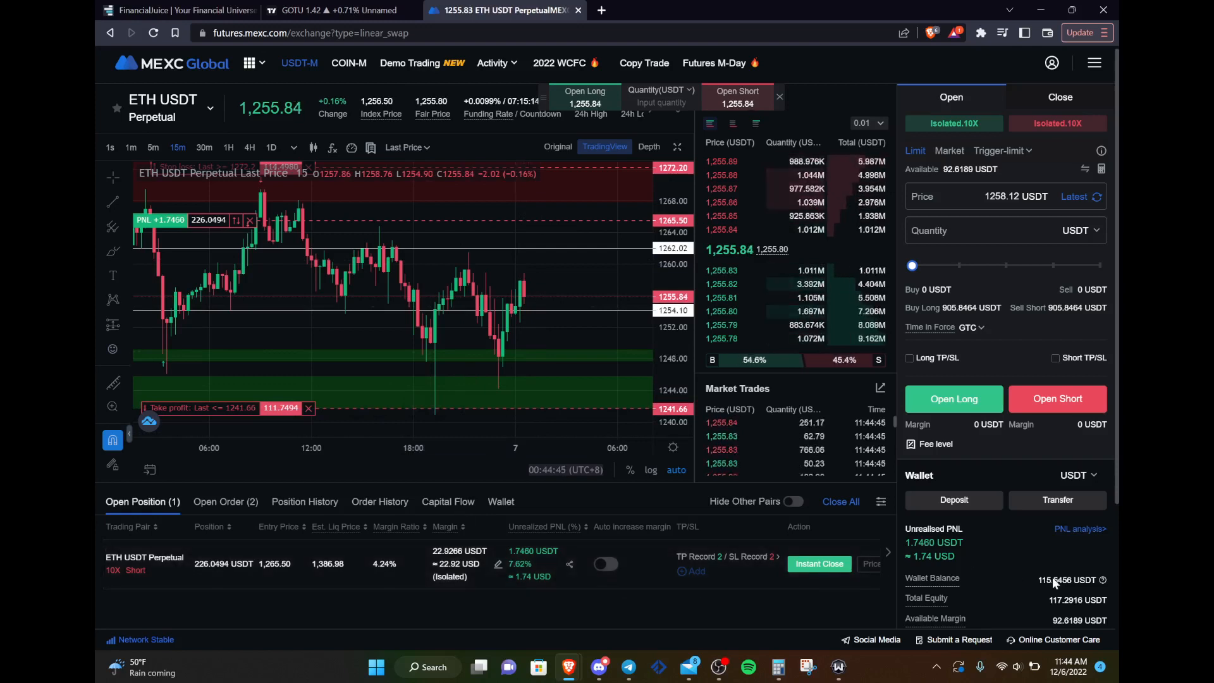
mouse_move(1001, 628)
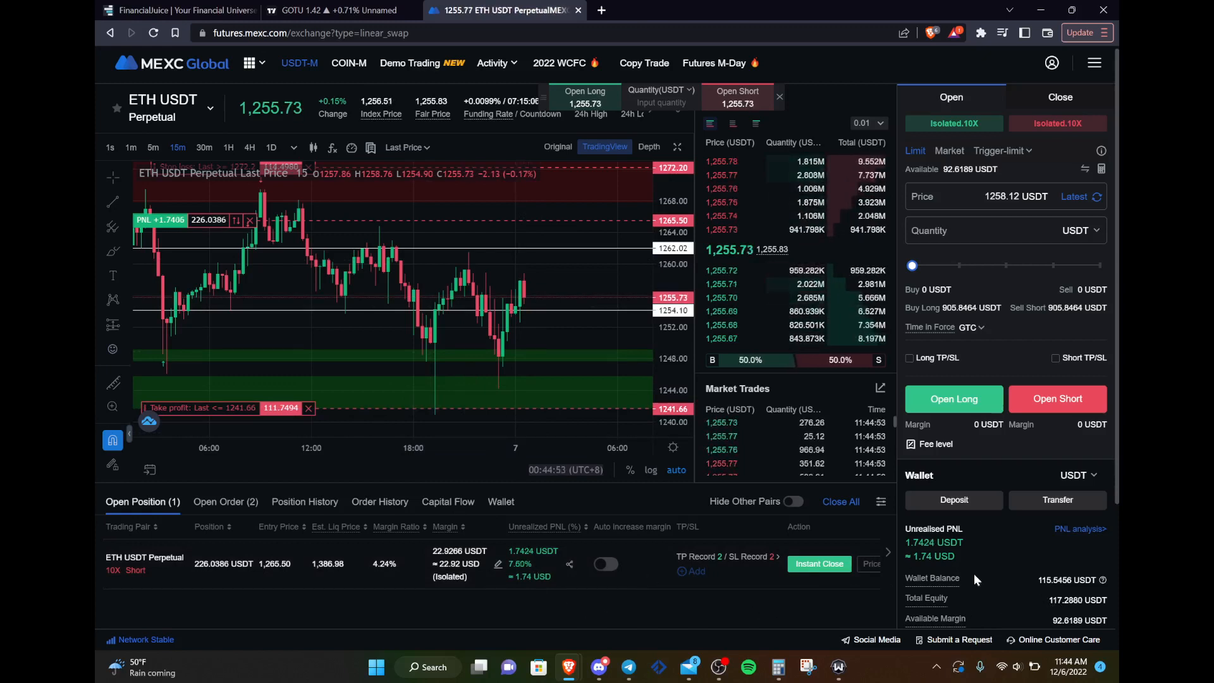
mouse_move(1024, 610)
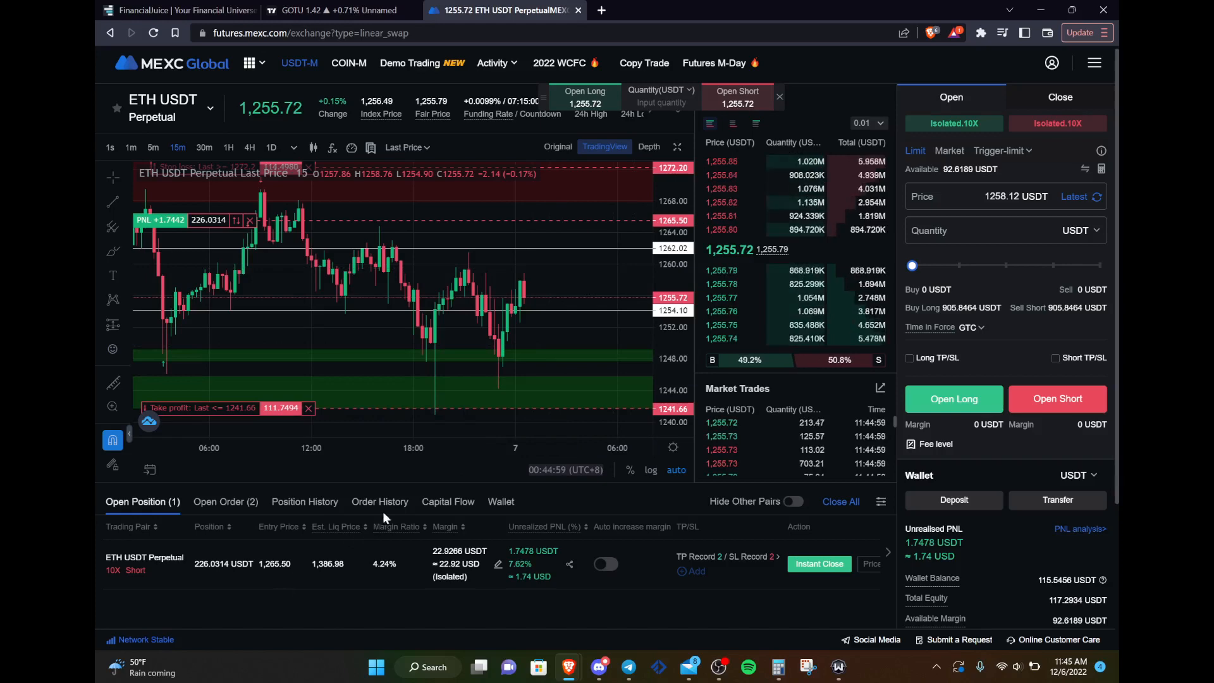
Step: Show Order History and scroll through the ETH USDT limit orders, returning to the newest
click(379, 501)
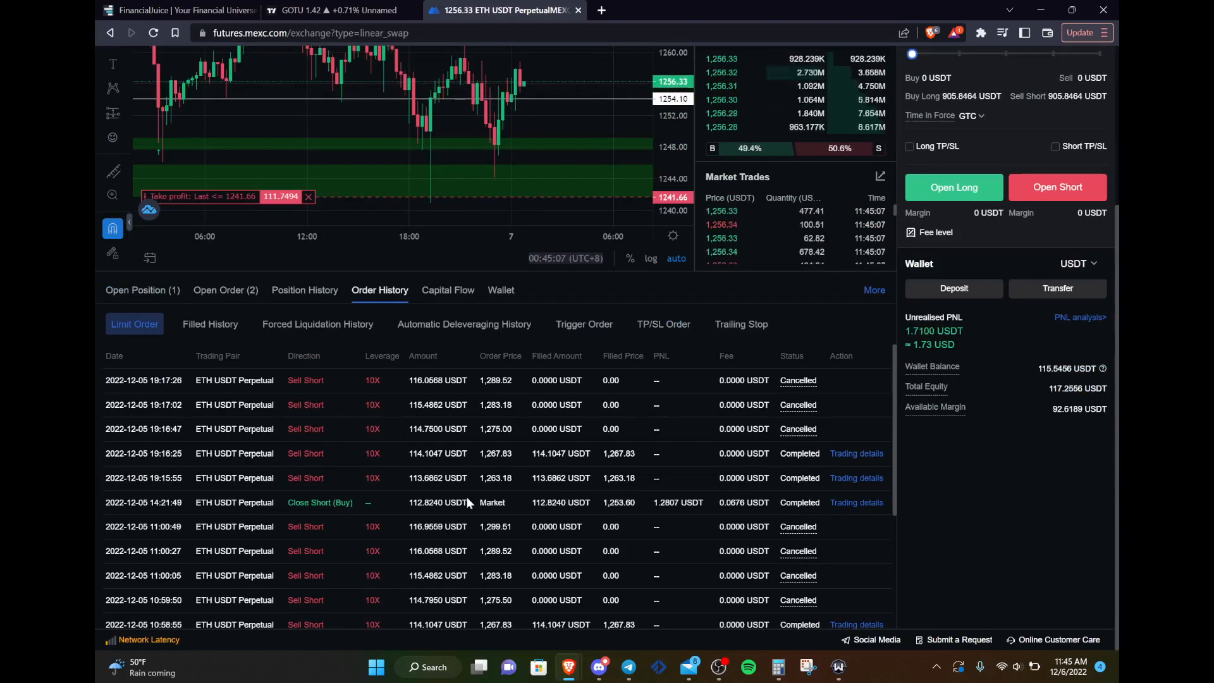
scroll(down, 3)
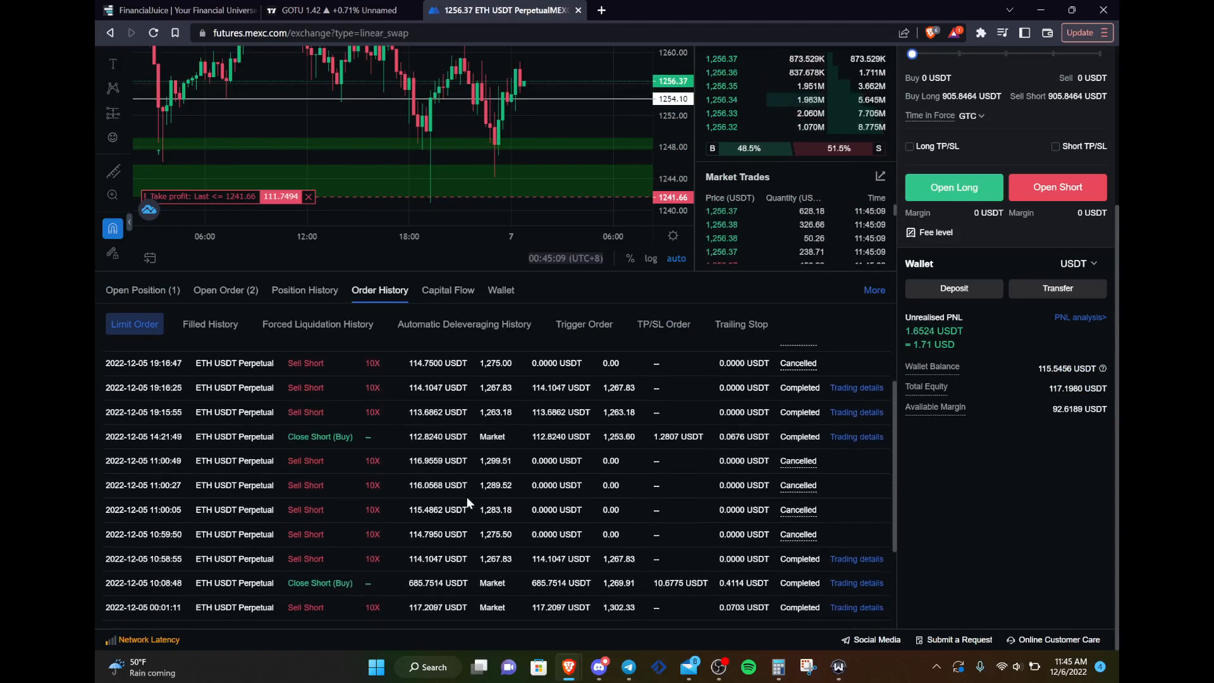
scroll(down, 3)
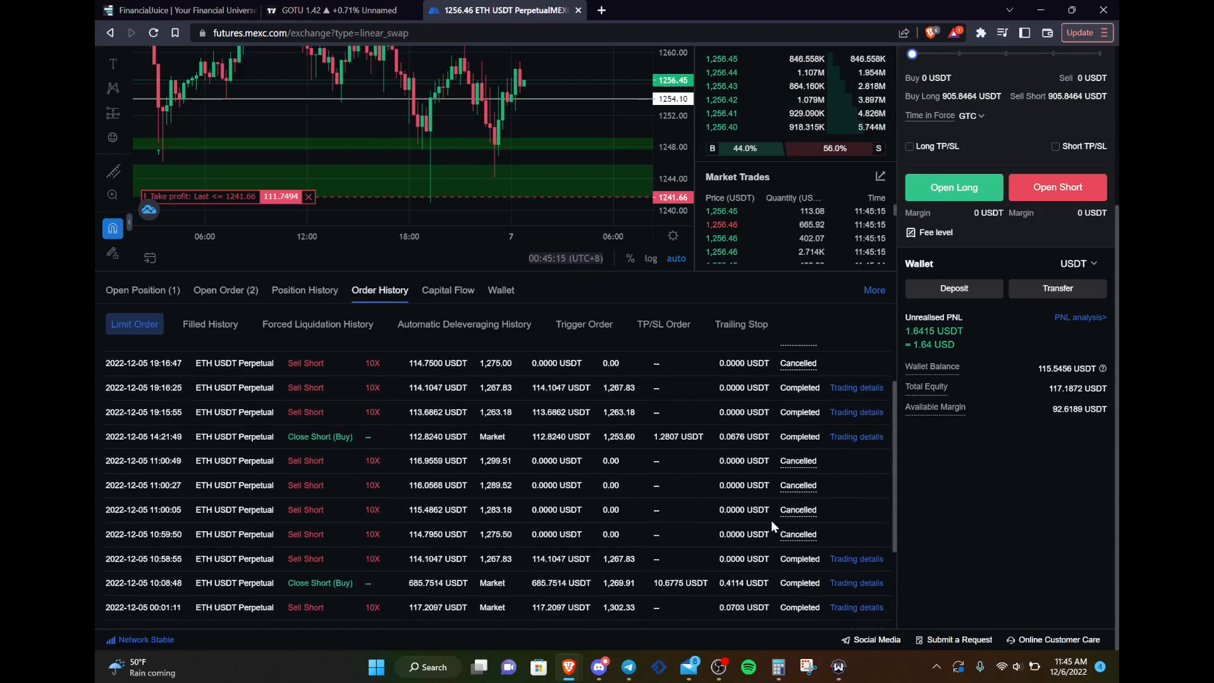
scroll(down, 3)
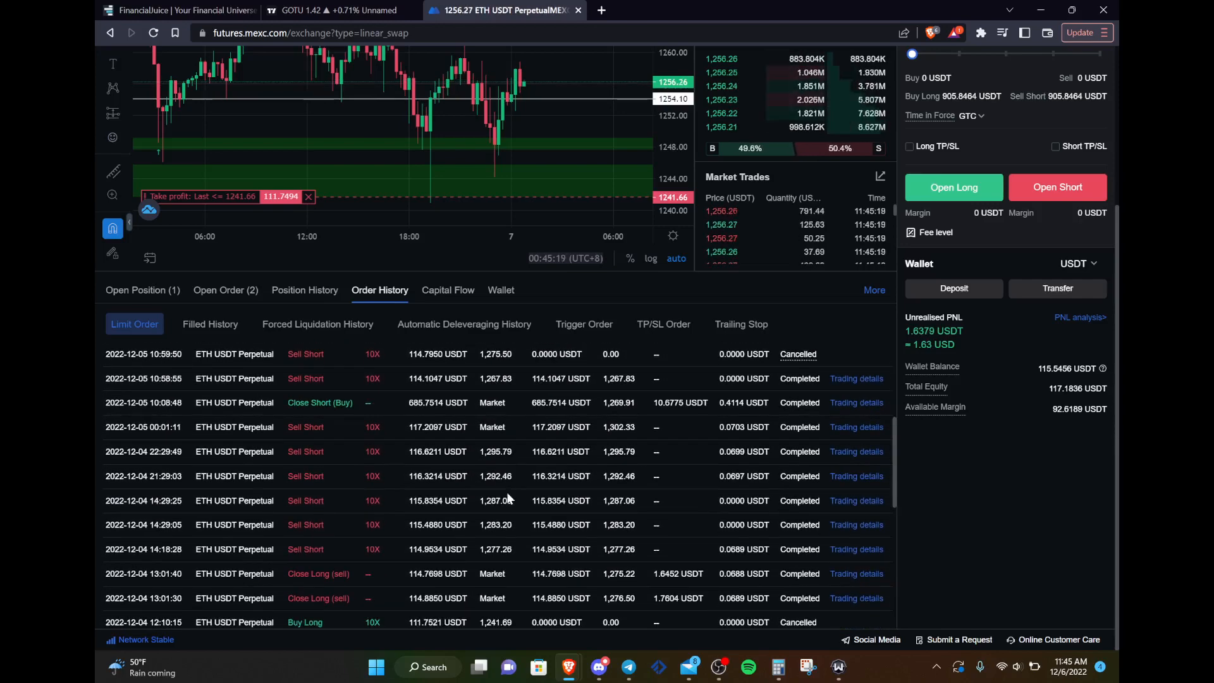
scroll(down, 3)
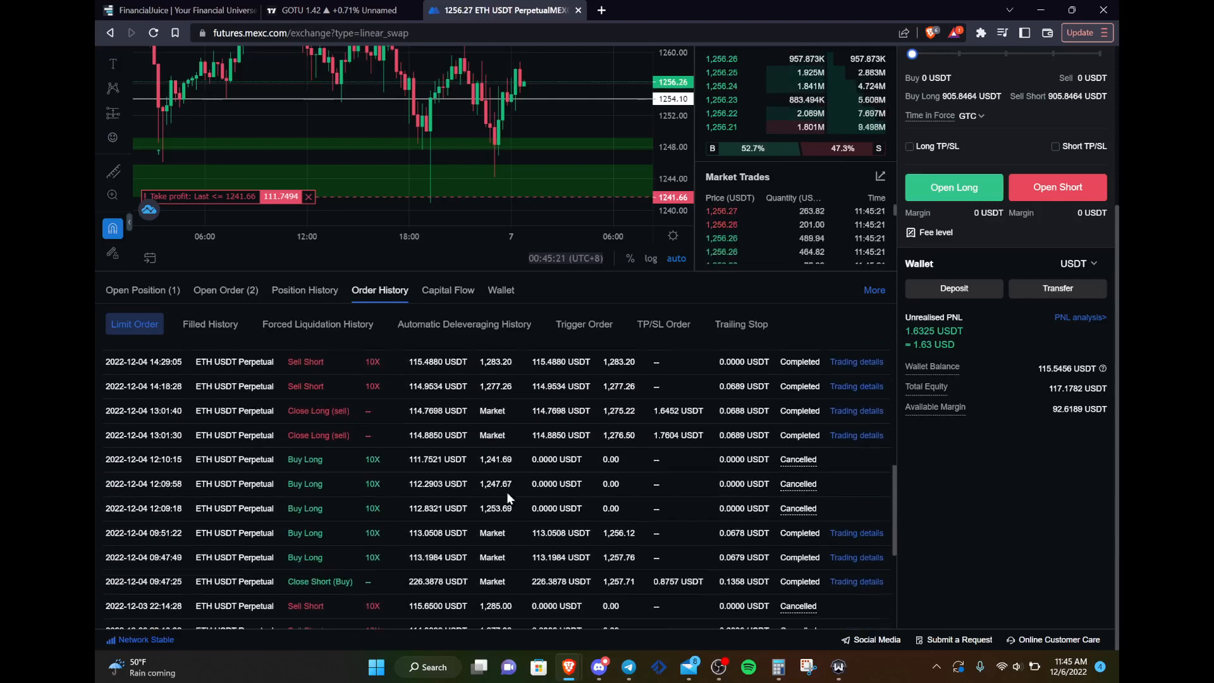
scroll(down, 3)
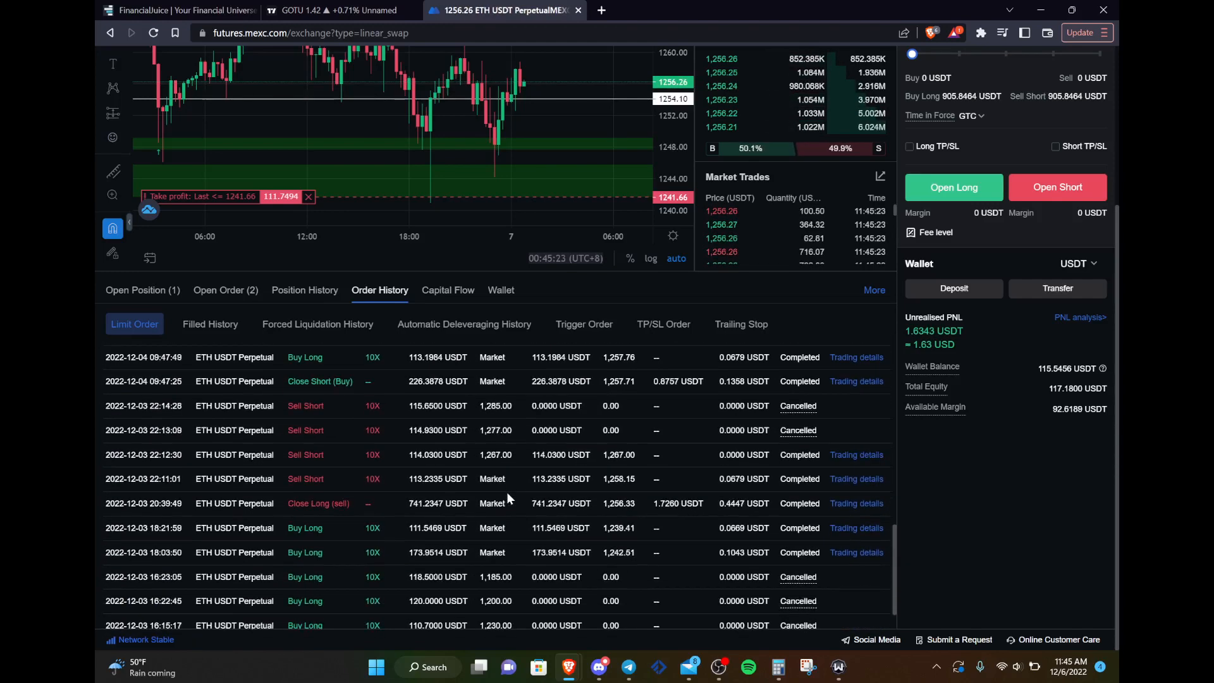
scroll(down, 3)
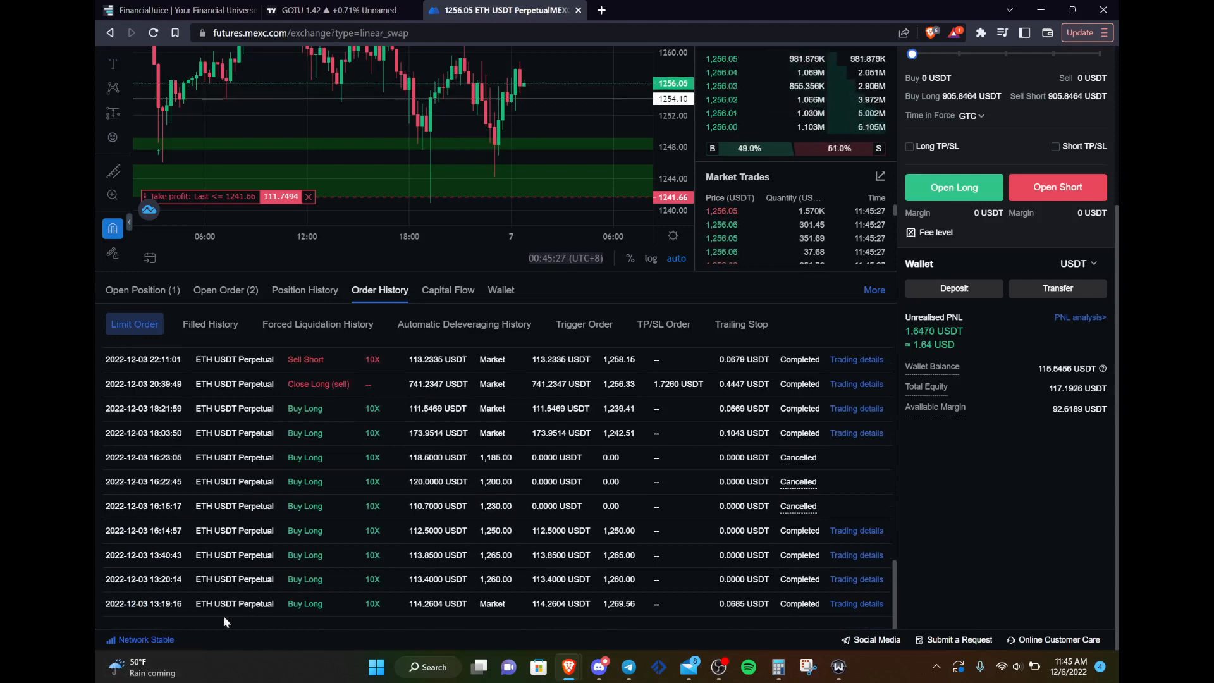
scroll(up, 3)
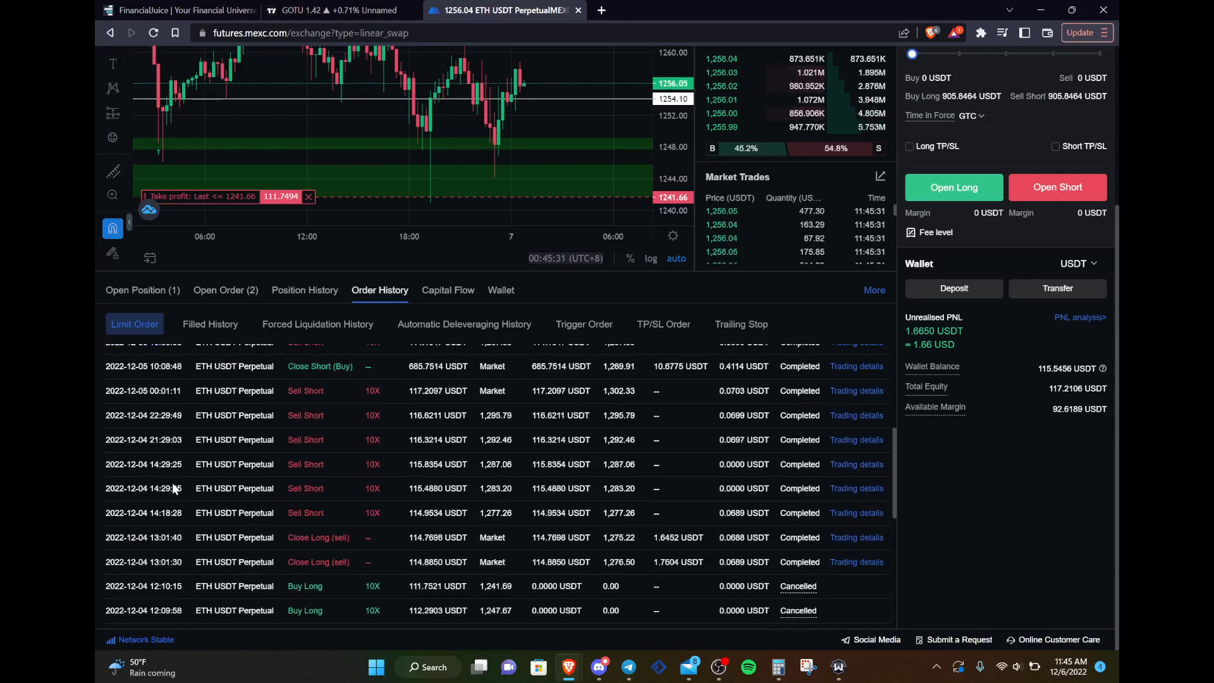
scroll(up, 3)
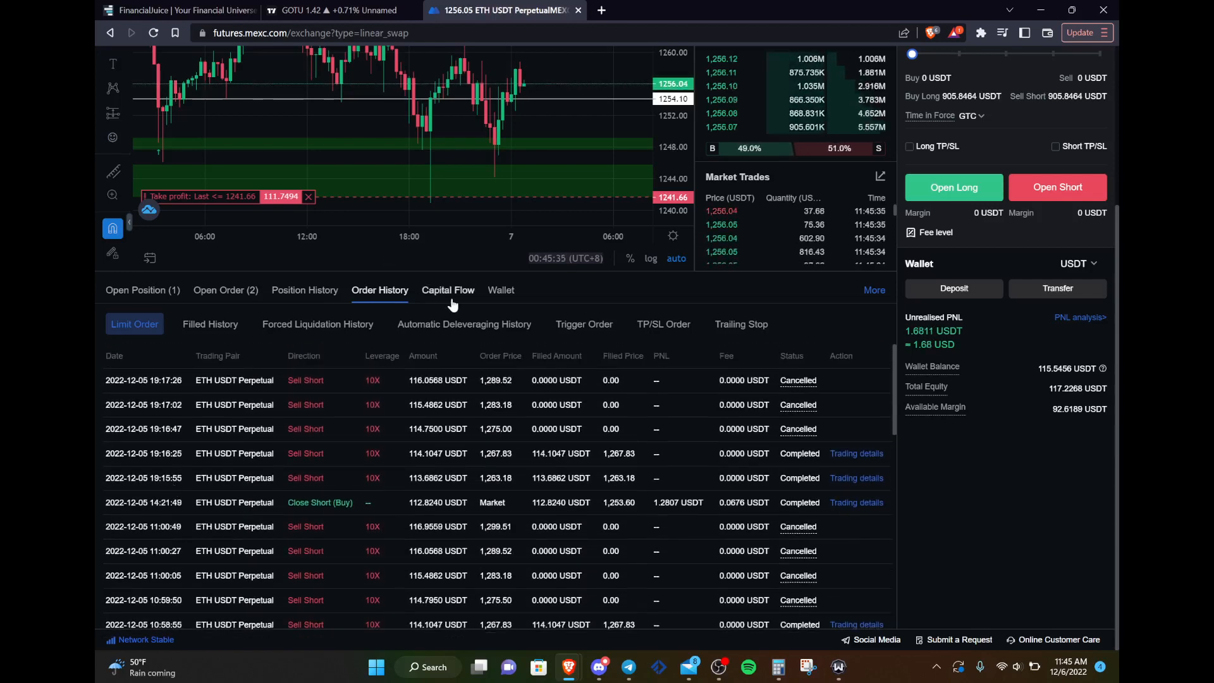
Step: Show Capital Flow and scroll to funding fee, fee, bonus and PNL entries from 4 December
click(448, 291)
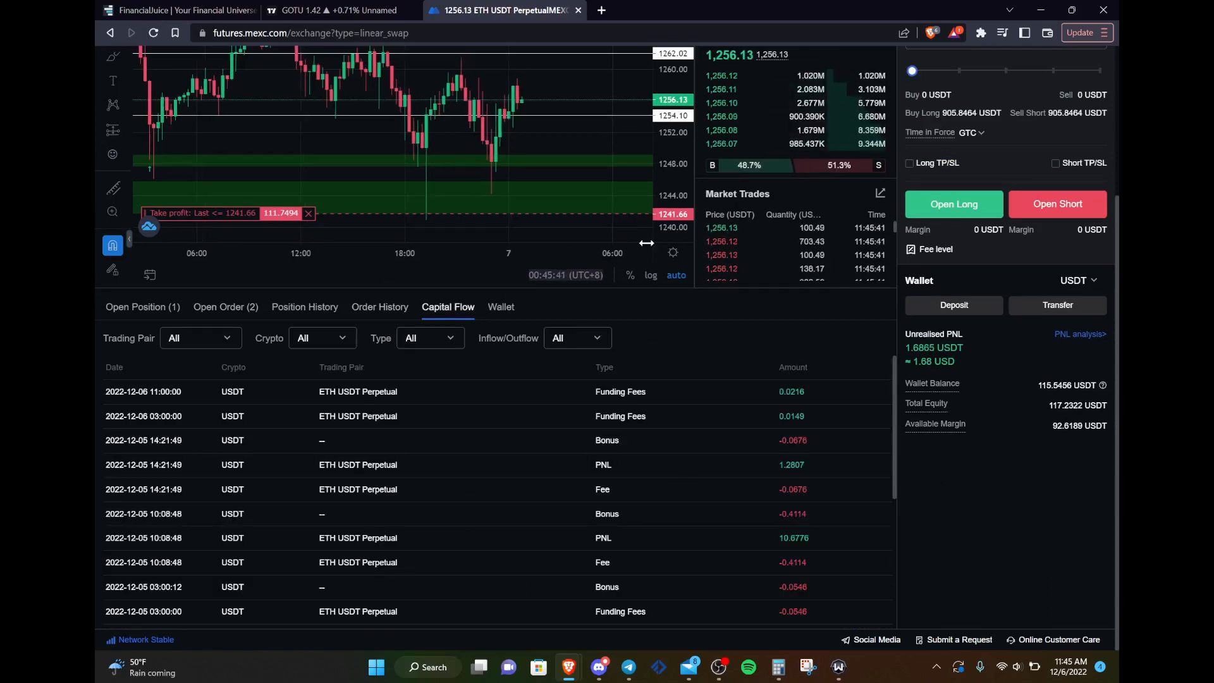
scroll(up, 3)
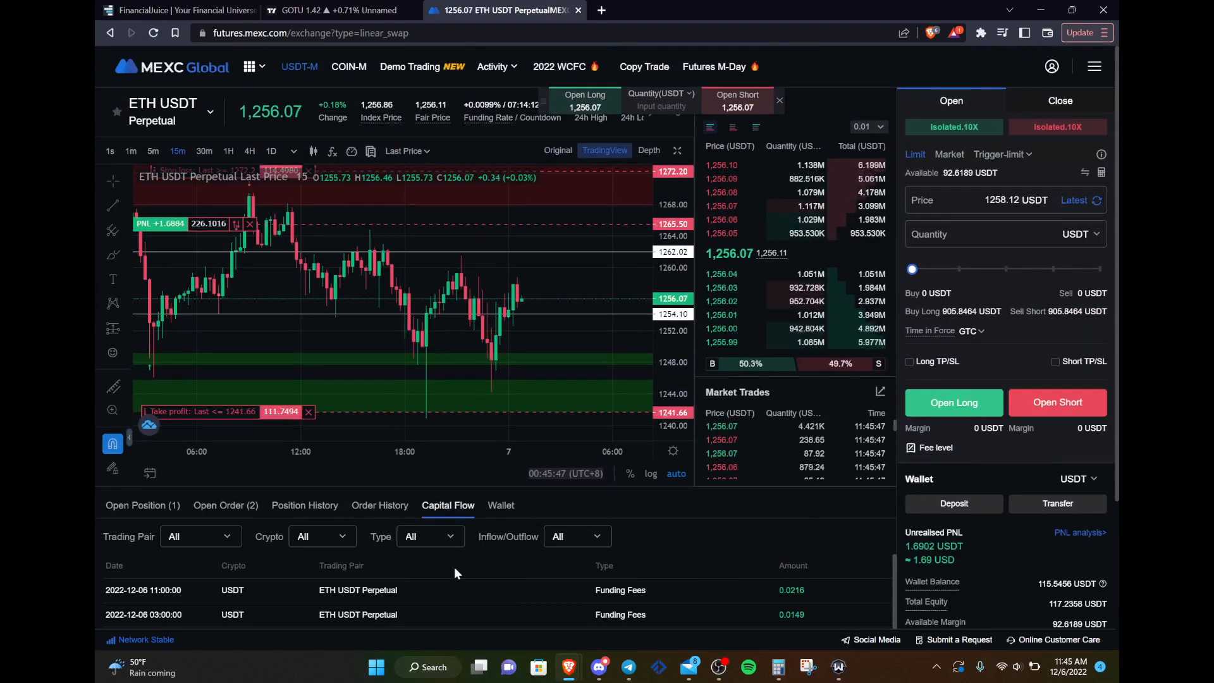
scroll(down, 3)
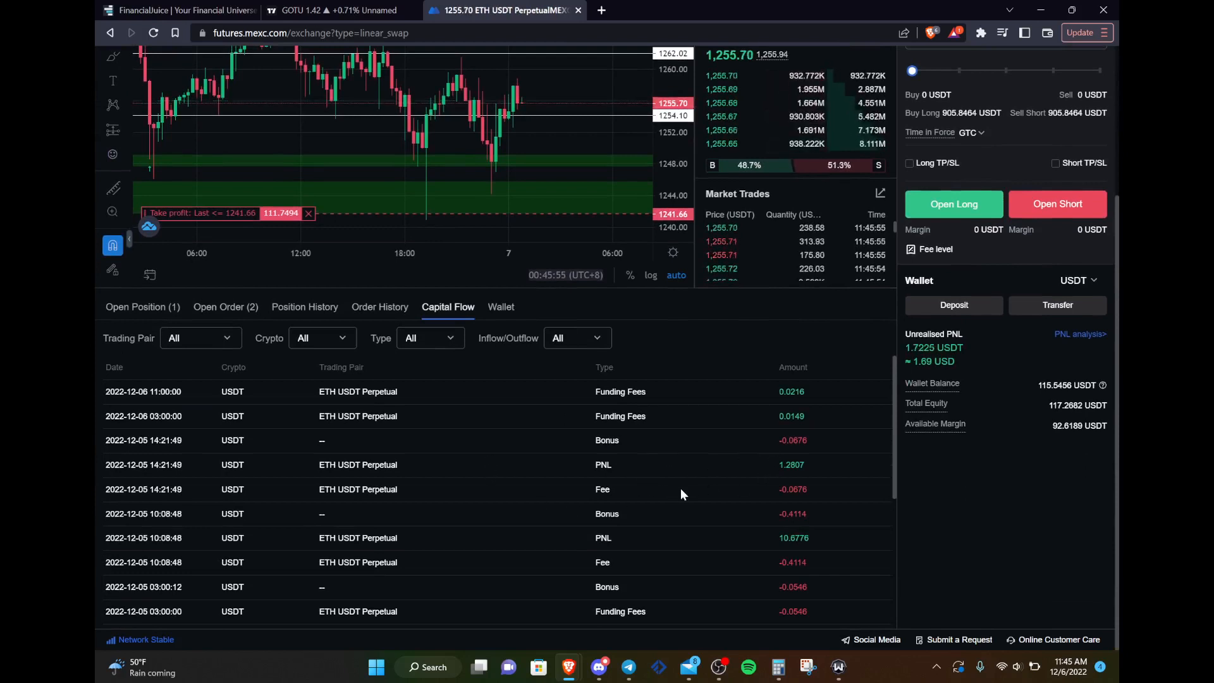
mouse_move(791, 411)
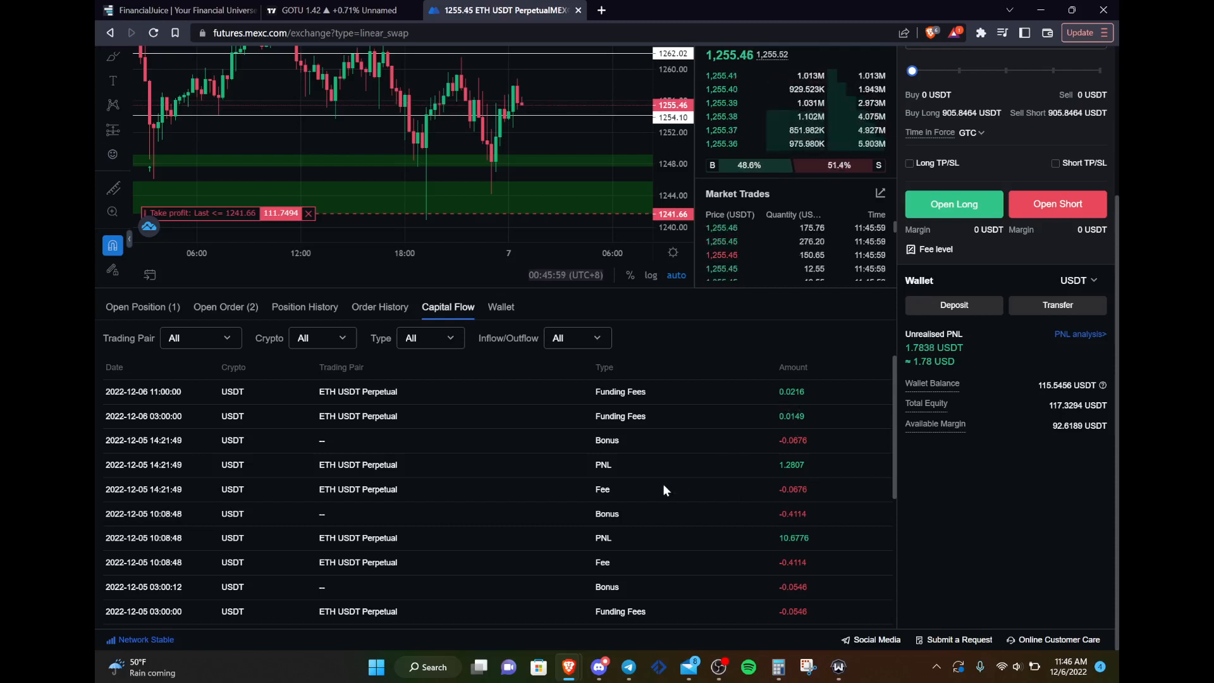
scroll(down, 3)
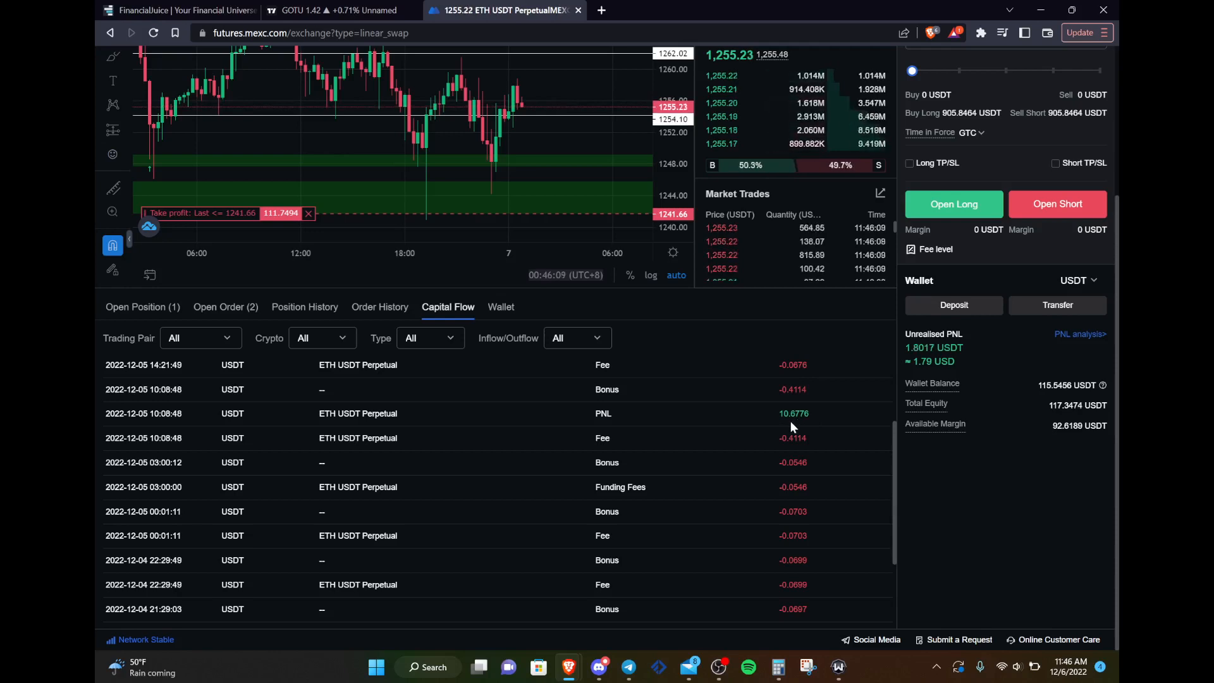
mouse_move(742, 454)
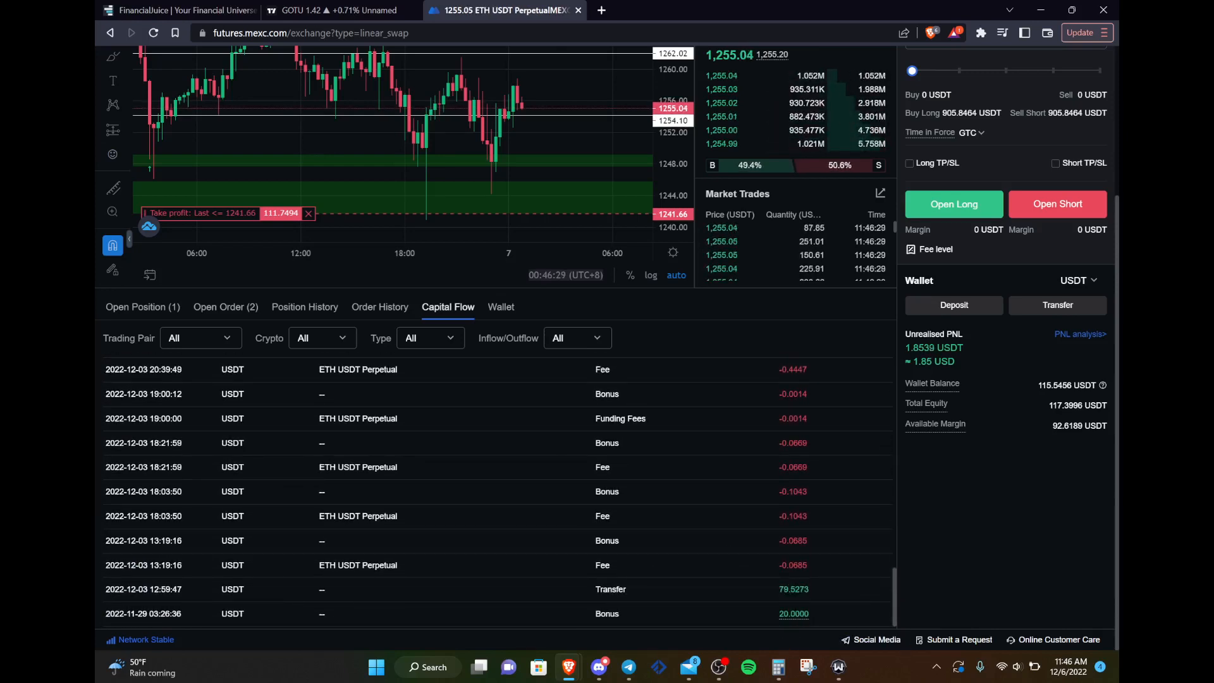
mouse_move(791, 614)
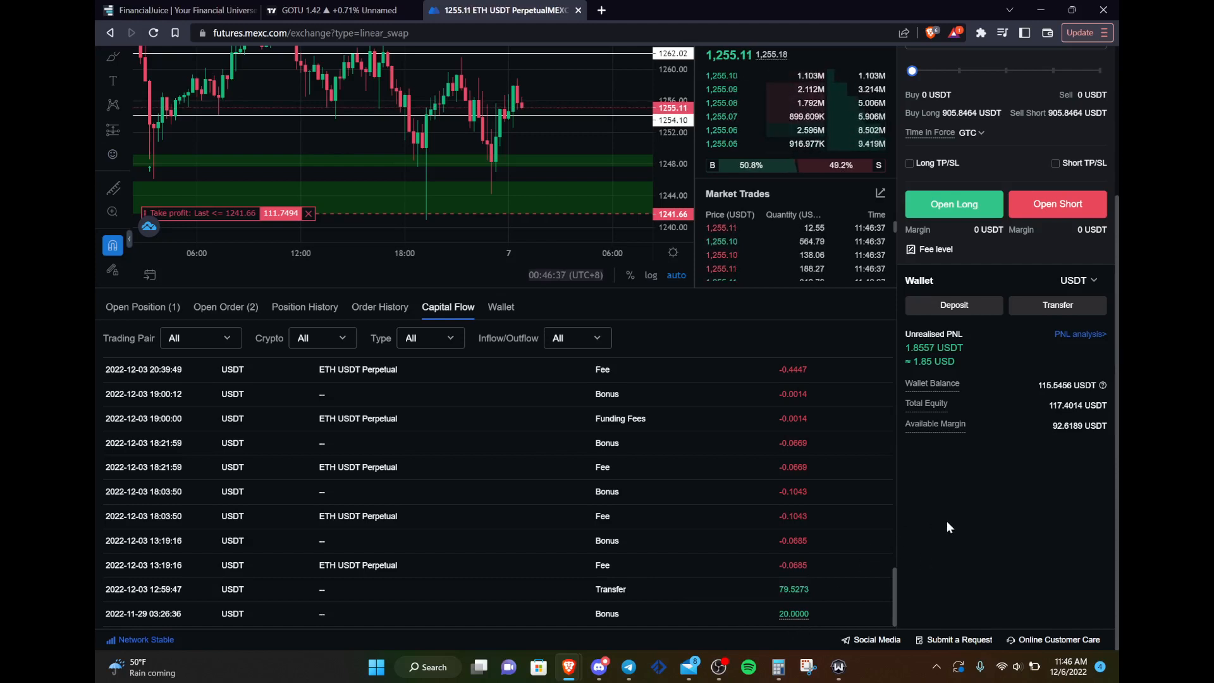
mouse_move(793, 620)
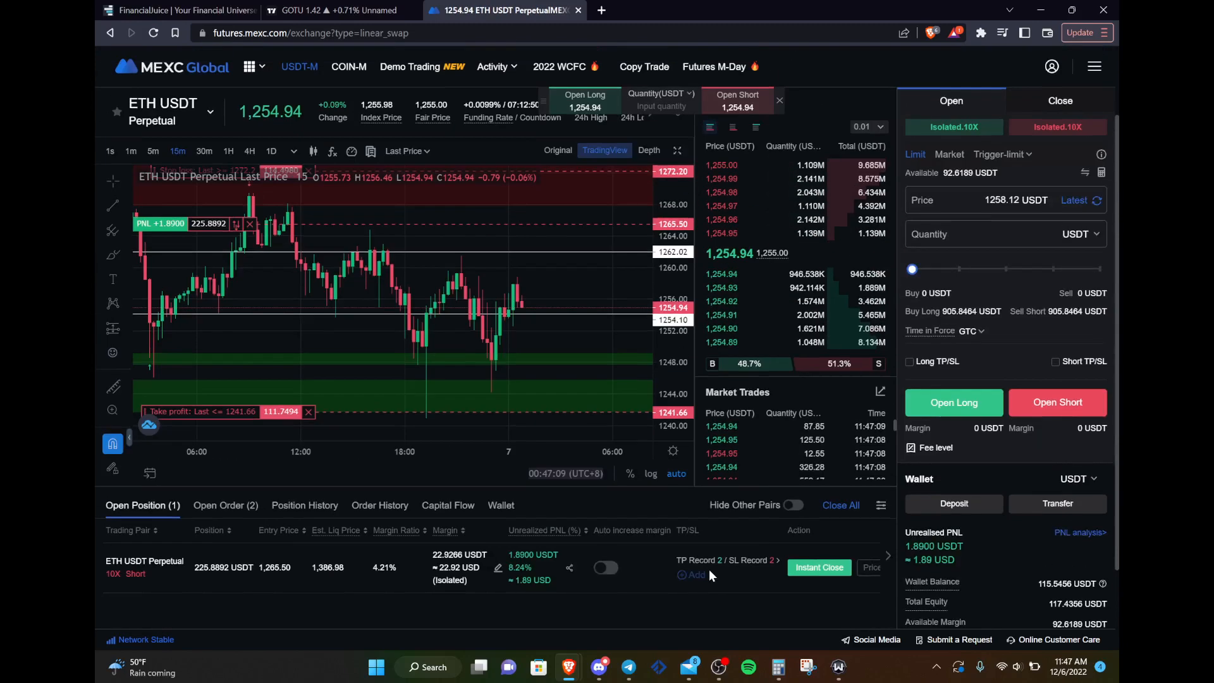
mouse_move(630, 610)
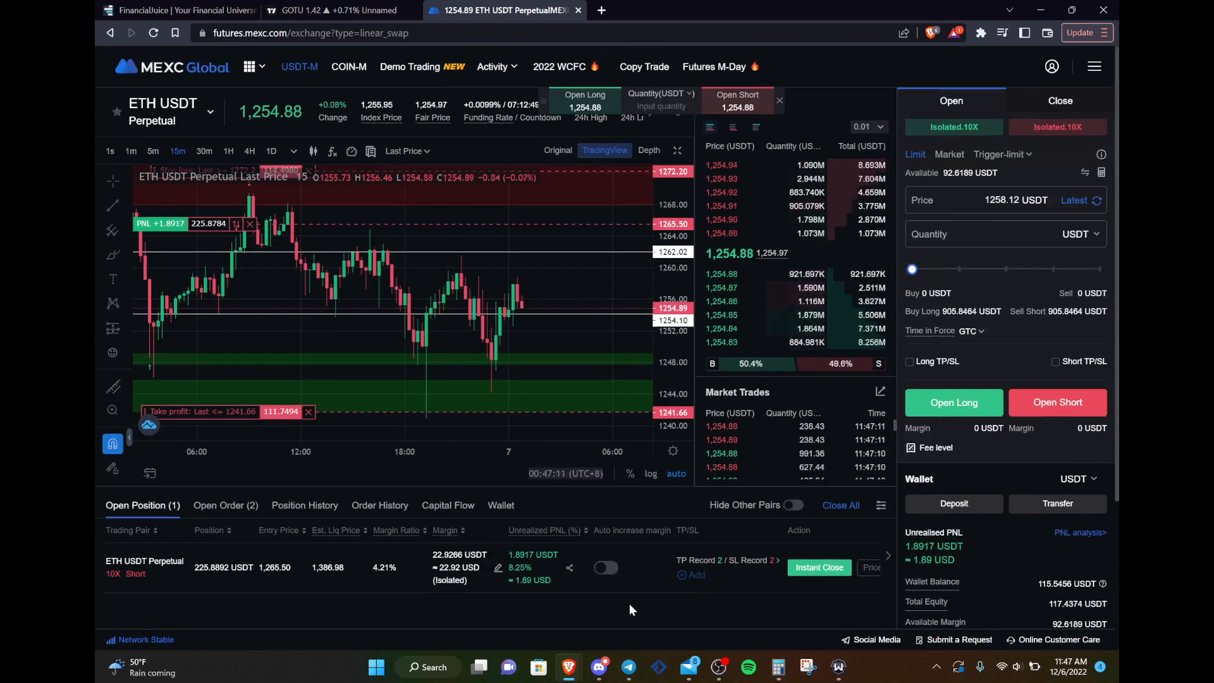